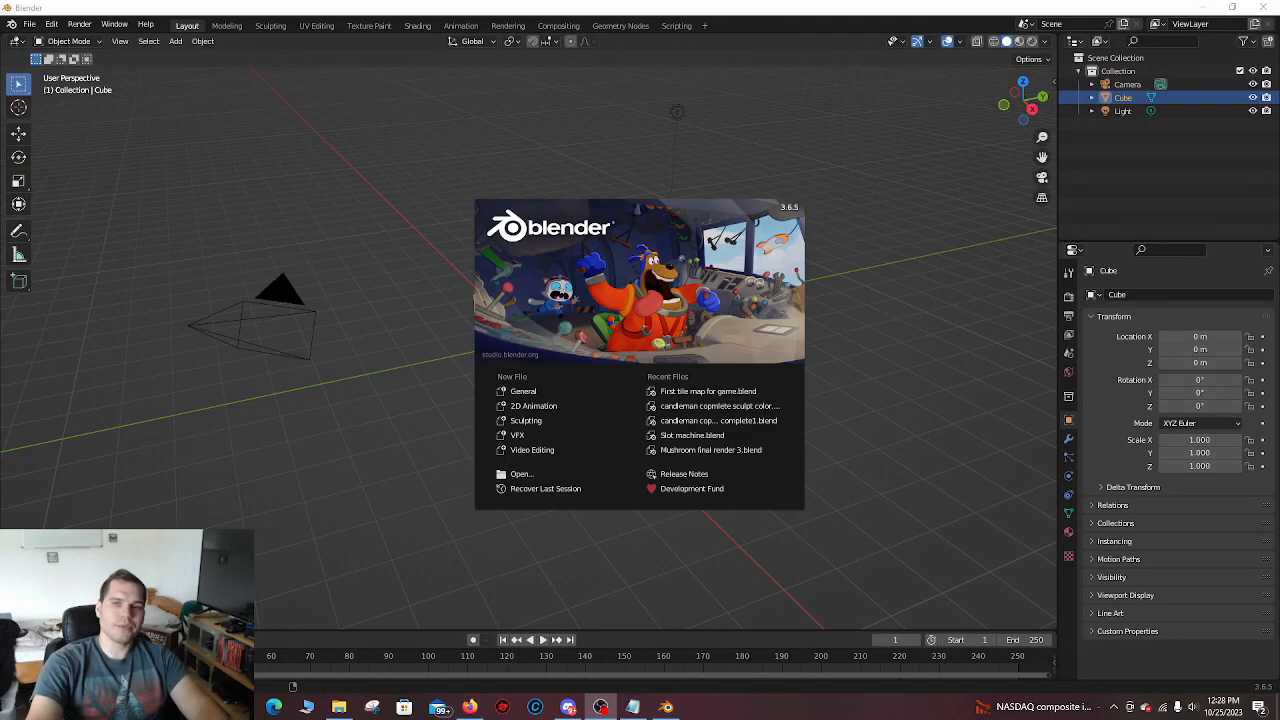
pyautogui.moveTo(864, 369)
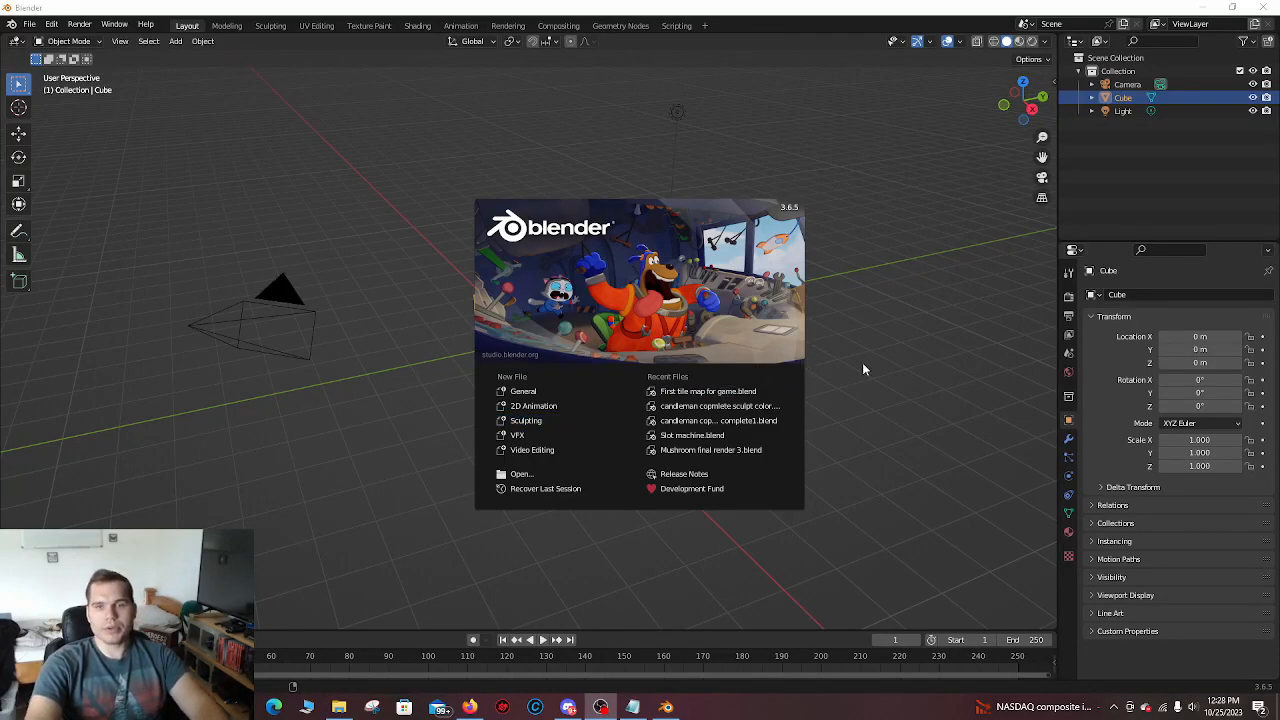
pyautogui.moveTo(603, 296)
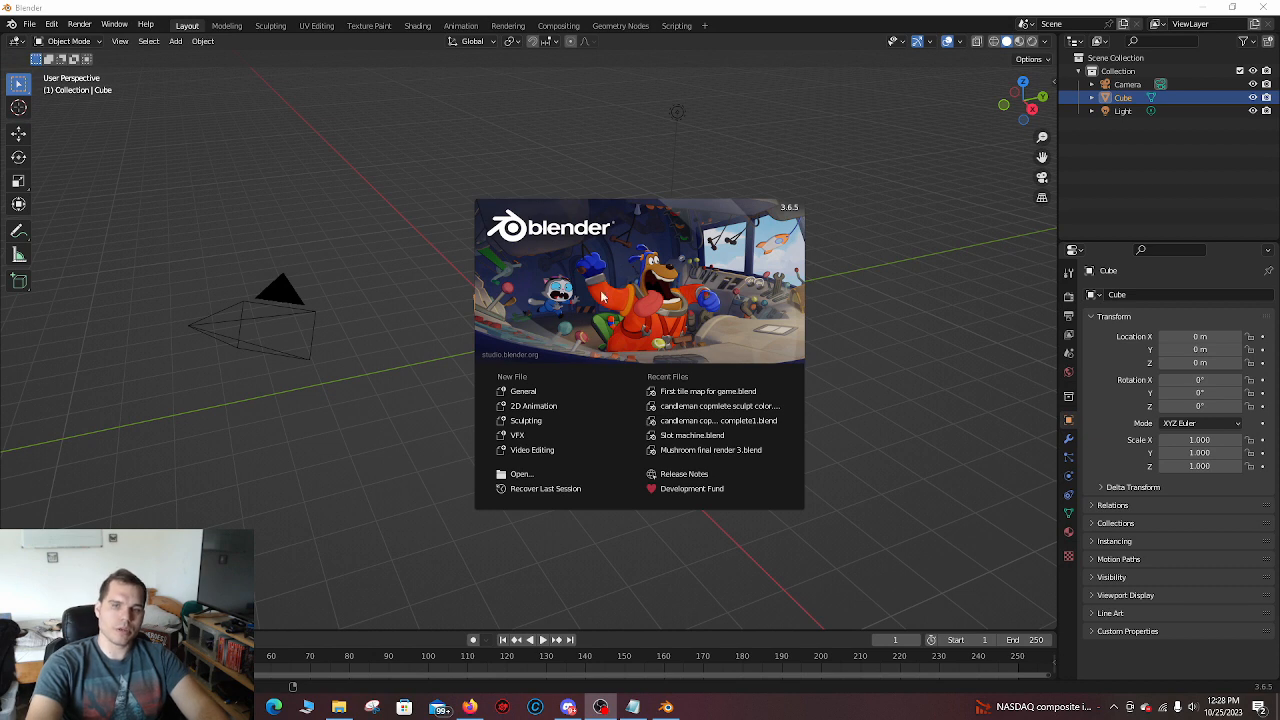
pyautogui.moveTo(522, 391)
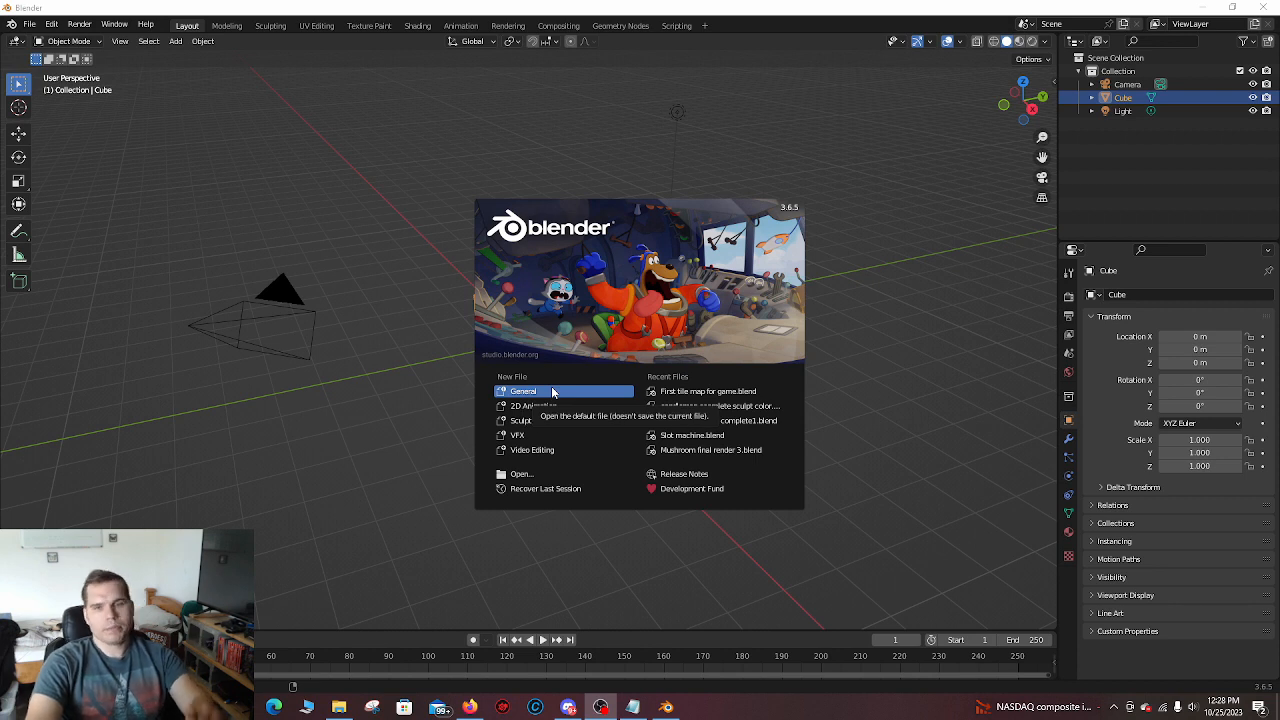
# Step: Start a new General file from the splash screen
pyautogui.click(523, 391)
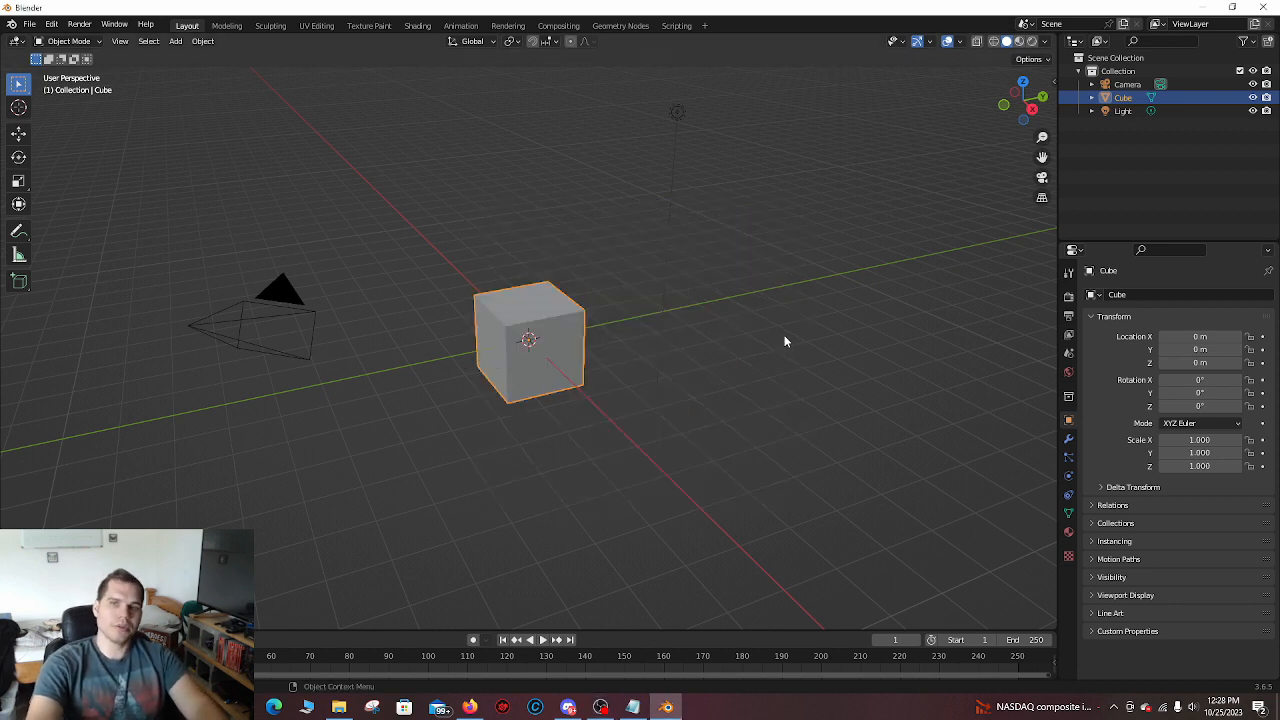
pyautogui.click(785, 341)
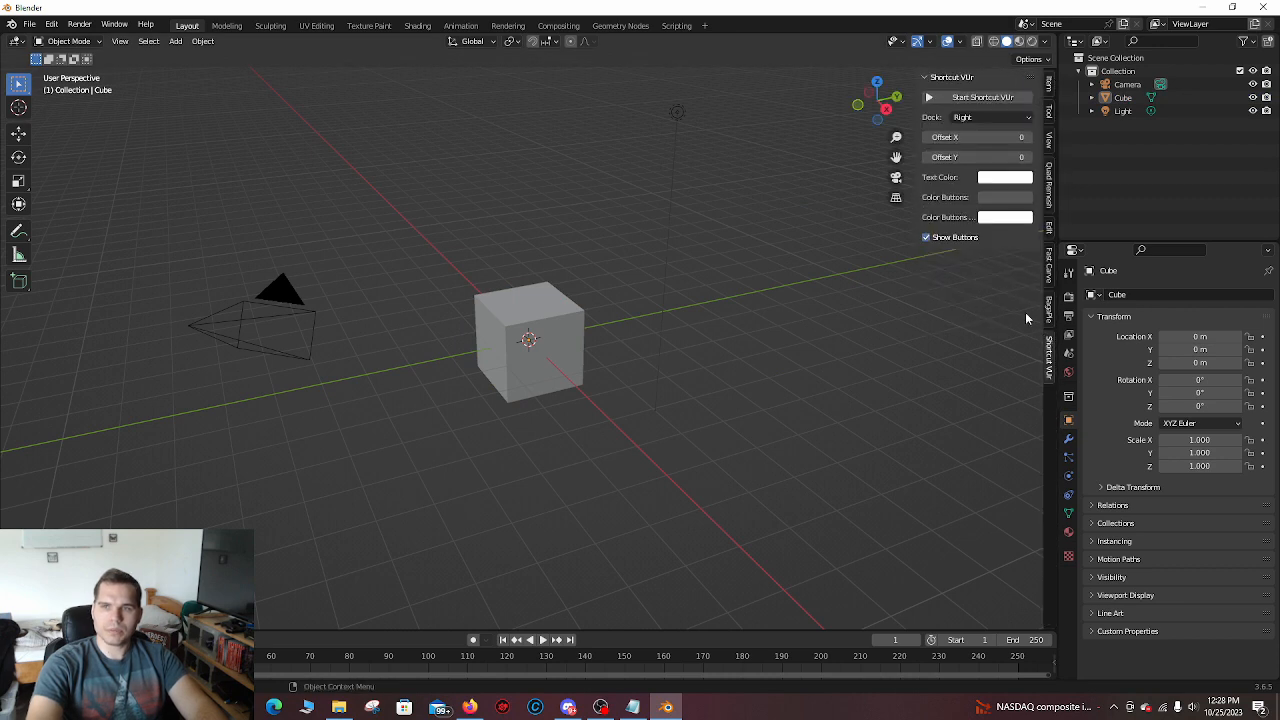
pyautogui.click(984, 97)
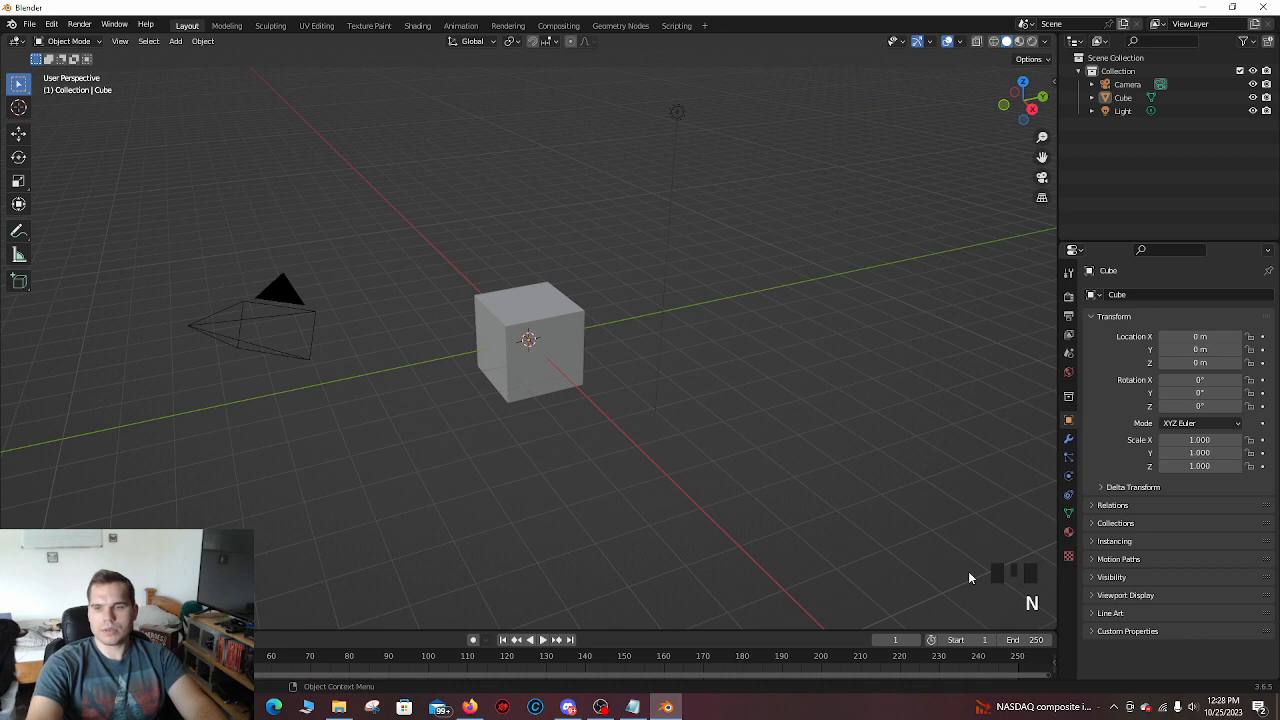
pyautogui.moveTo(713, 361)
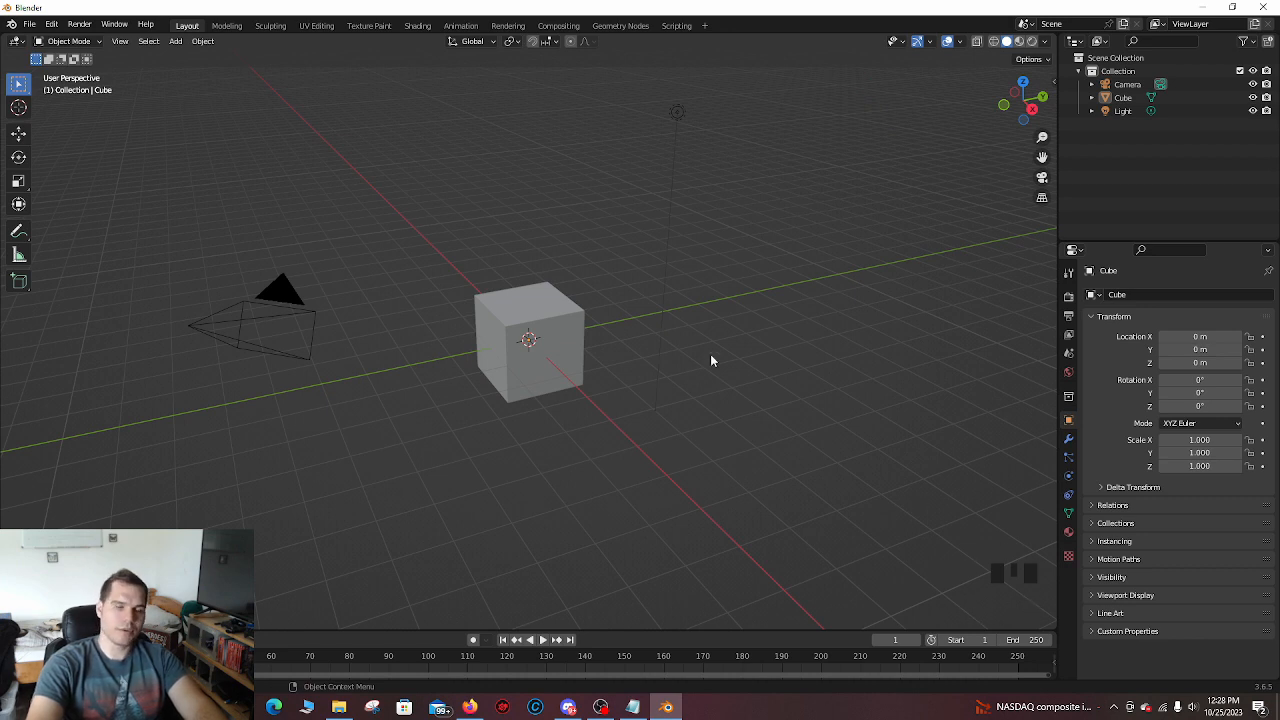
pyautogui.moveTo(614, 330)
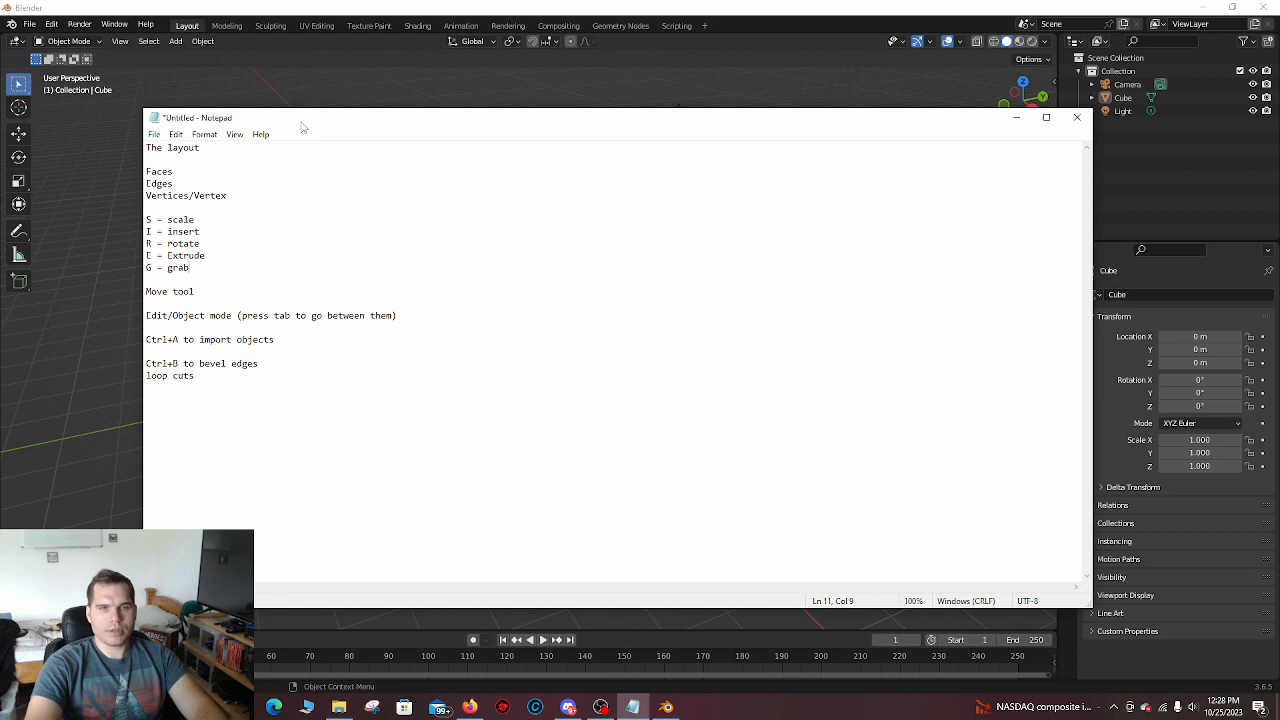
pyautogui.moveTo(343, 219)
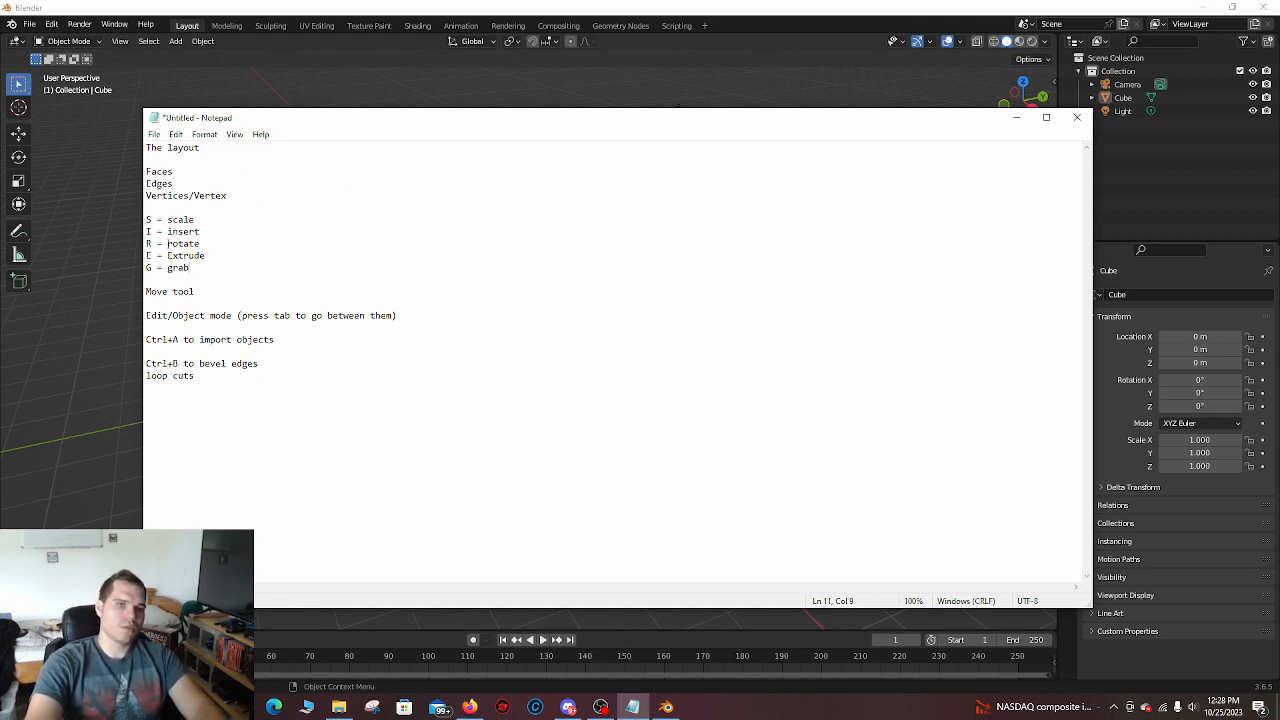
pyautogui.moveTo(148, 219); pyautogui.dragTo(205, 261)
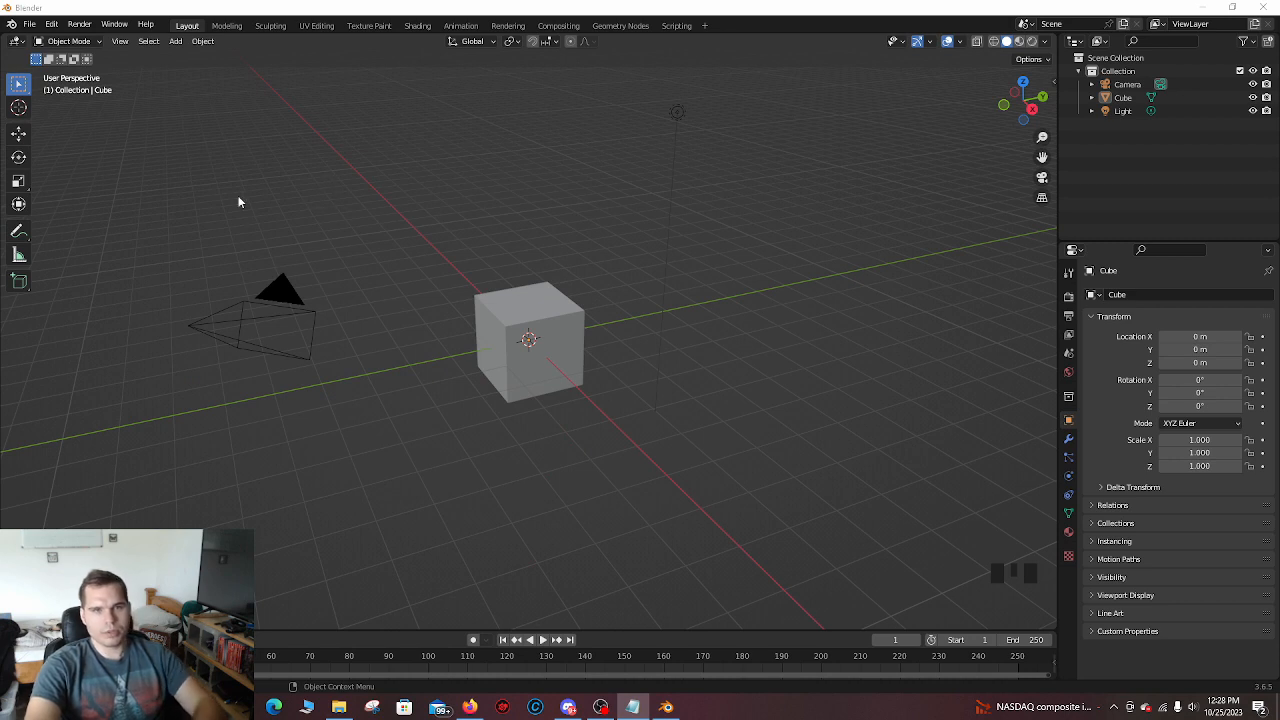
pyautogui.moveTo(335, 331)
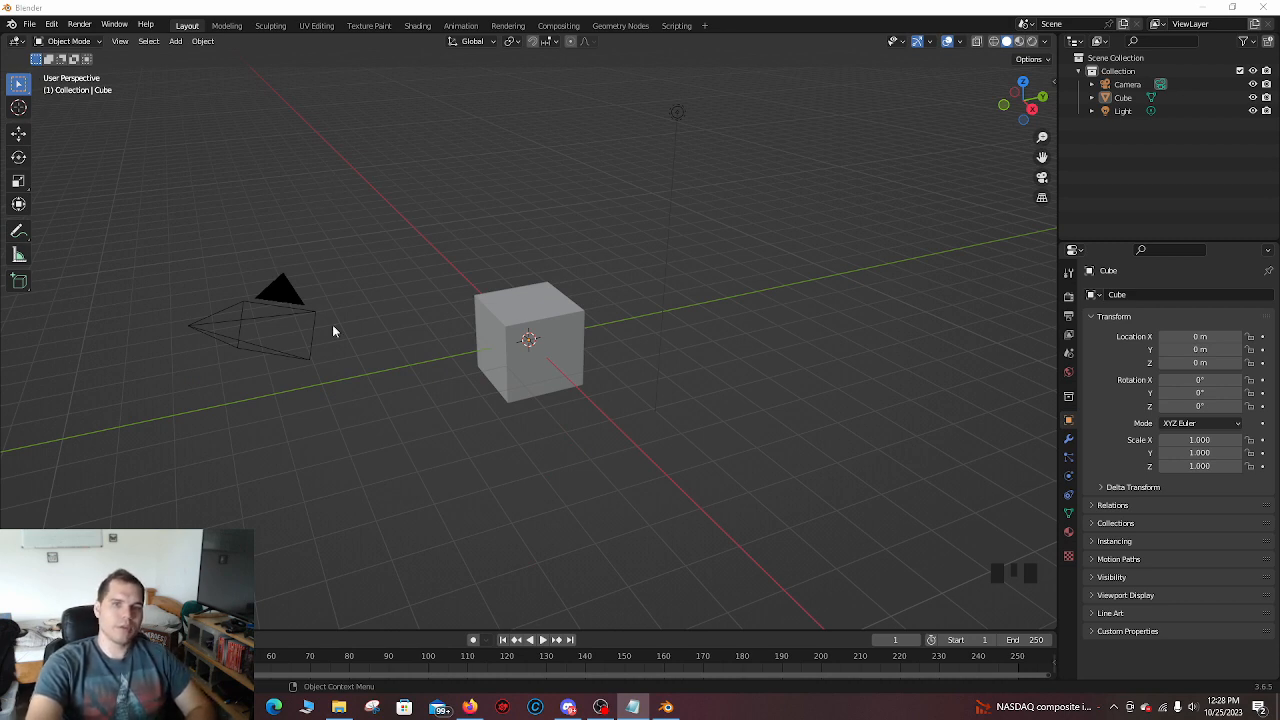
pyautogui.click(529, 340)
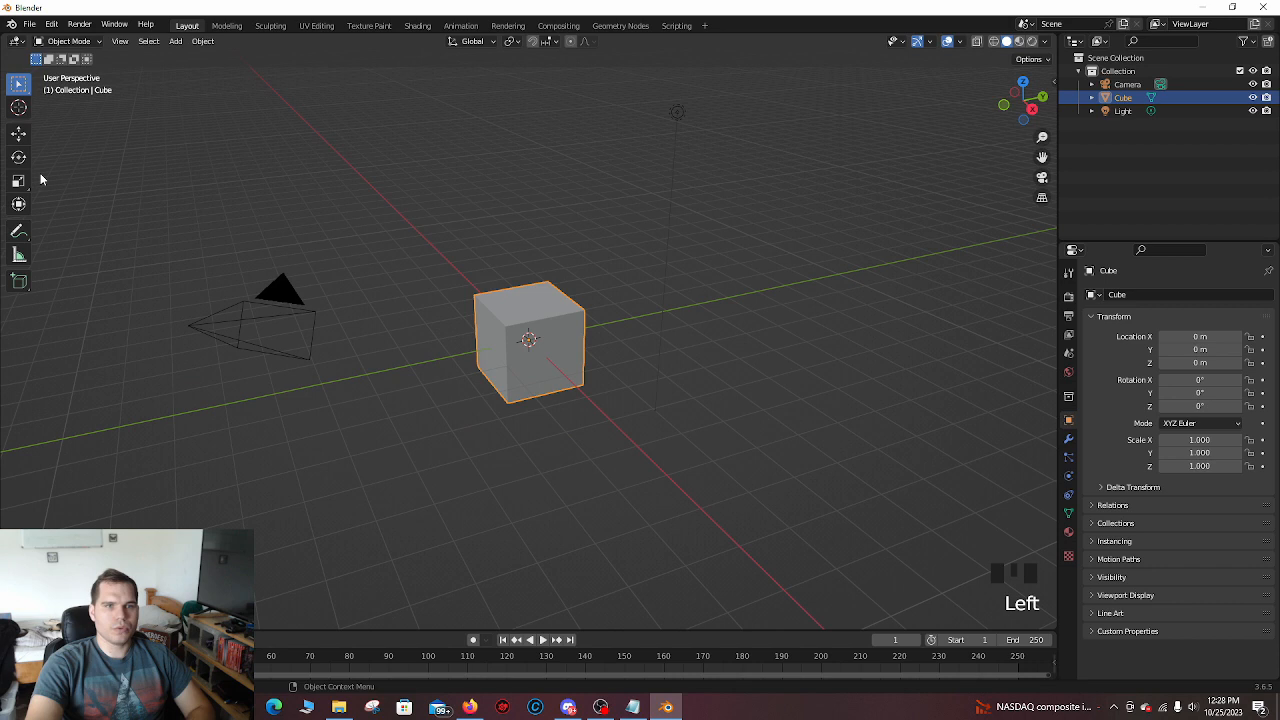
pyautogui.click(18, 133)
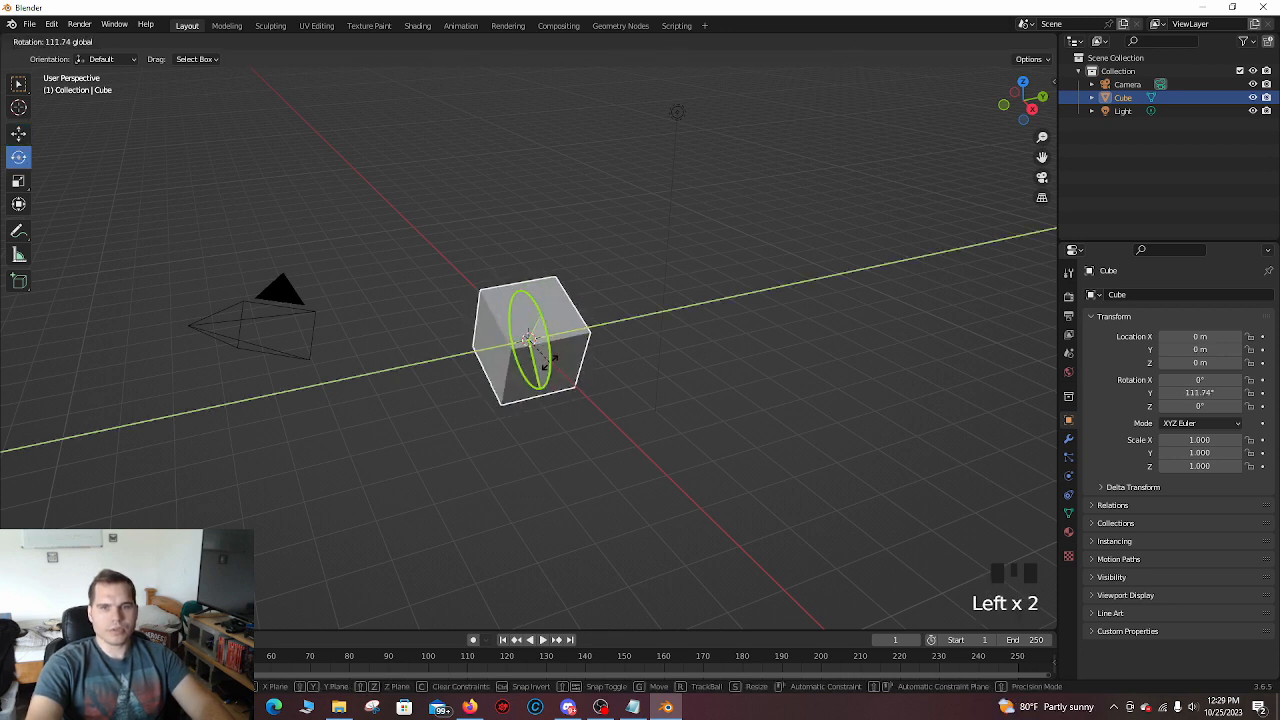
pyautogui.press('ctrl+z')
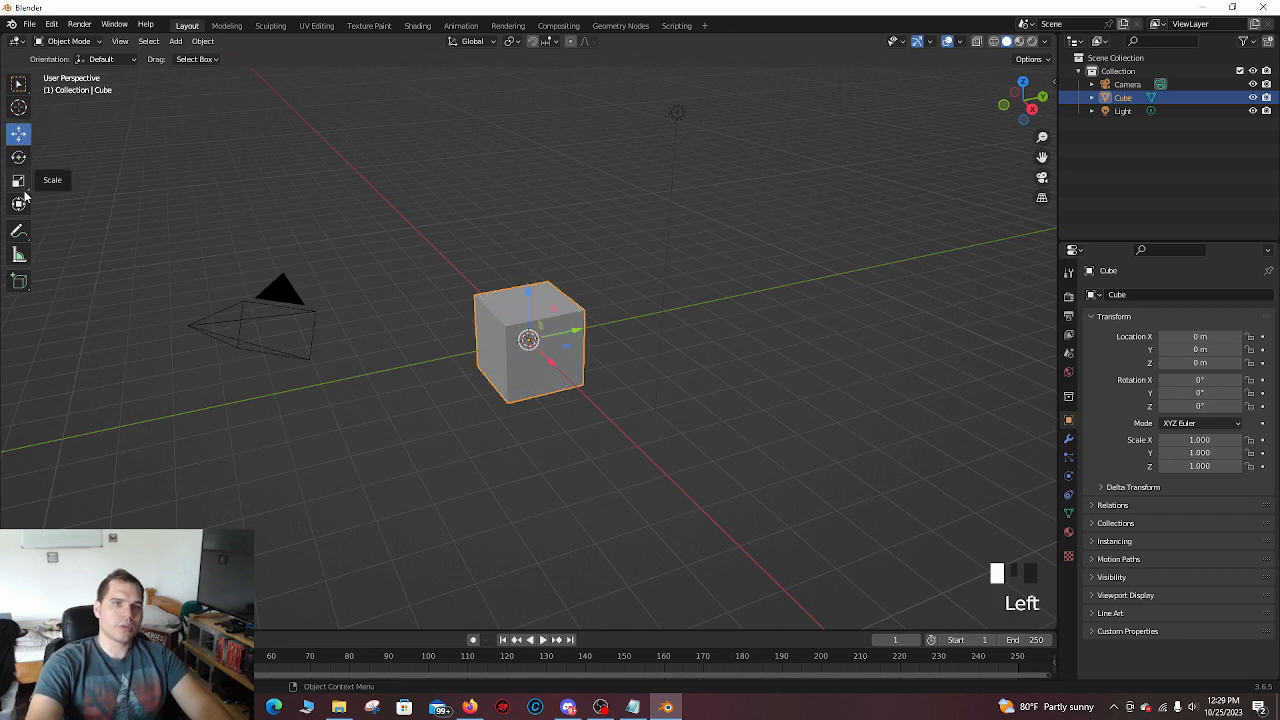
pyautogui.moveTo(480, 259)
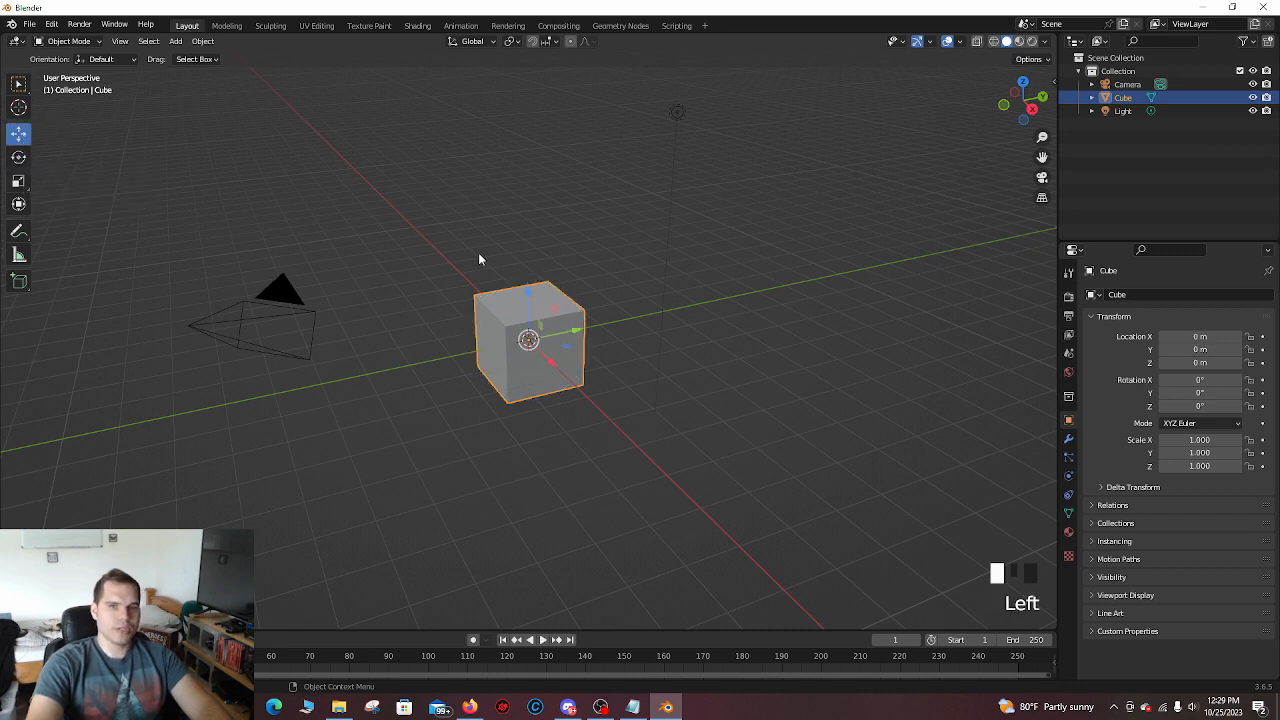
pyautogui.press('s')
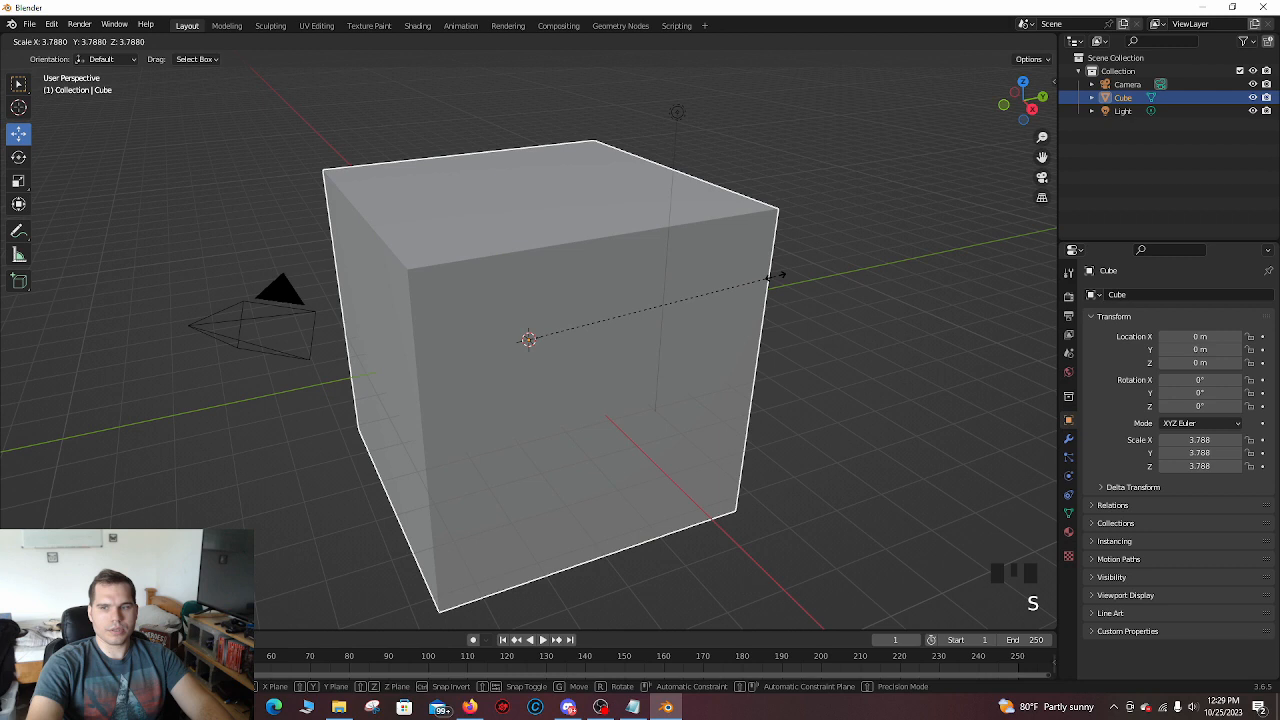
pyautogui.press('ctrl+z')
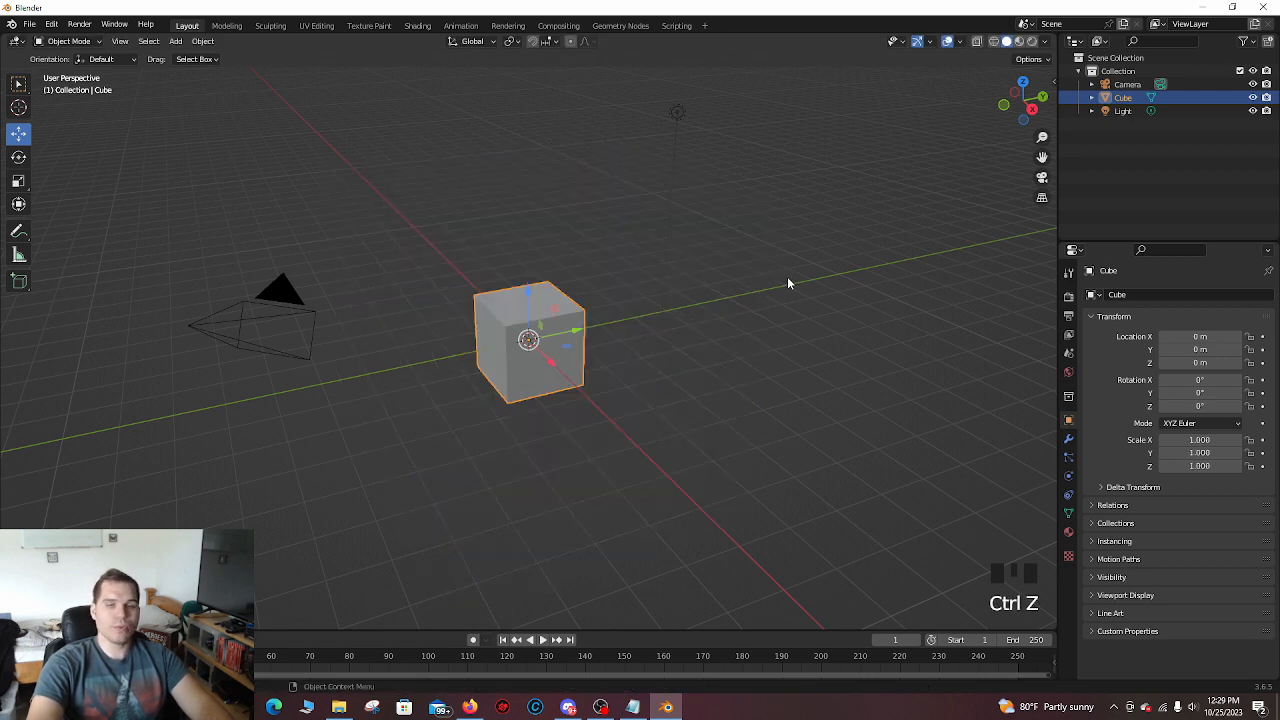
pyautogui.press('s')
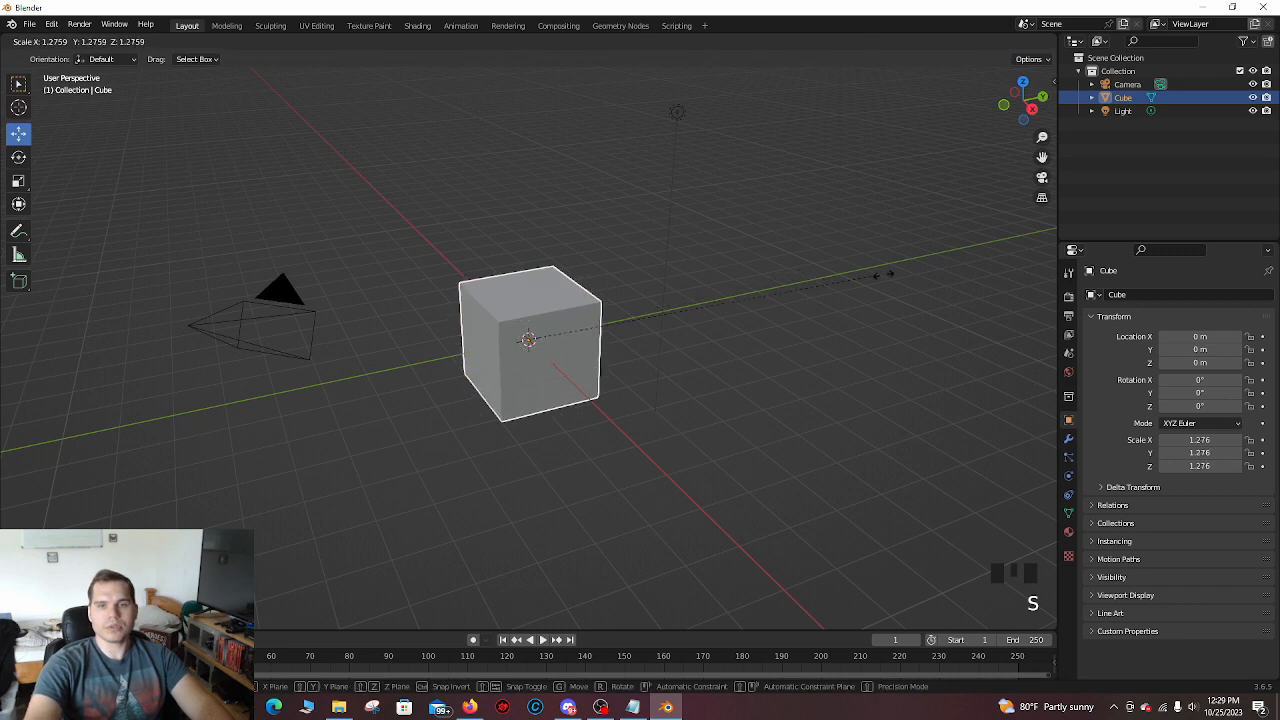
pyautogui.press('ctrl+z')
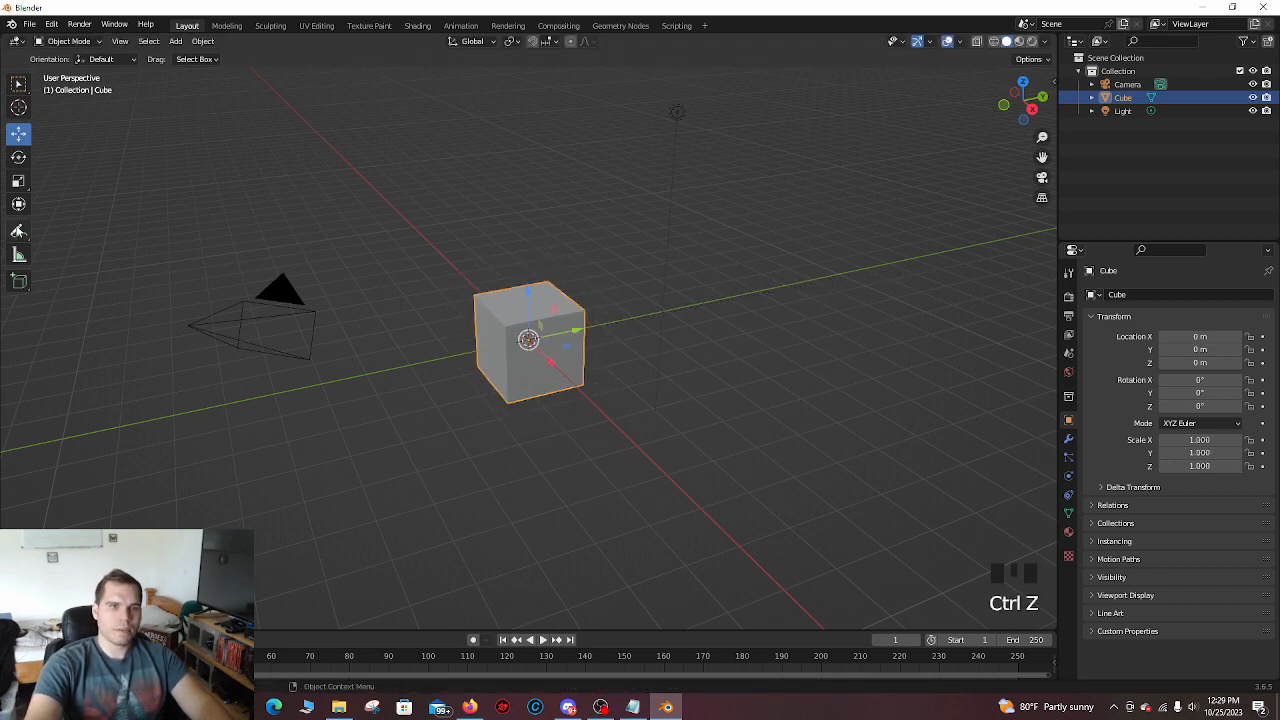
pyautogui.click(18, 205)
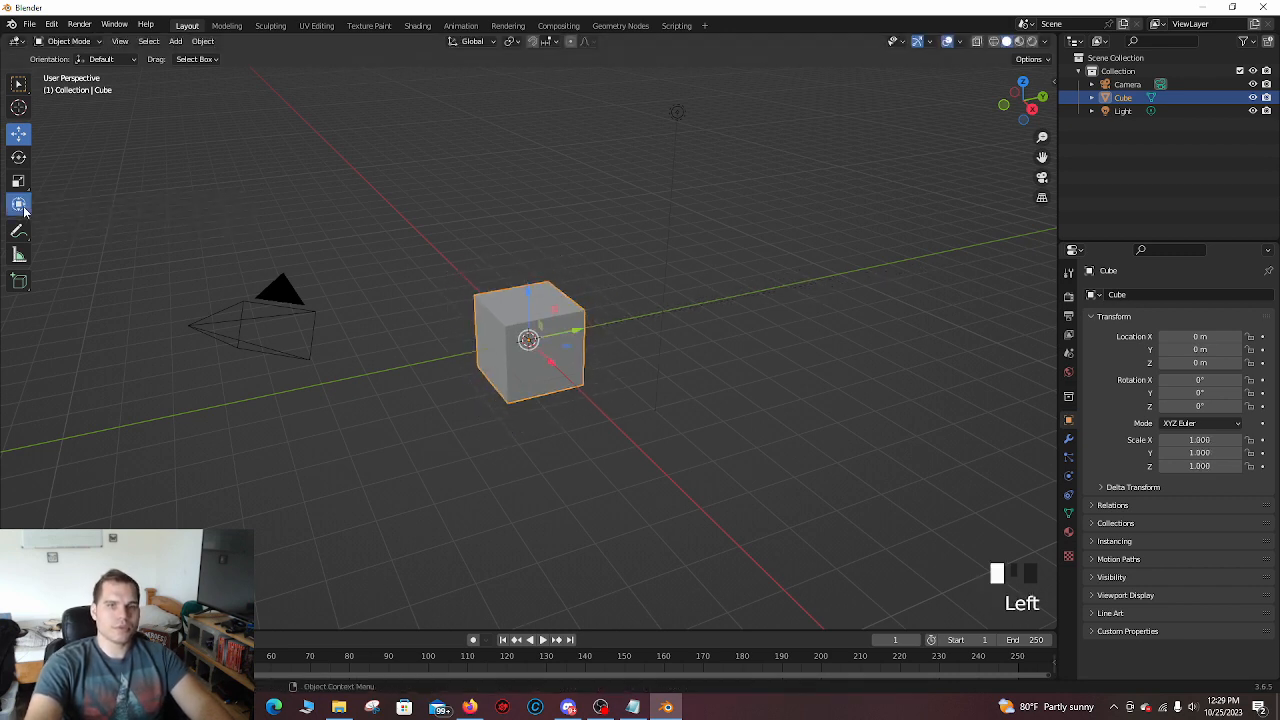
pyautogui.click(18, 203)
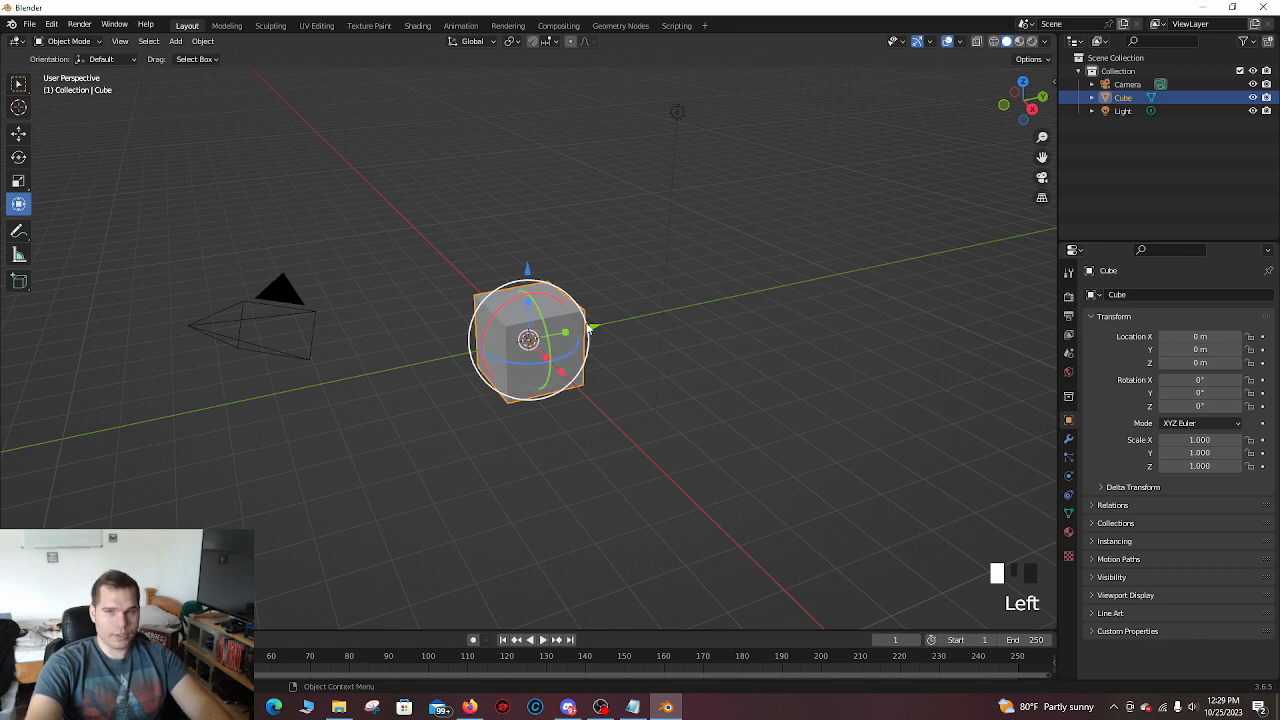
pyautogui.moveTo(180, 273)
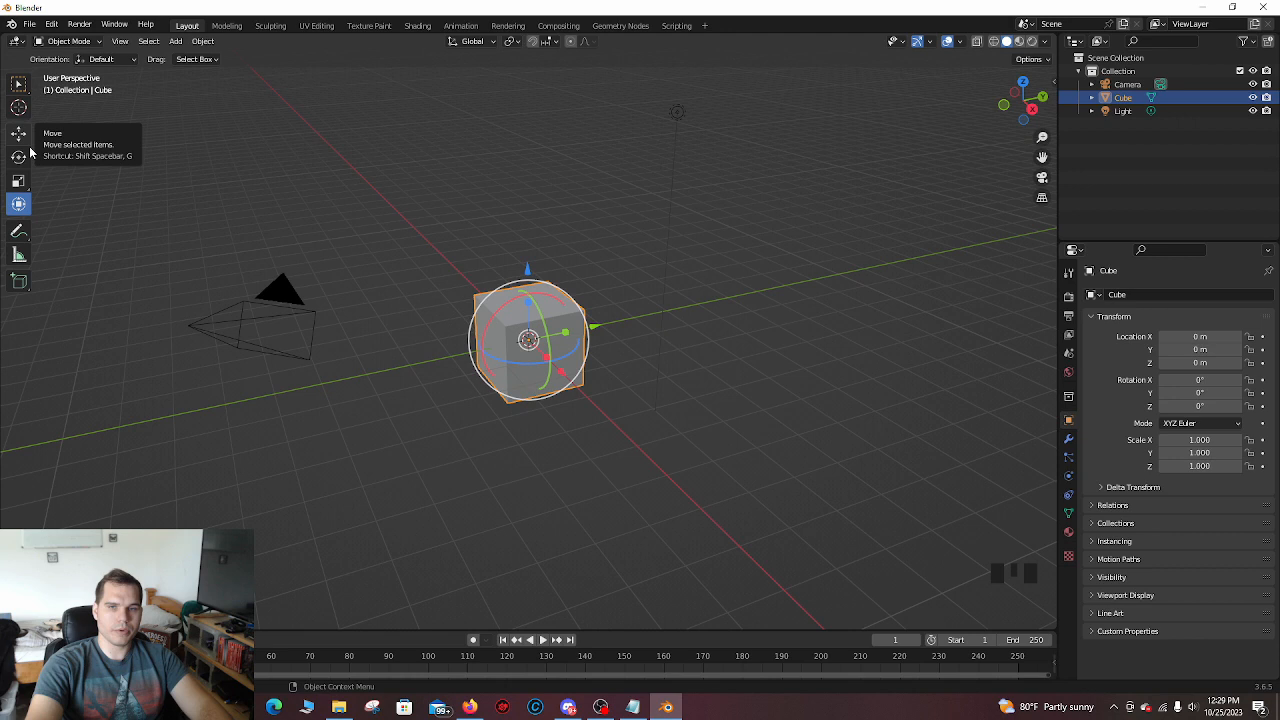
pyautogui.moveTo(16, 140)
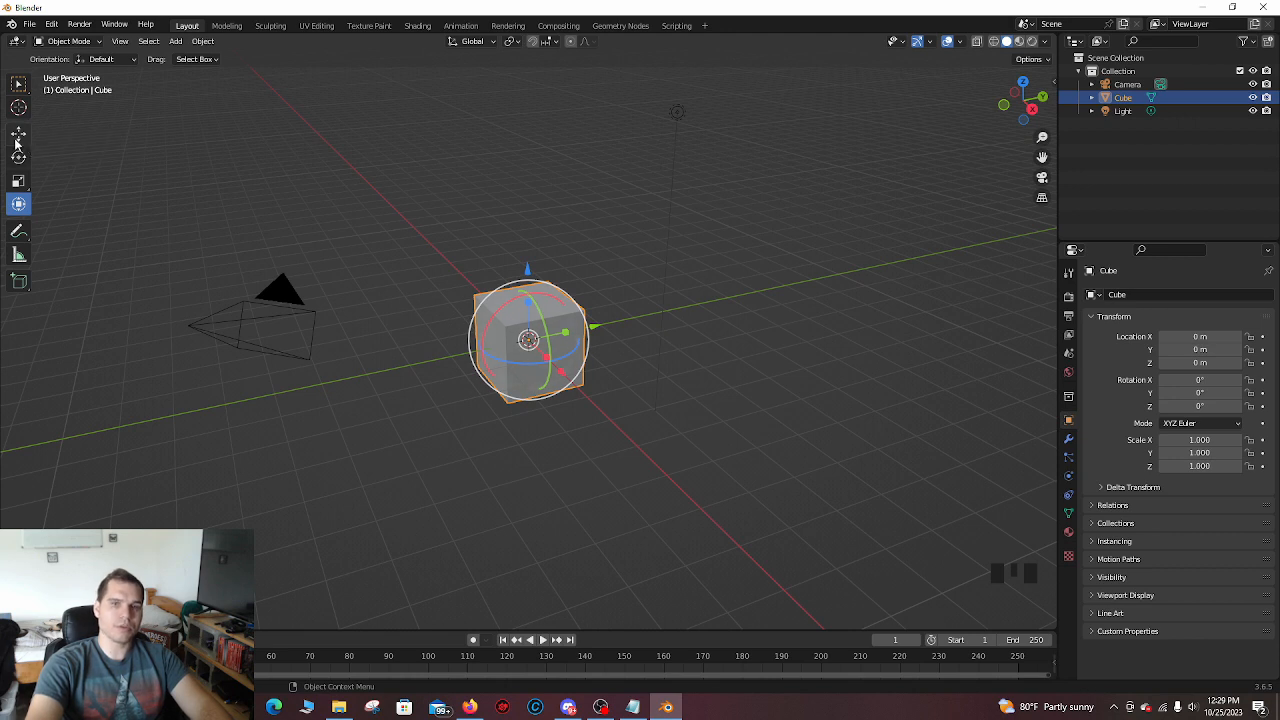
pyautogui.press('s')
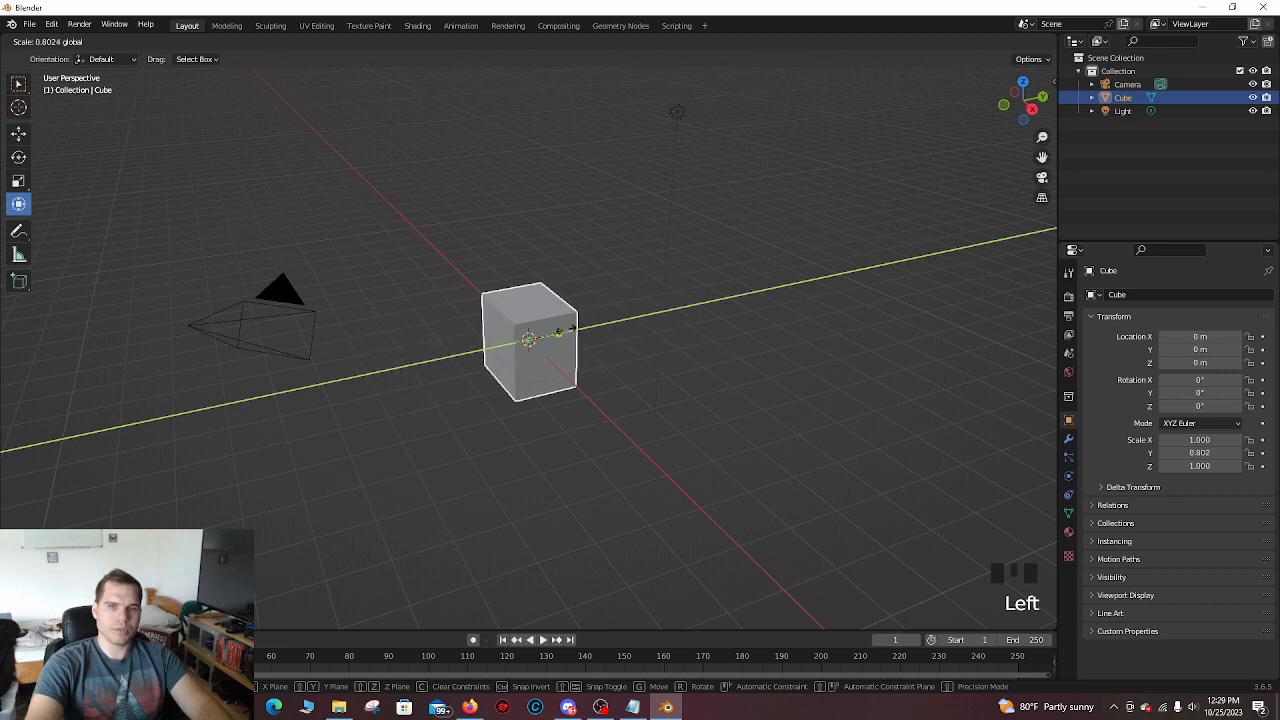
pyautogui.press('ctrl+z')
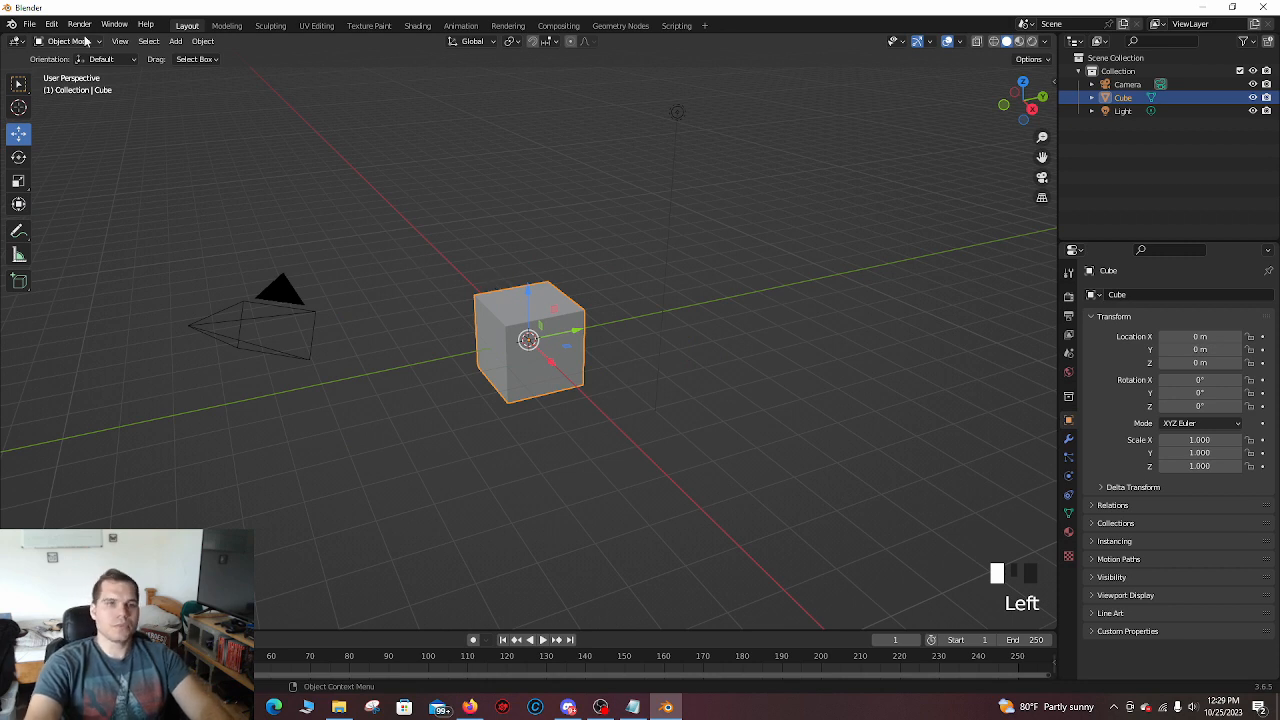
pyautogui.click(29, 24)
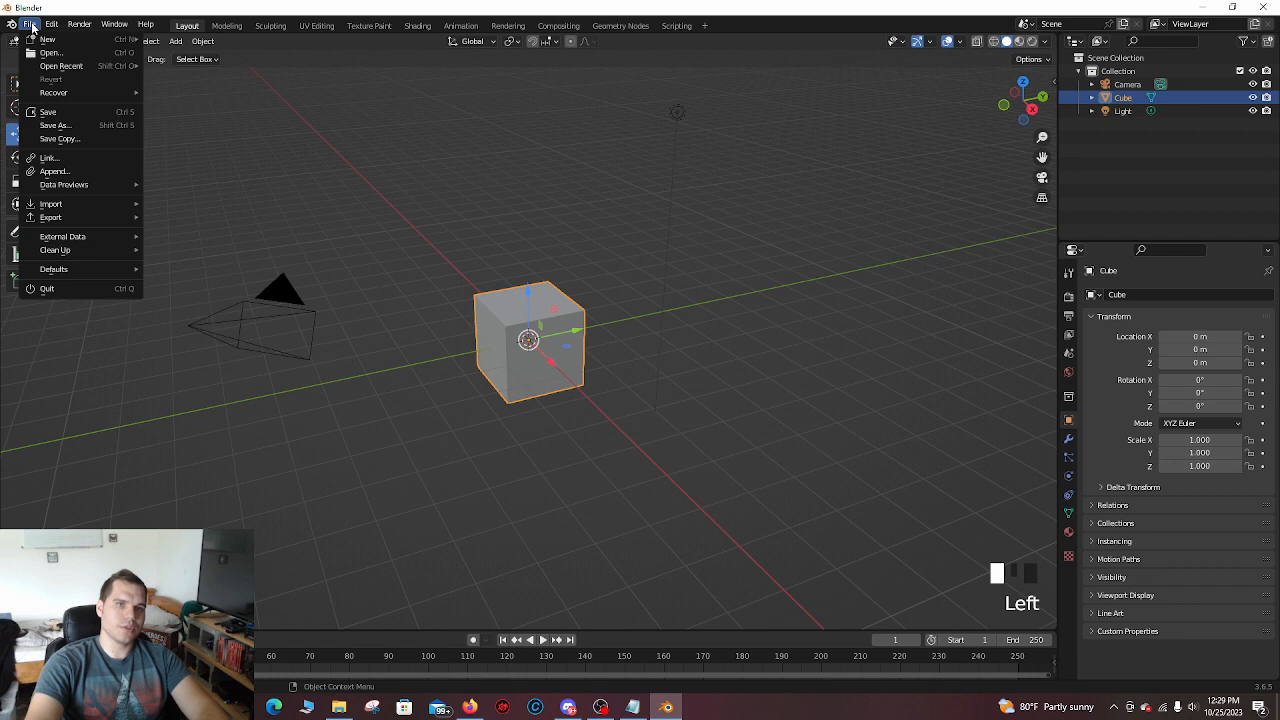
pyautogui.click(50, 24)
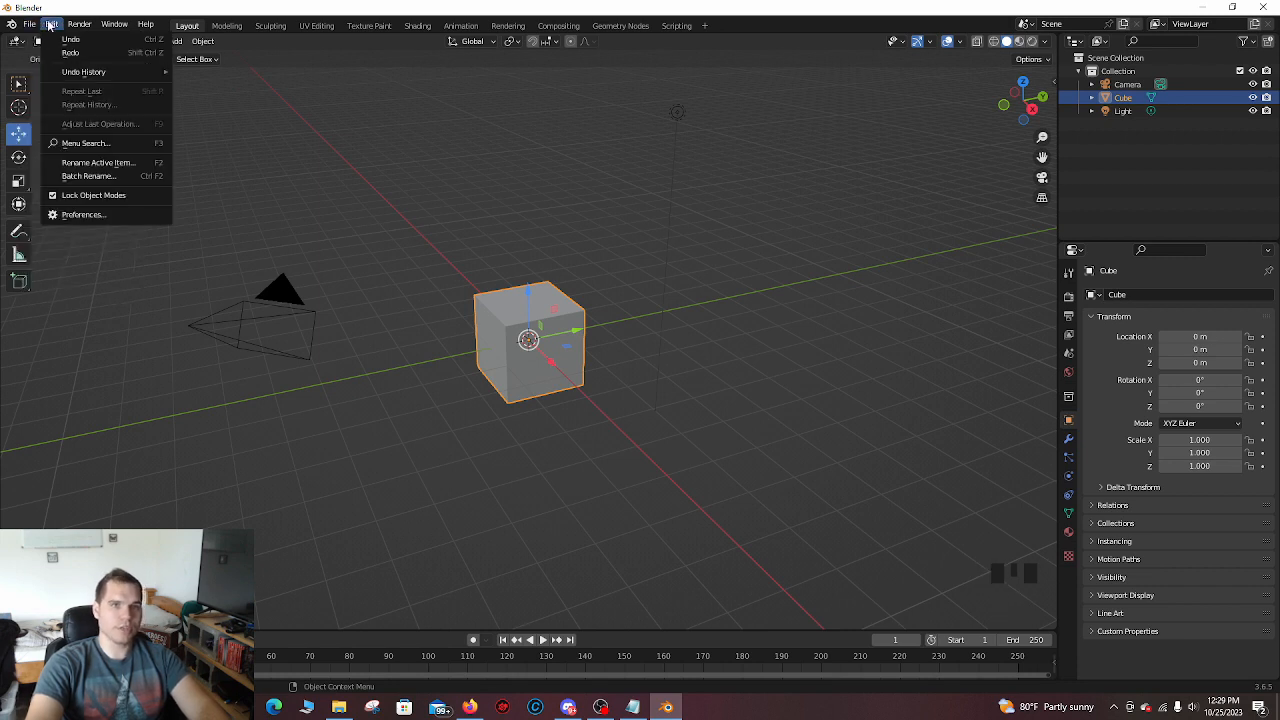
pyautogui.moveTo(94, 195)
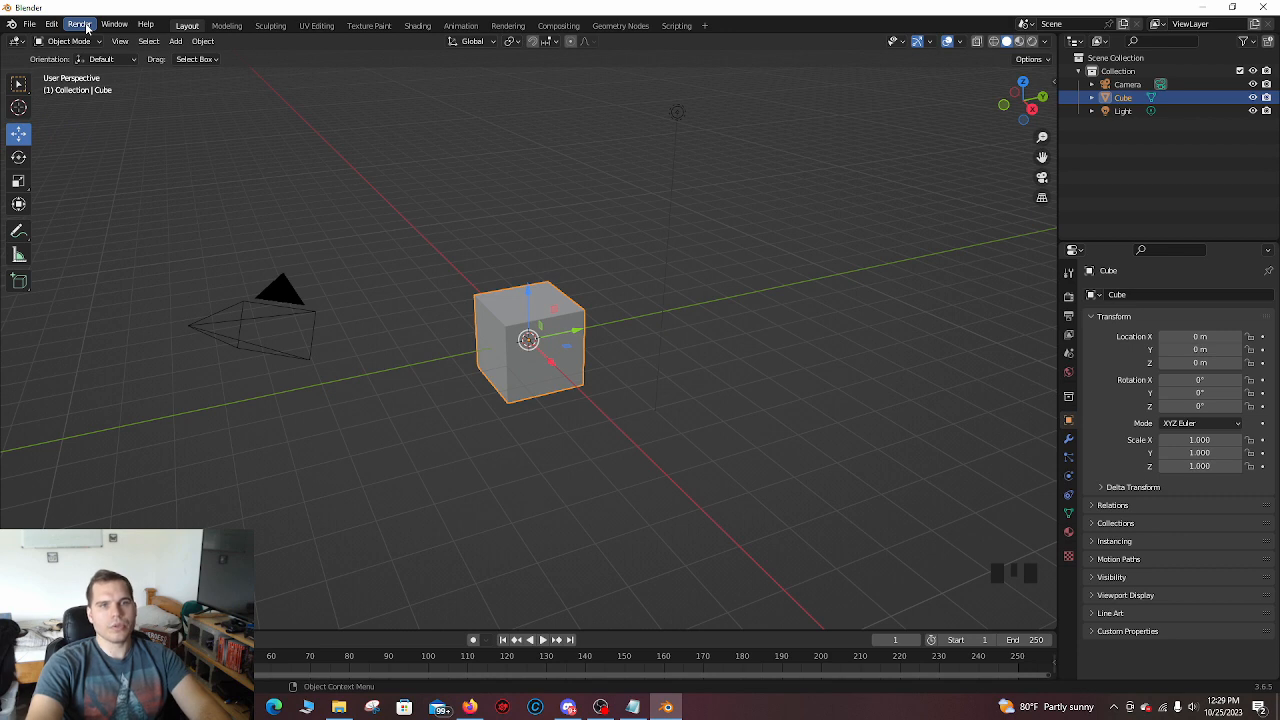
pyautogui.moveTo(114, 24)
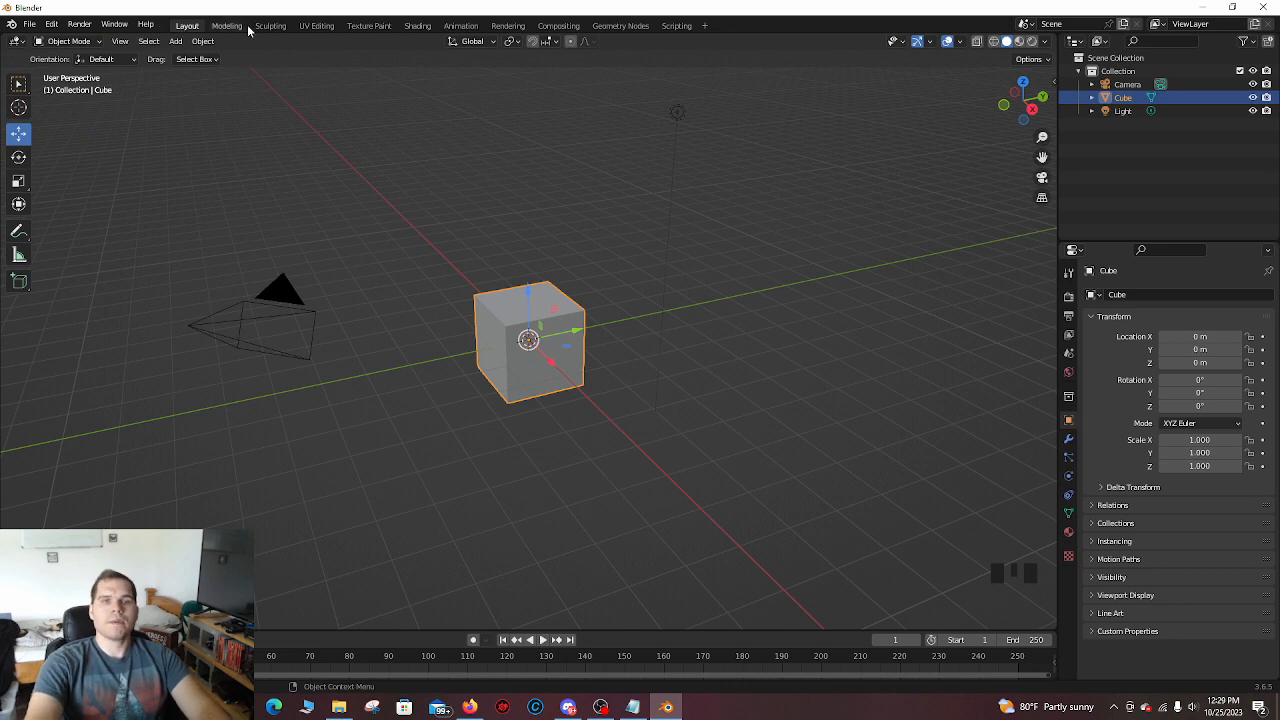
pyautogui.moveTo(703, 25)
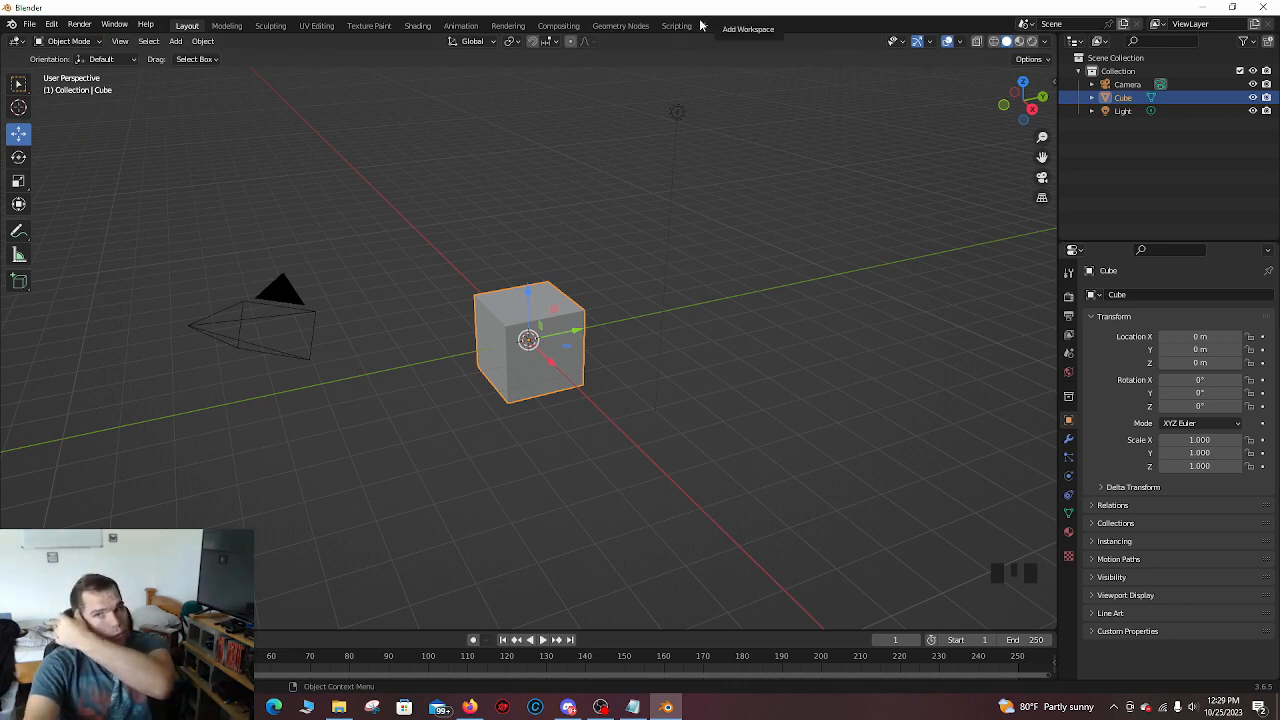
pyautogui.moveTo(307, 34)
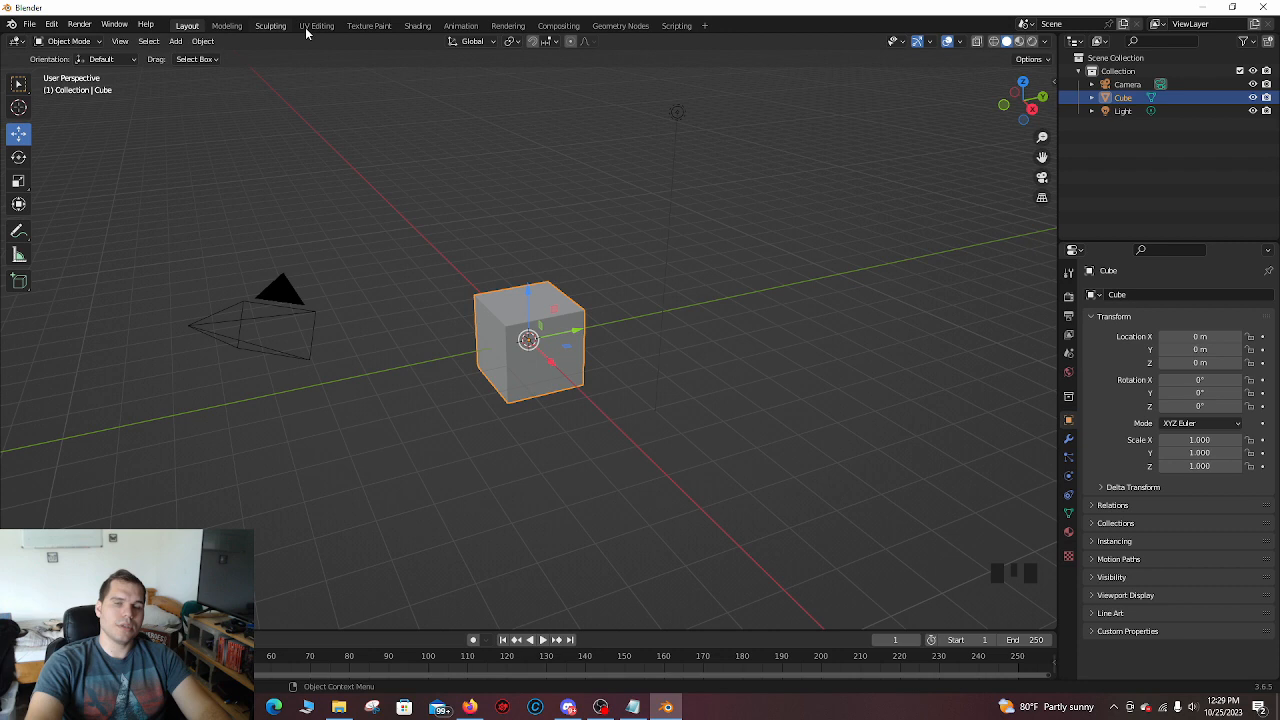
pyautogui.moveTo(390, 116)
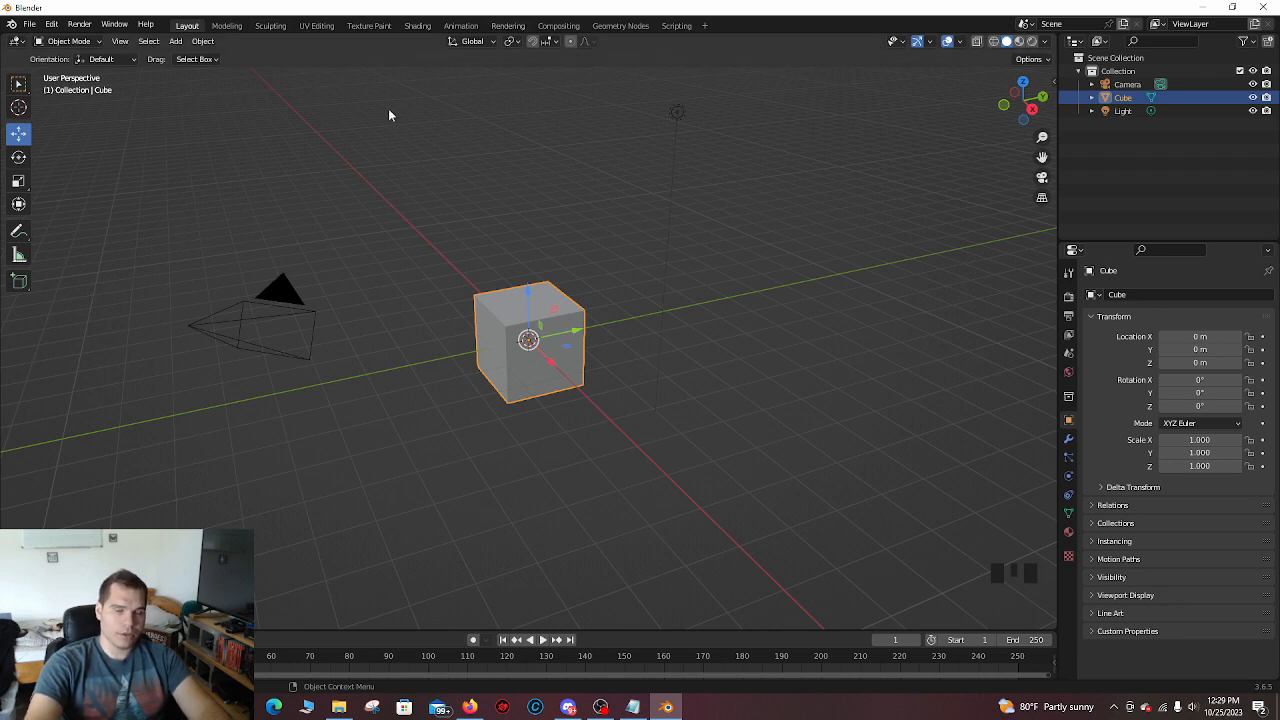
pyautogui.moveTo(377, 104)
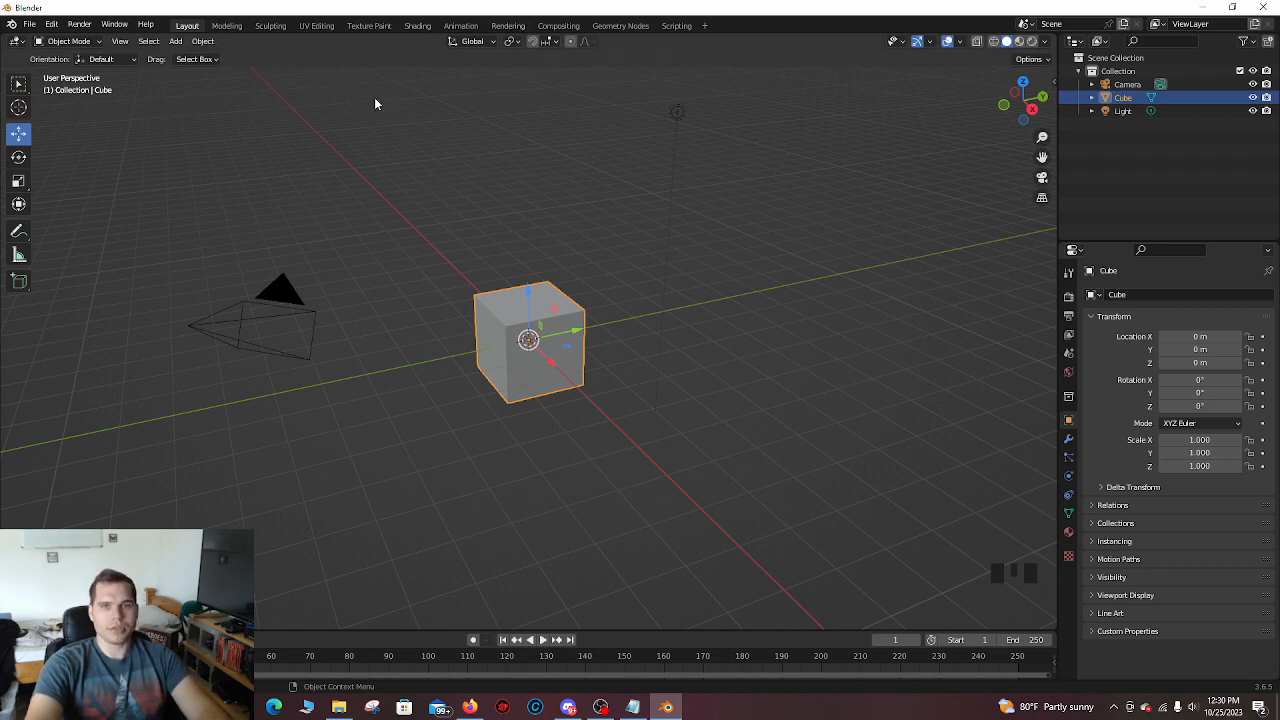
pyautogui.moveTo(525, 250)
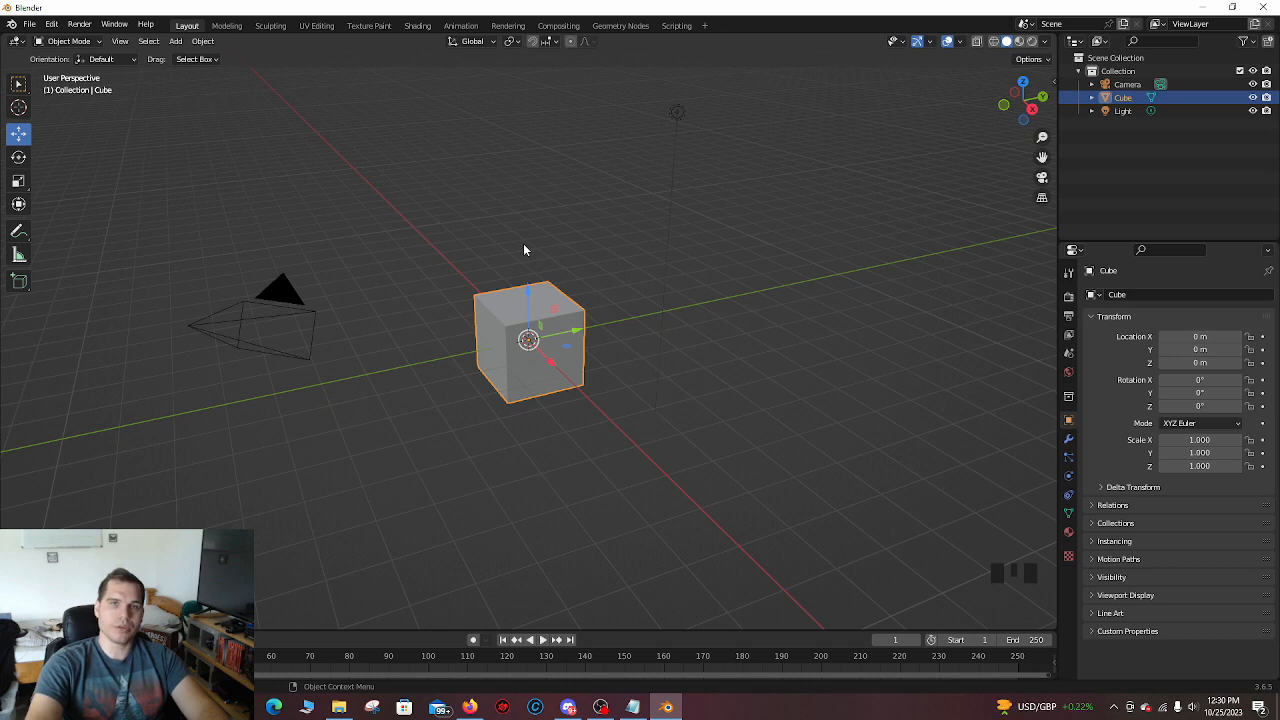
pyautogui.moveTo(314, 31)
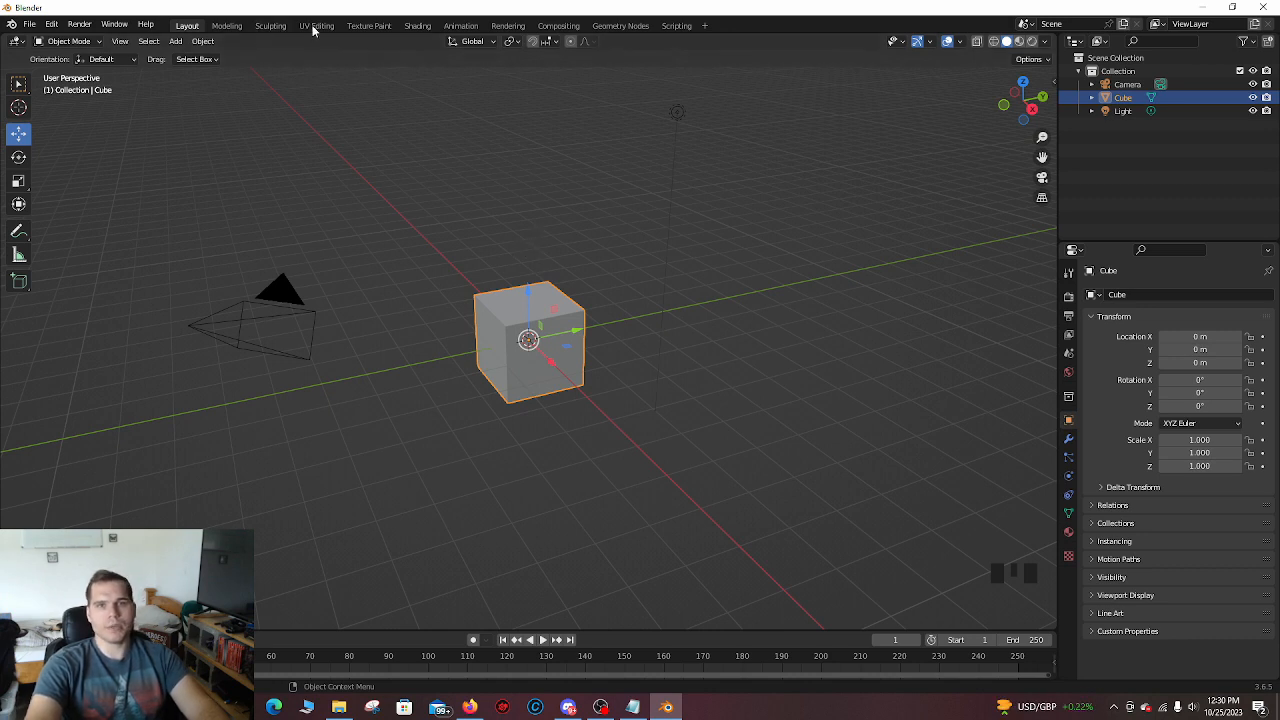
pyautogui.moveTo(628, 311)
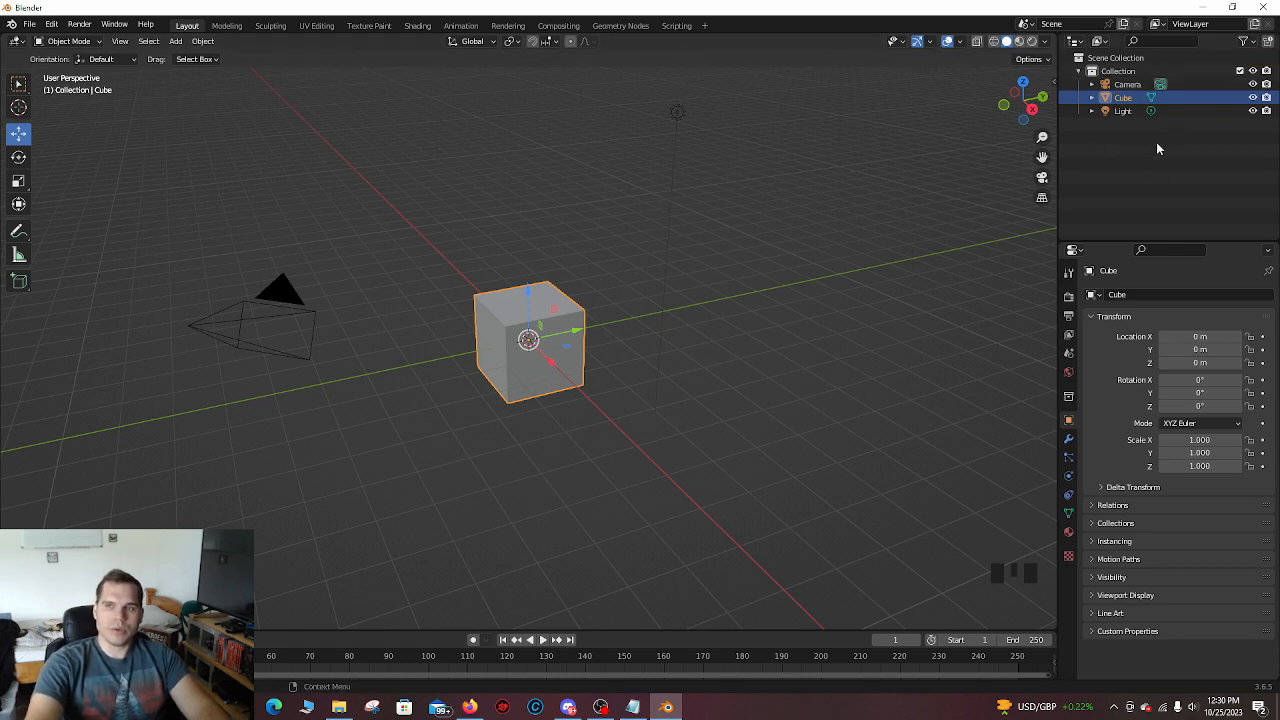
pyautogui.press('shift+a')
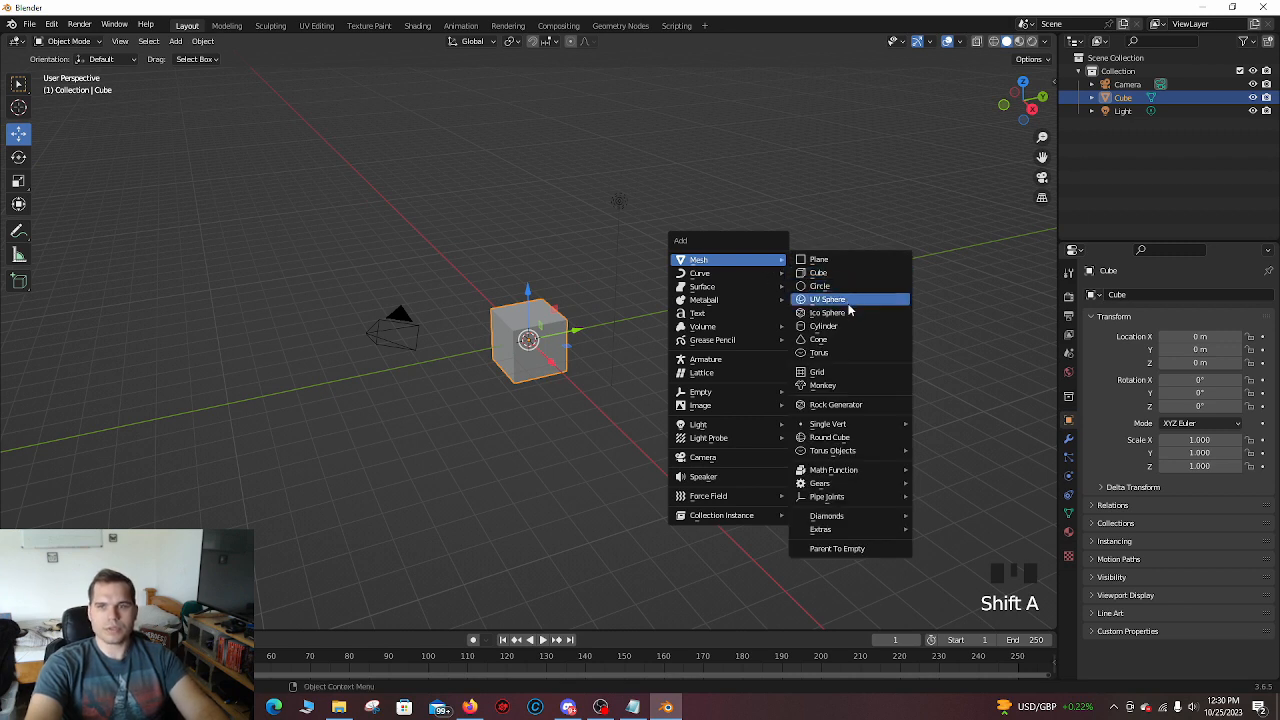
# Step: Add a UV sphere mesh to the scene
pyautogui.click(827, 299)
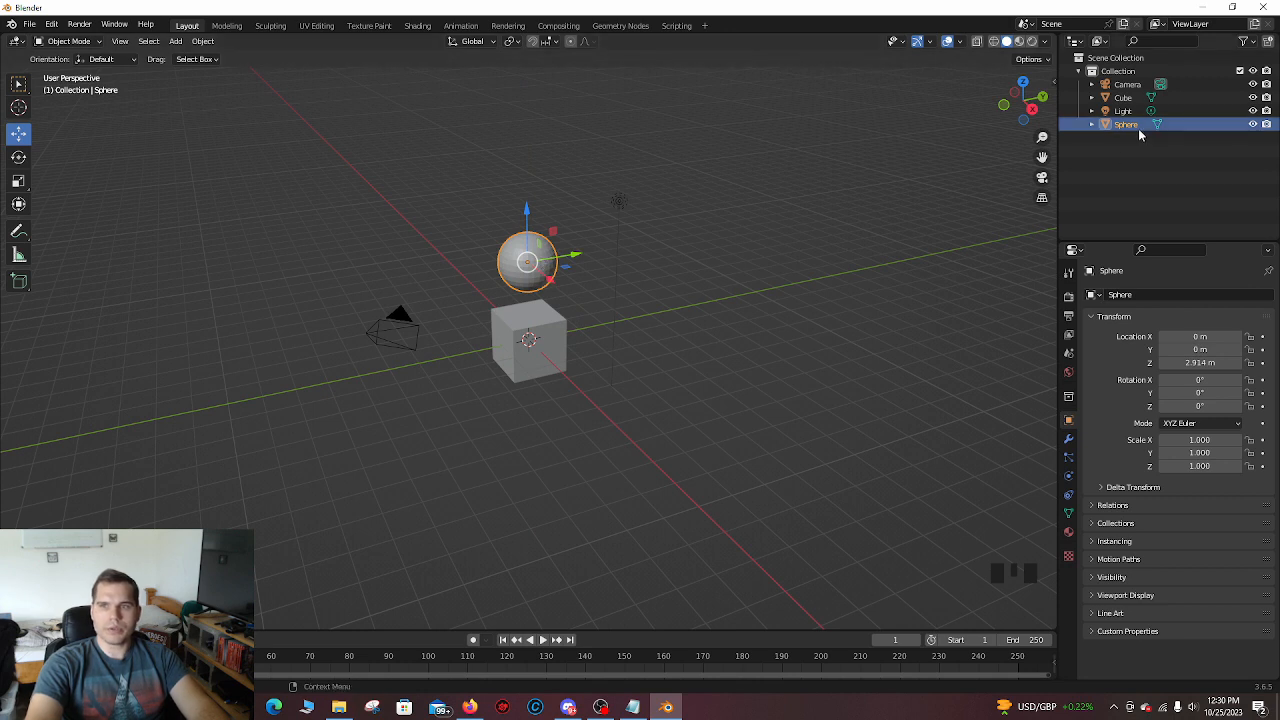
pyautogui.click(1123, 110)
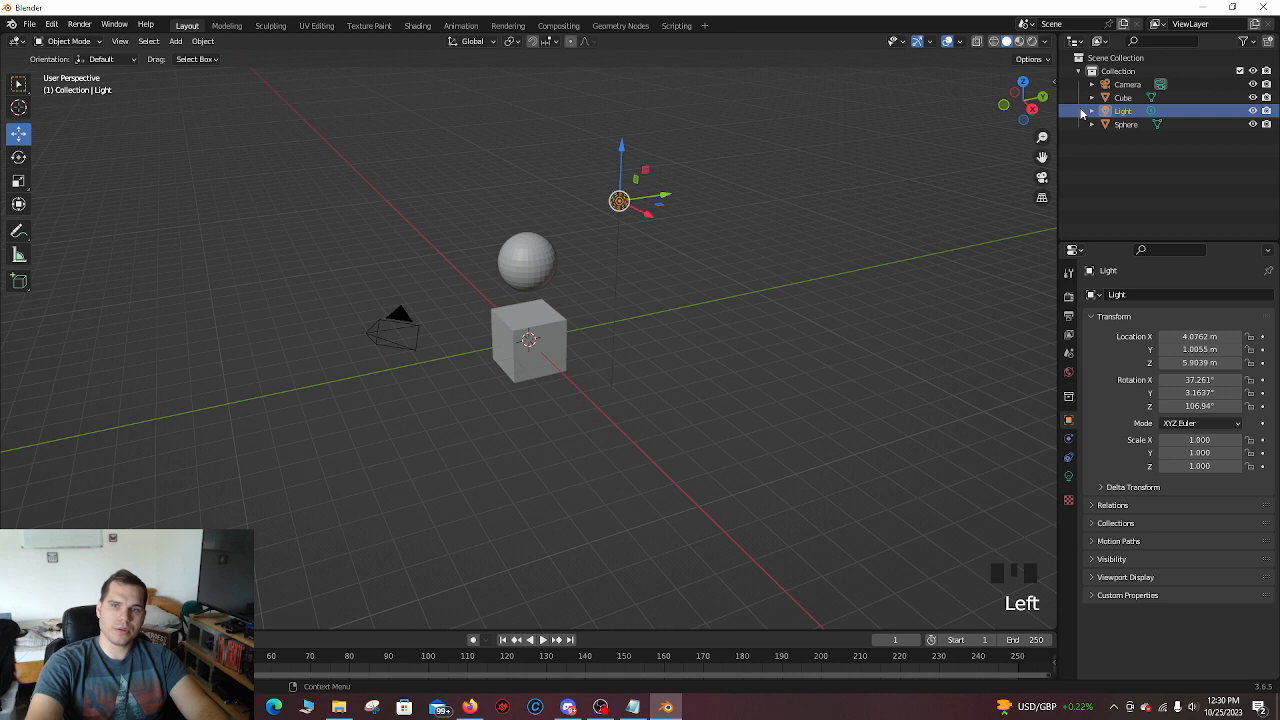
pyautogui.click(528, 340)
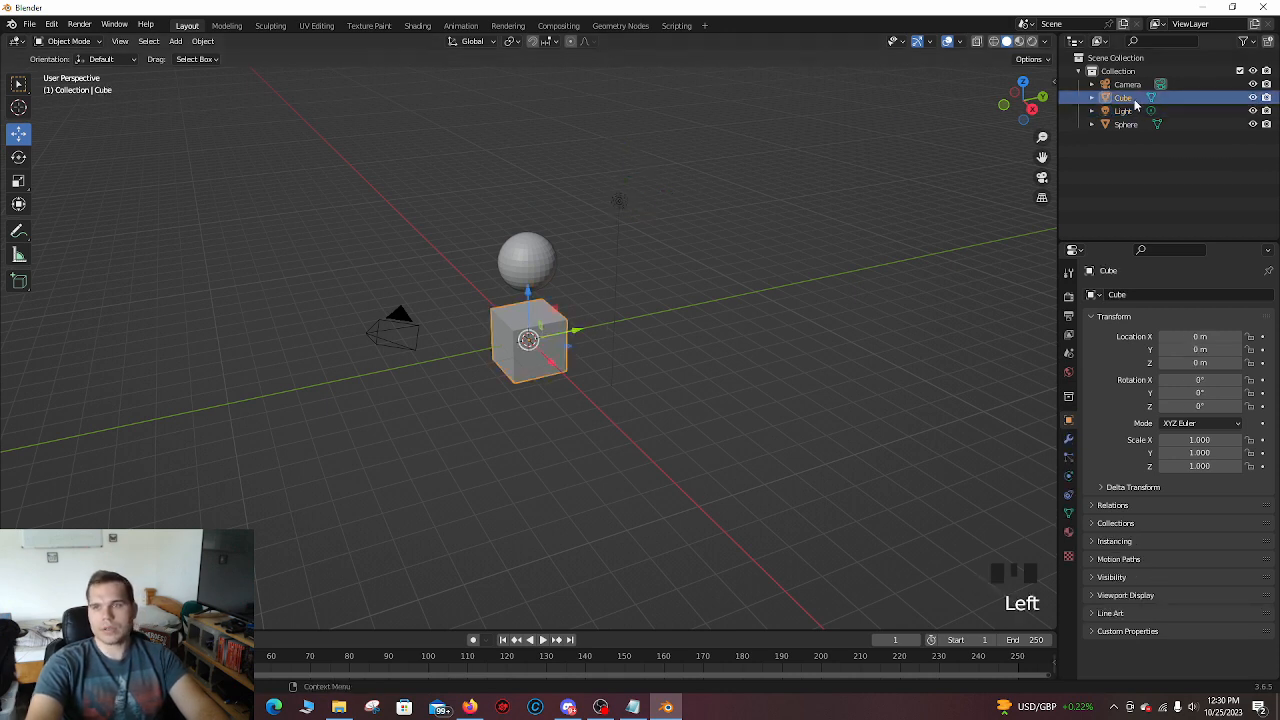
pyautogui.click(1122, 85)
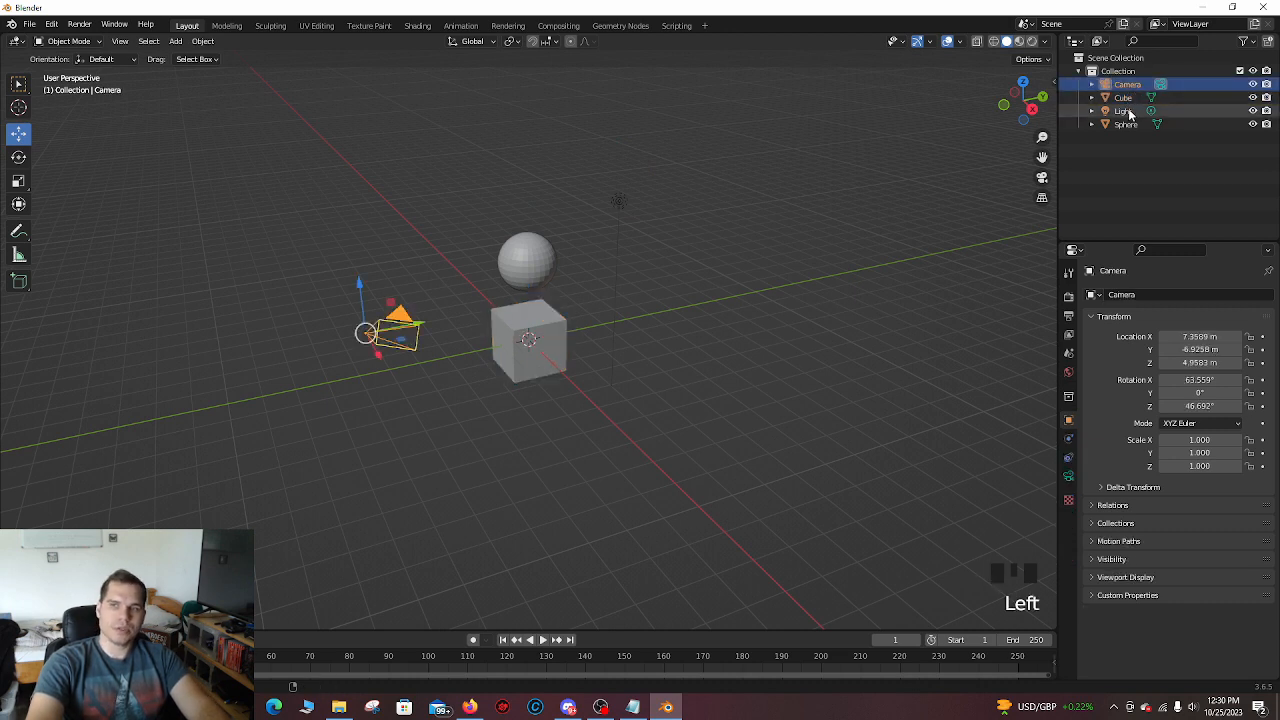
pyautogui.click(1123, 98)
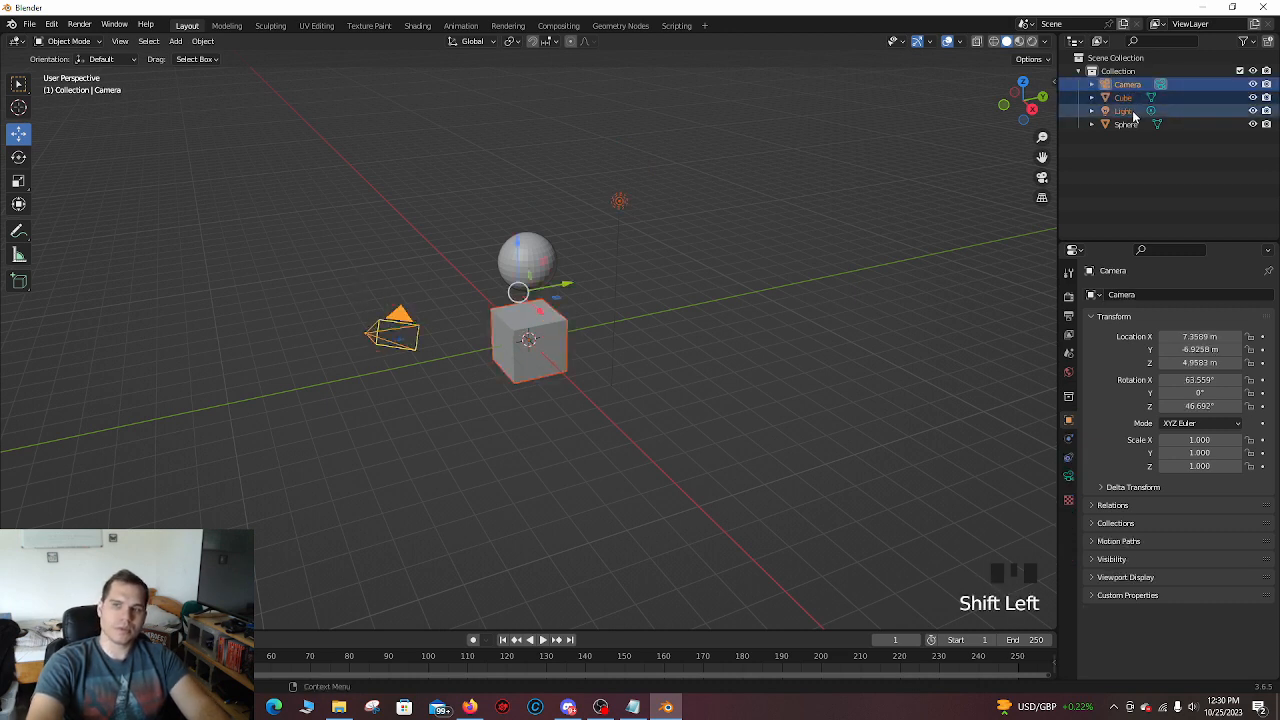
pyautogui.click(1123, 98)
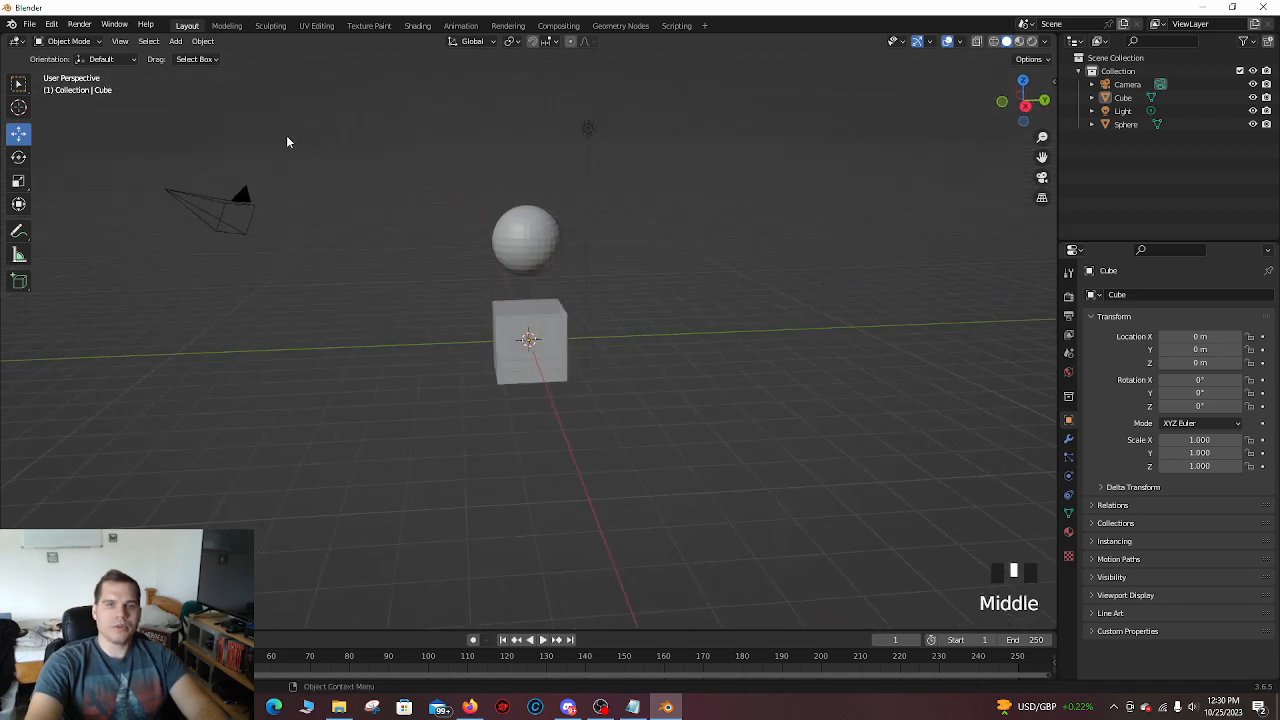
pyautogui.moveTo(290, 140); pyautogui.dragTo(718, 276)
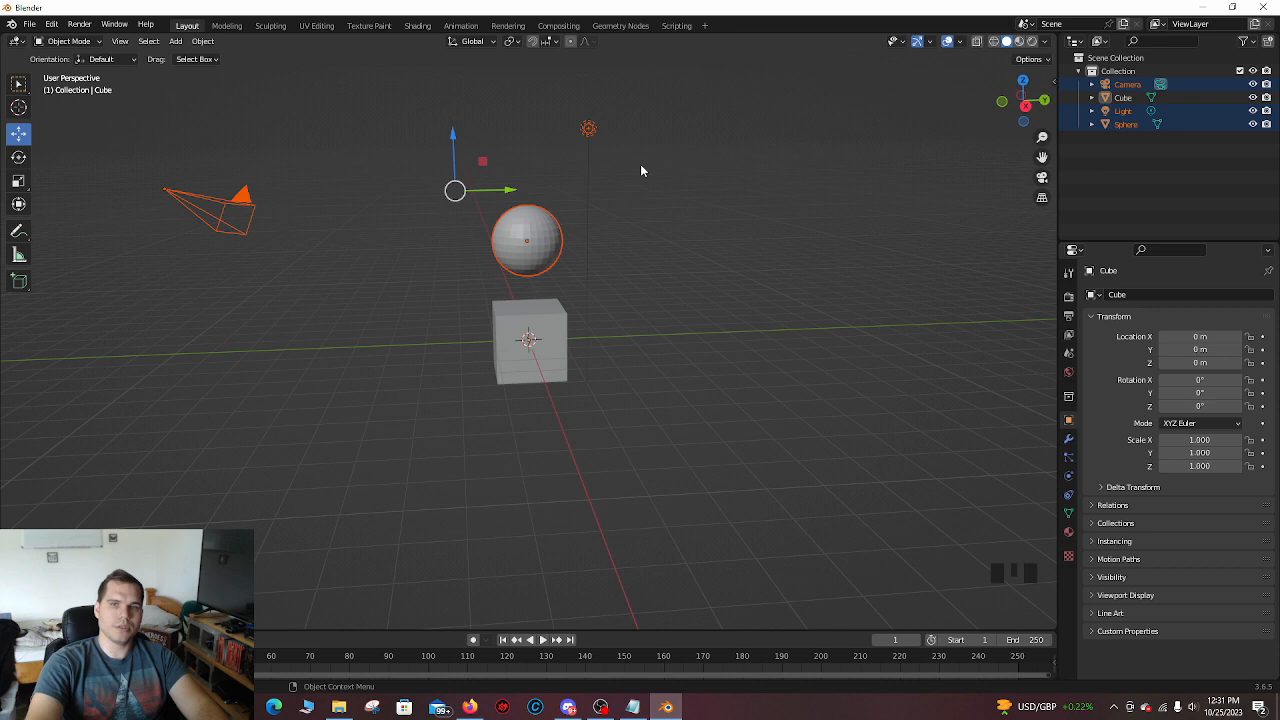
pyautogui.moveTo(716, 230)
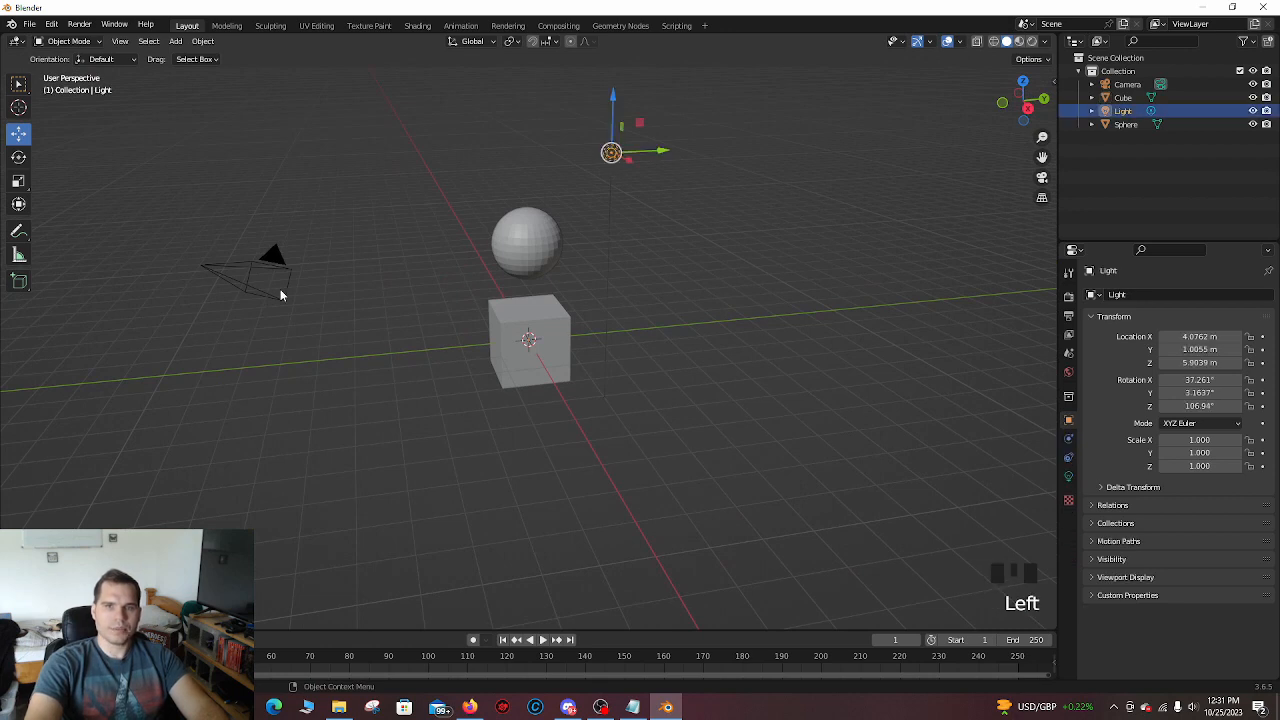
# Step: Delete the camera and light, then hide the sphere in the Outliner
pyautogui.click(245, 275)
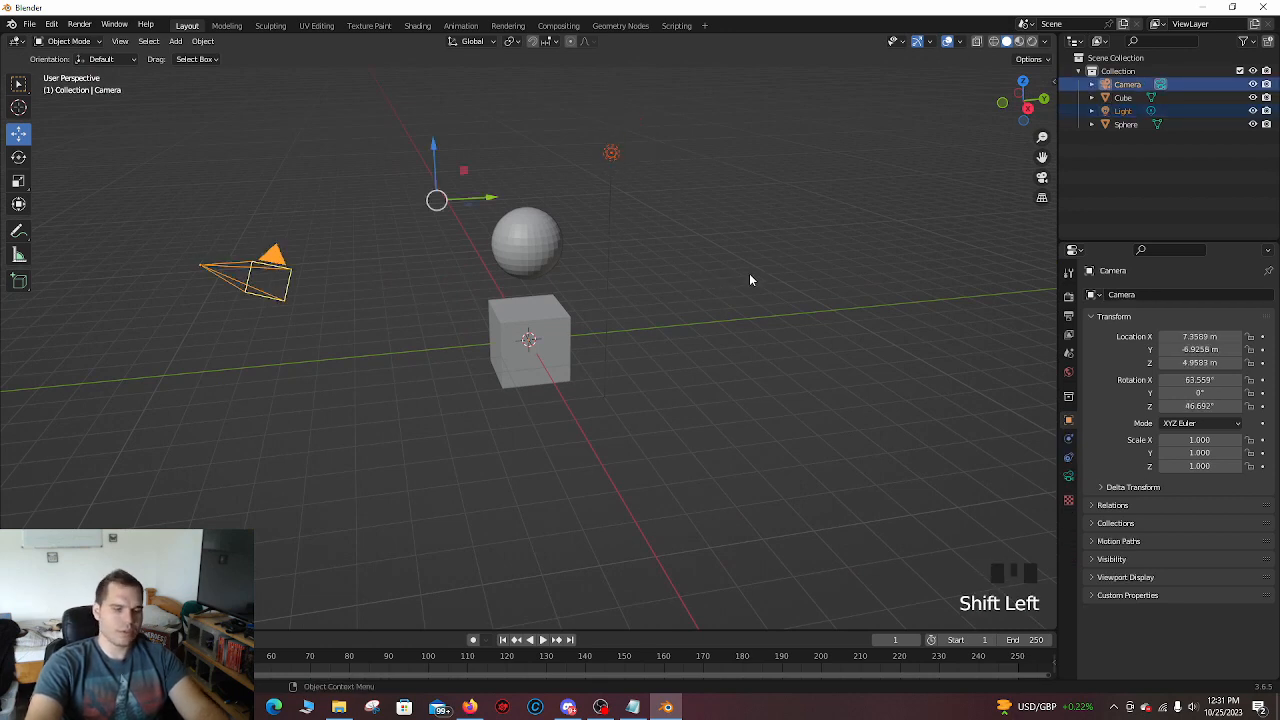
pyautogui.moveTo(727, 200)
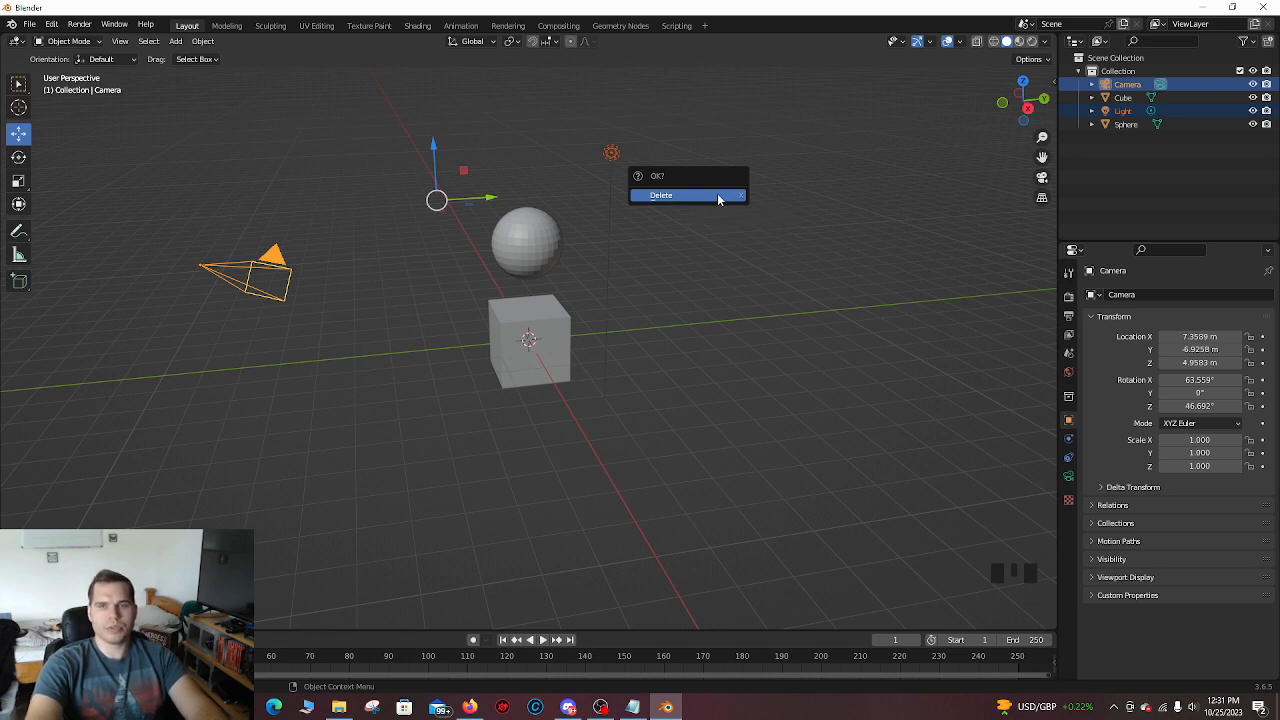
pyautogui.click(661, 194)
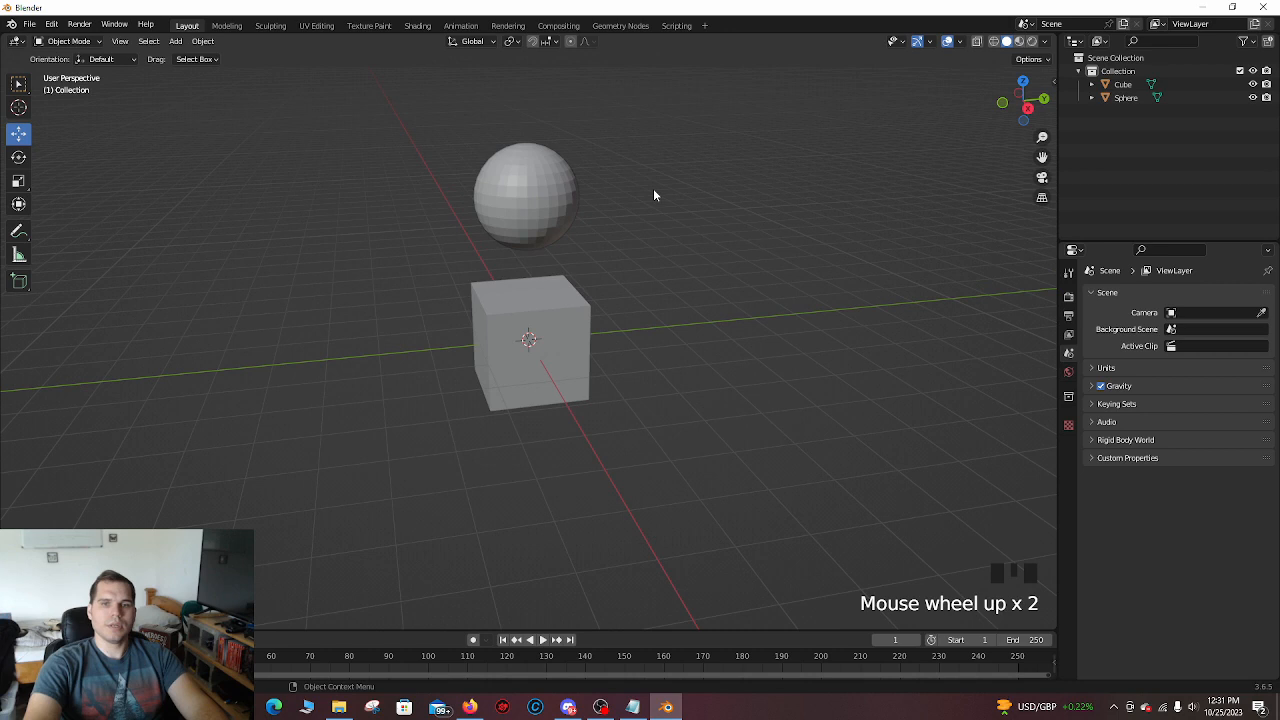
pyautogui.click(527, 197)
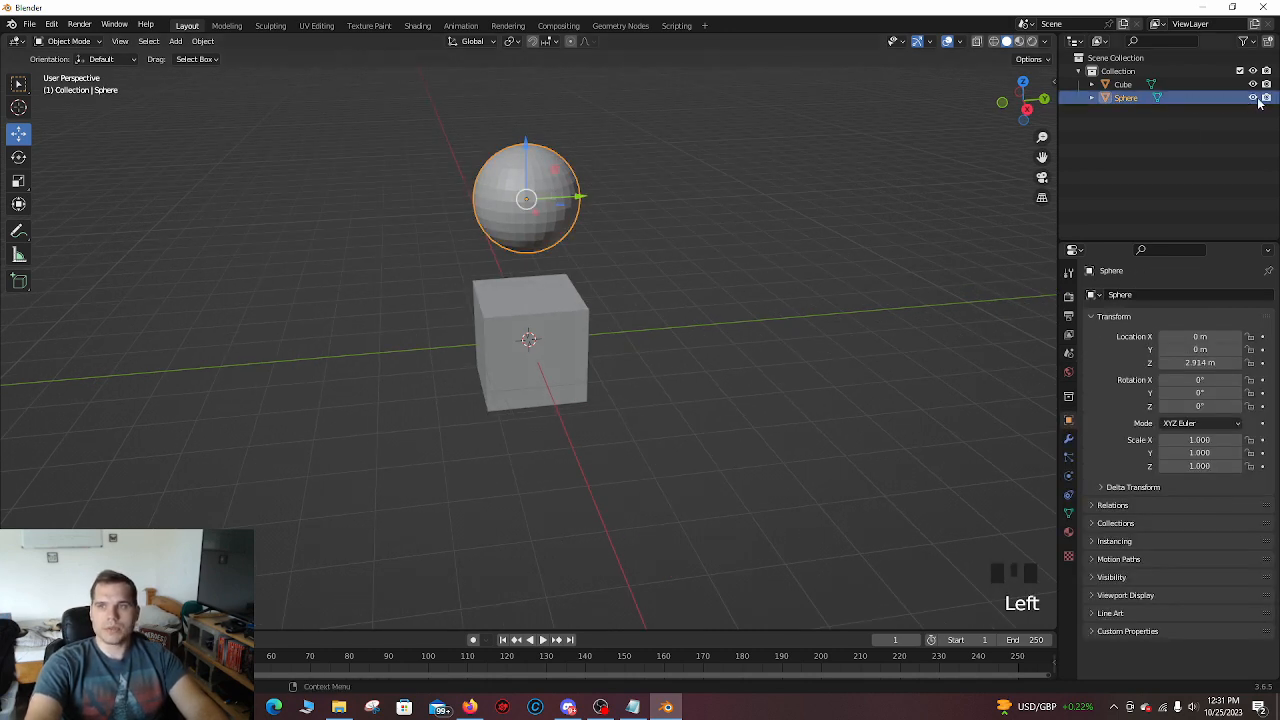
pyautogui.moveTo(1253, 98)
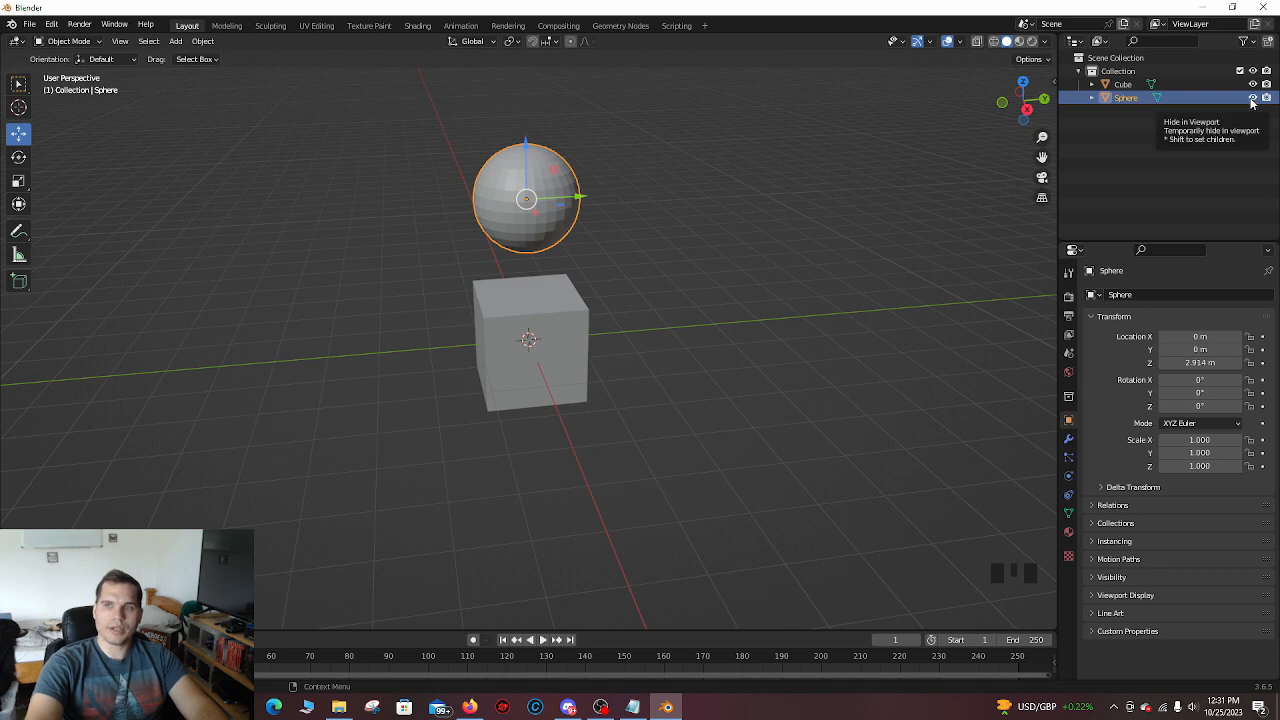
pyautogui.click(1251, 97)
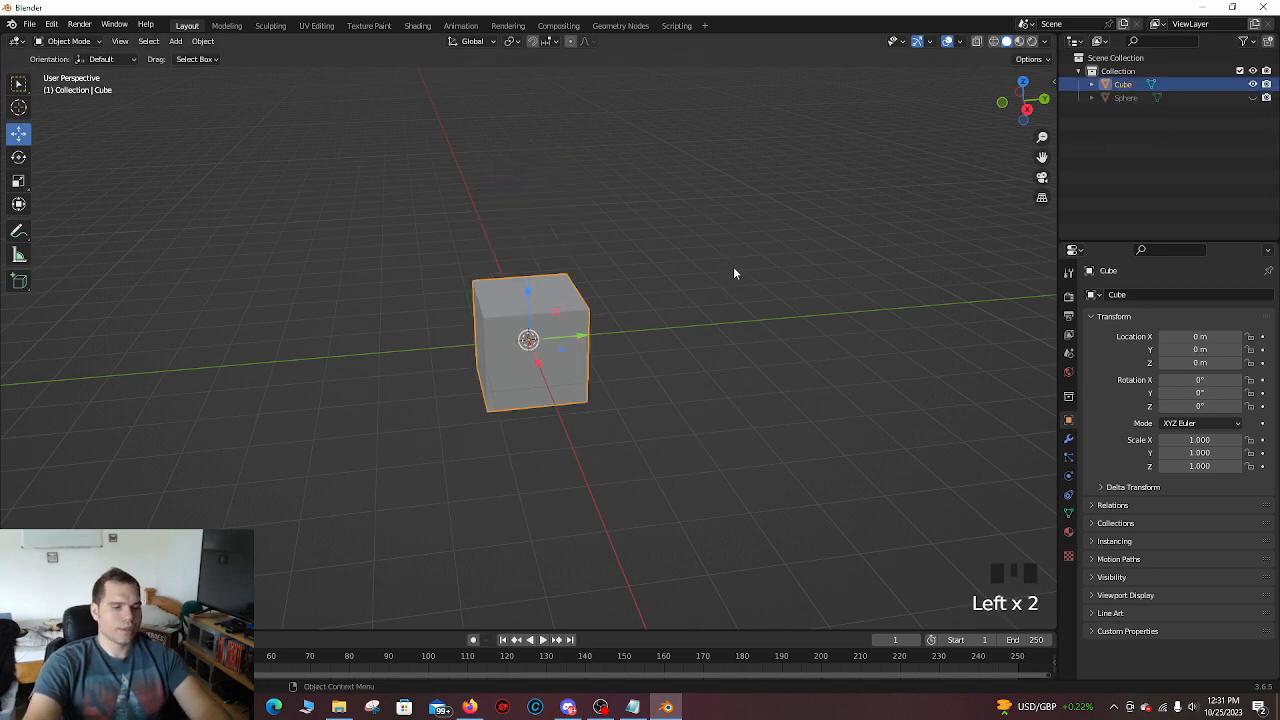
pyautogui.press('Tab')
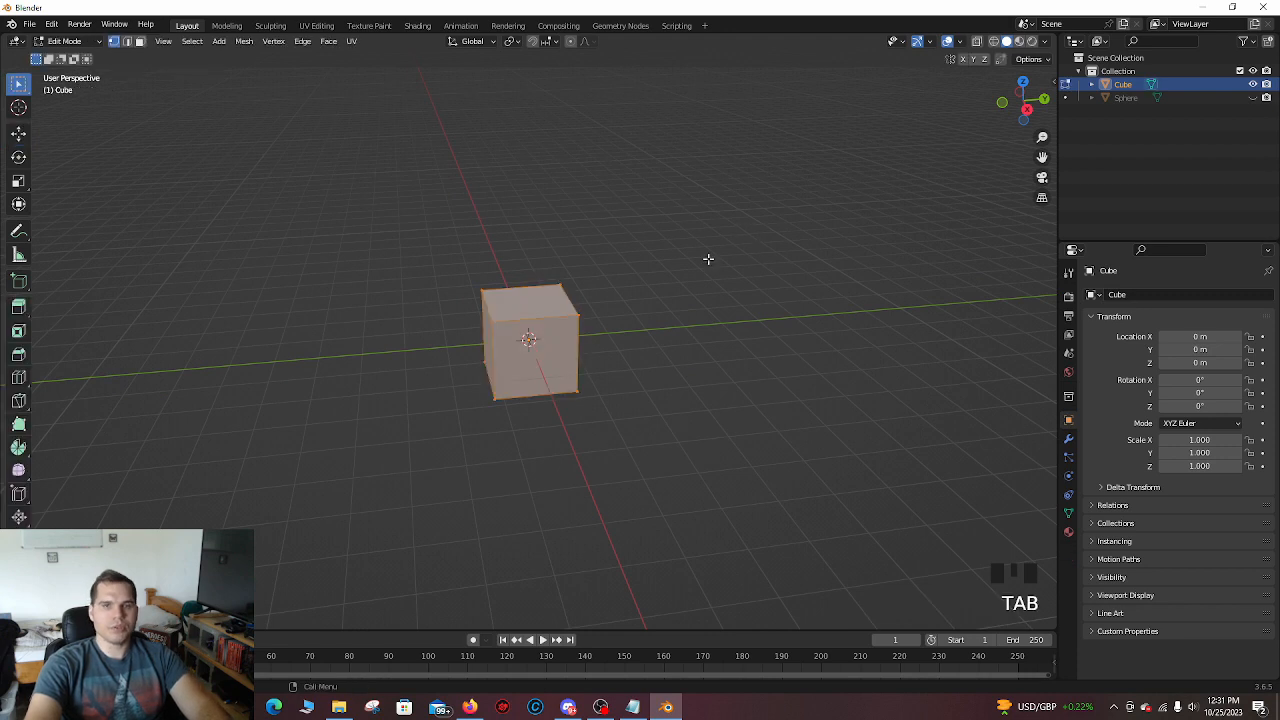
pyautogui.moveTo(274, 182)
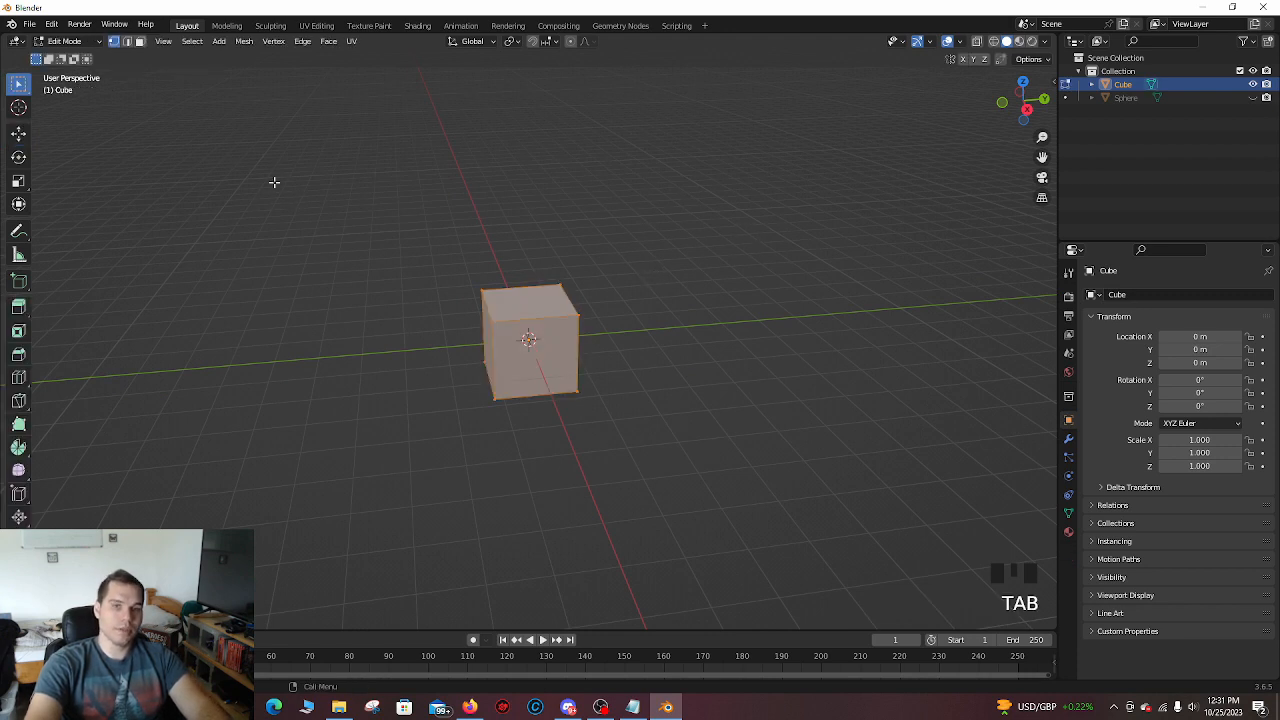
pyautogui.click(63, 41)
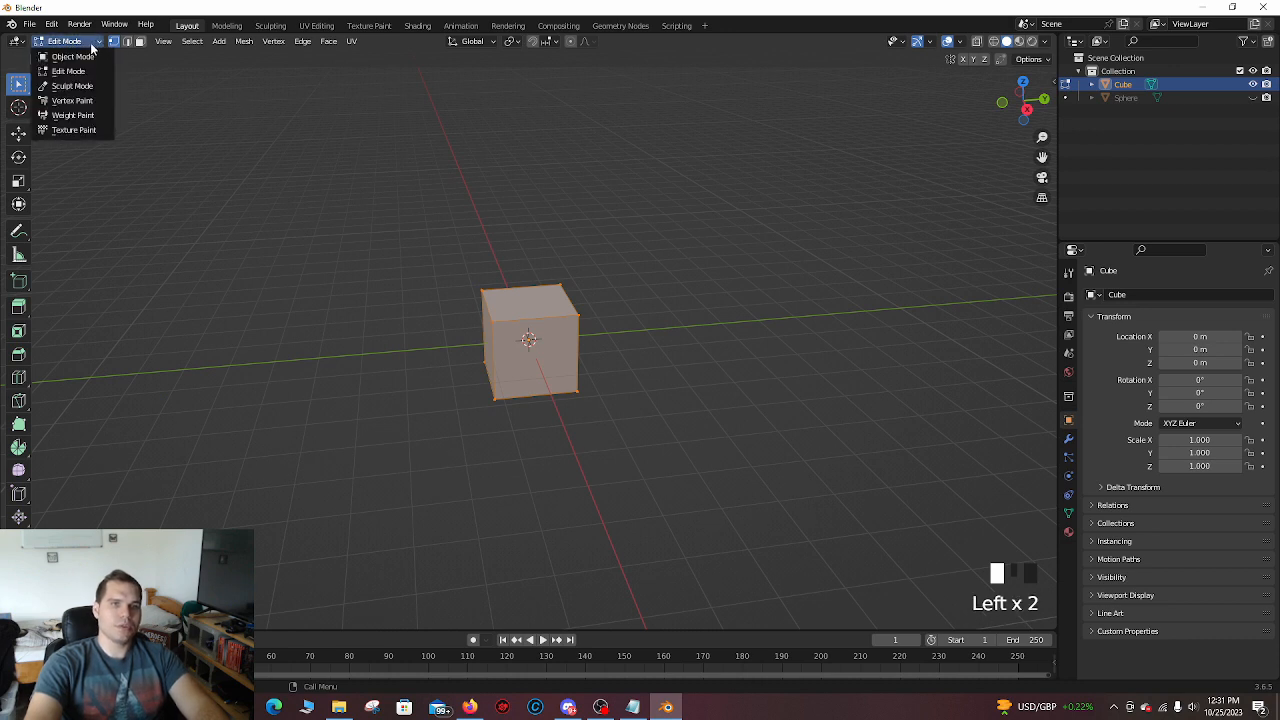
pyautogui.click(72, 56)
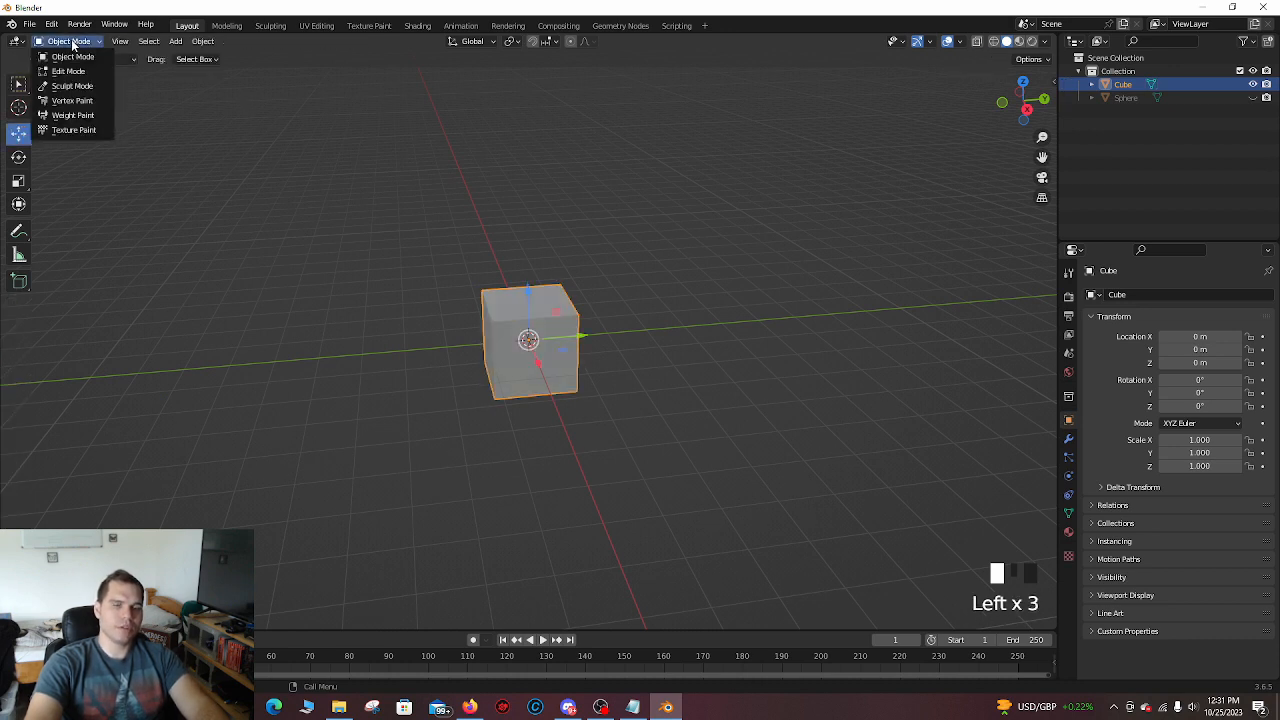
pyautogui.click(68, 71)
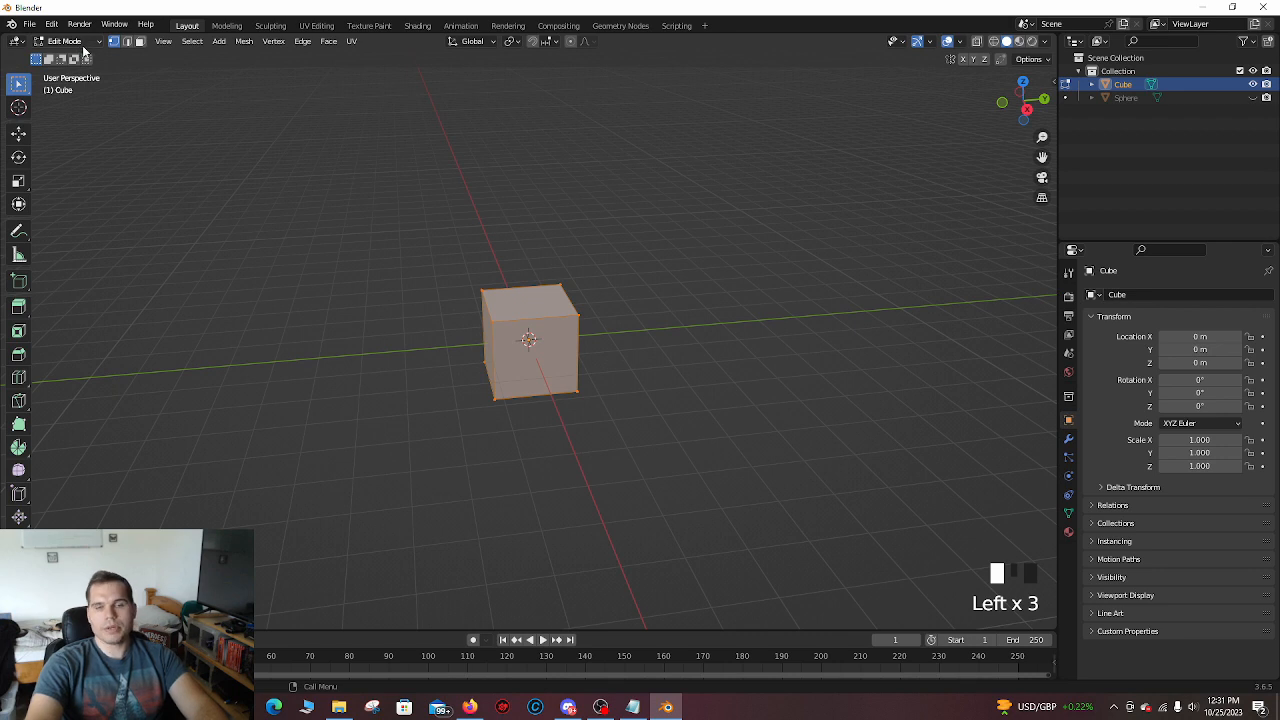
pyautogui.press('Tab')
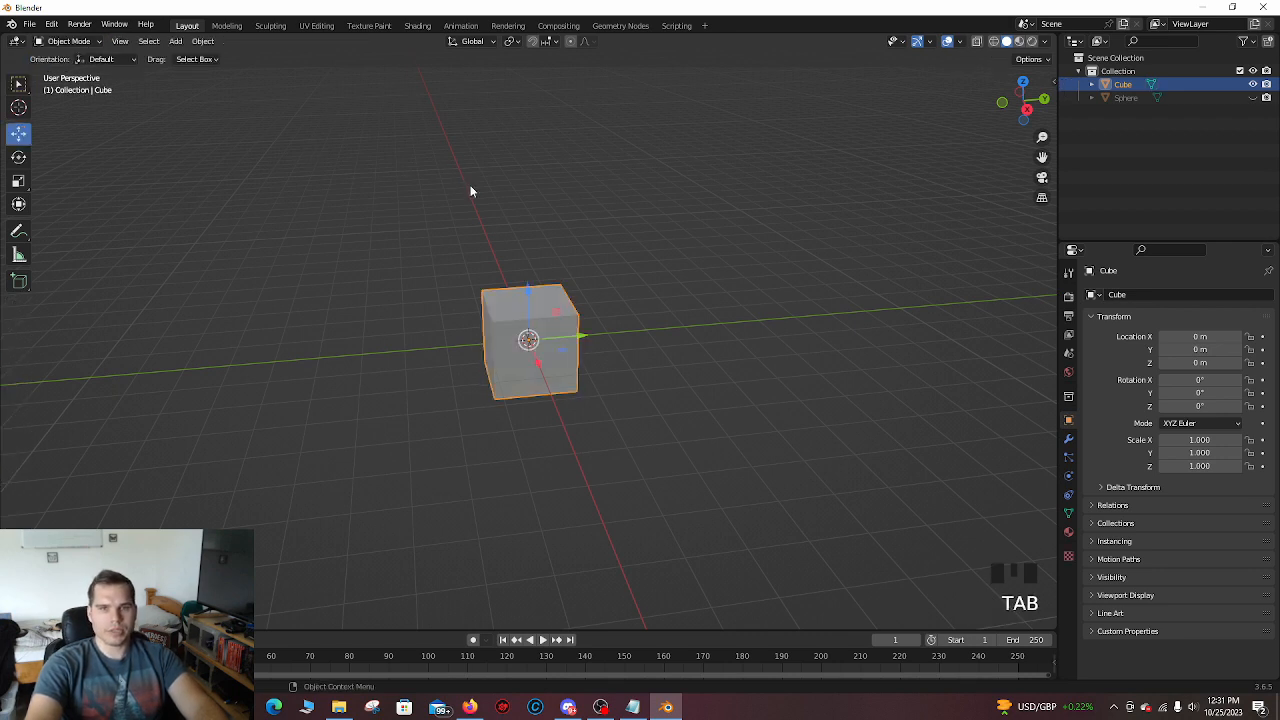
pyautogui.press('Tab')
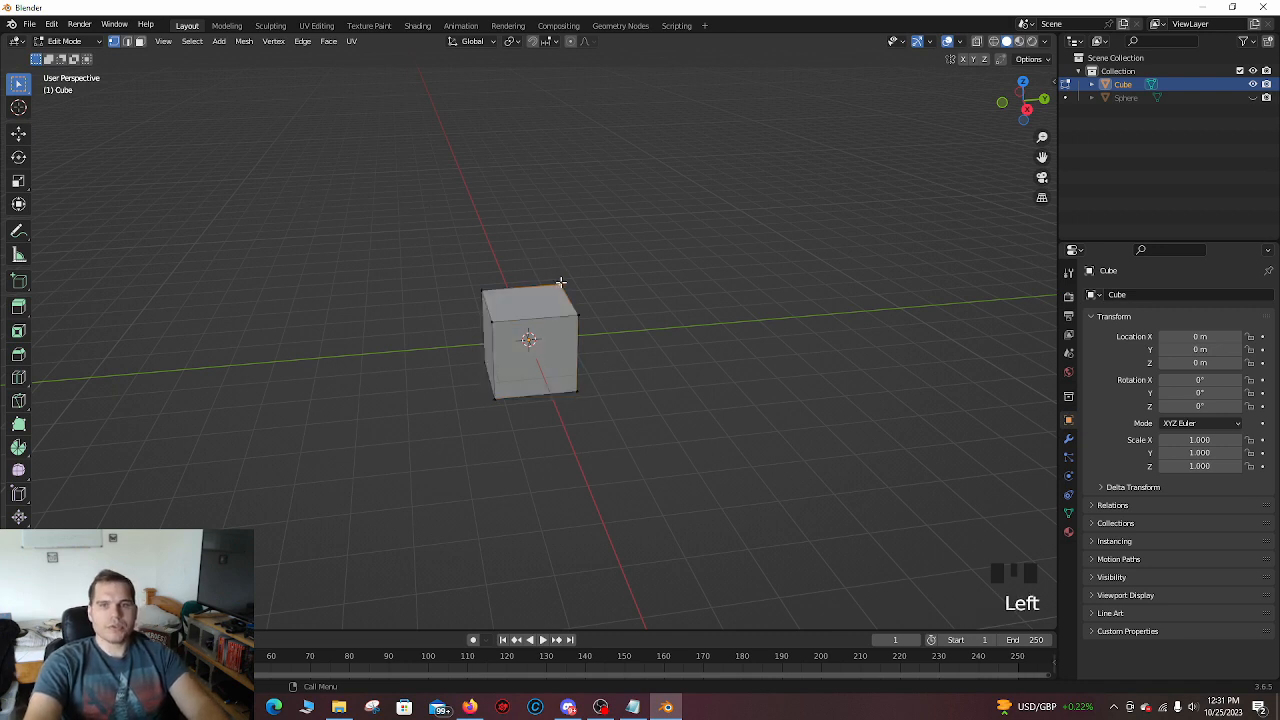
# Step: Zoom in on the cube to pick its top face
pyautogui.scroll(3)
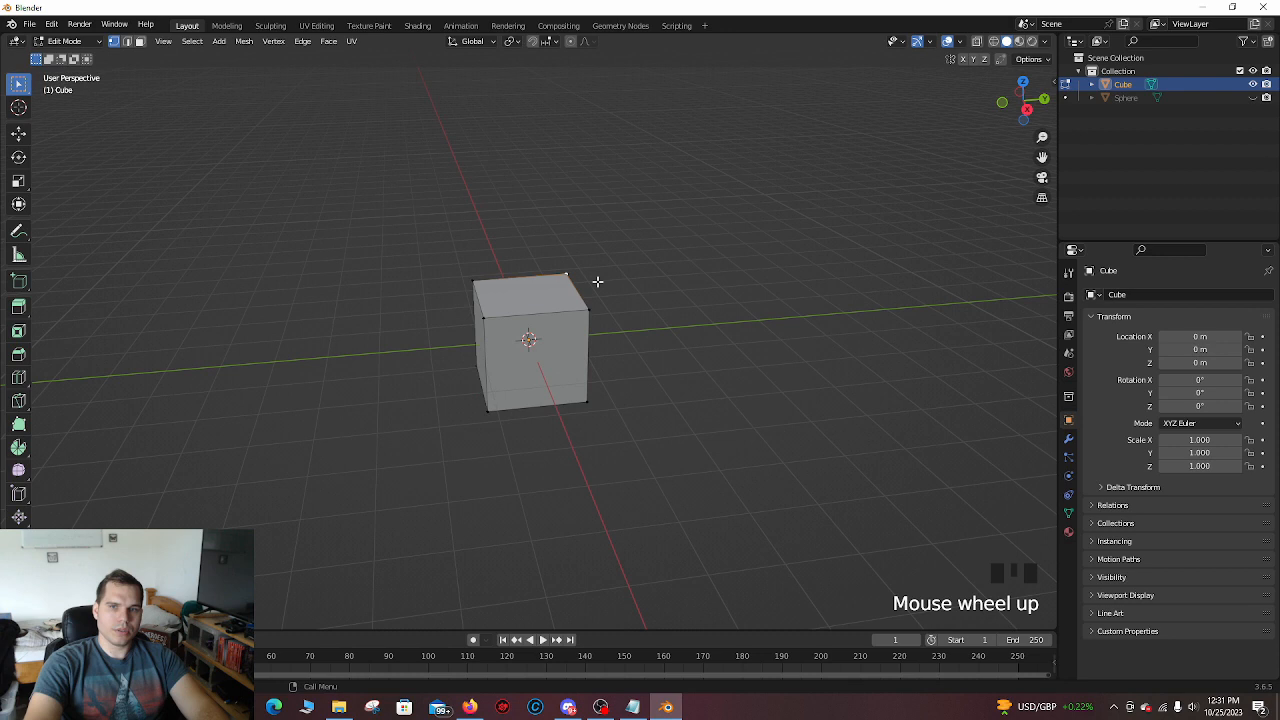
pyautogui.moveTo(615, 270)
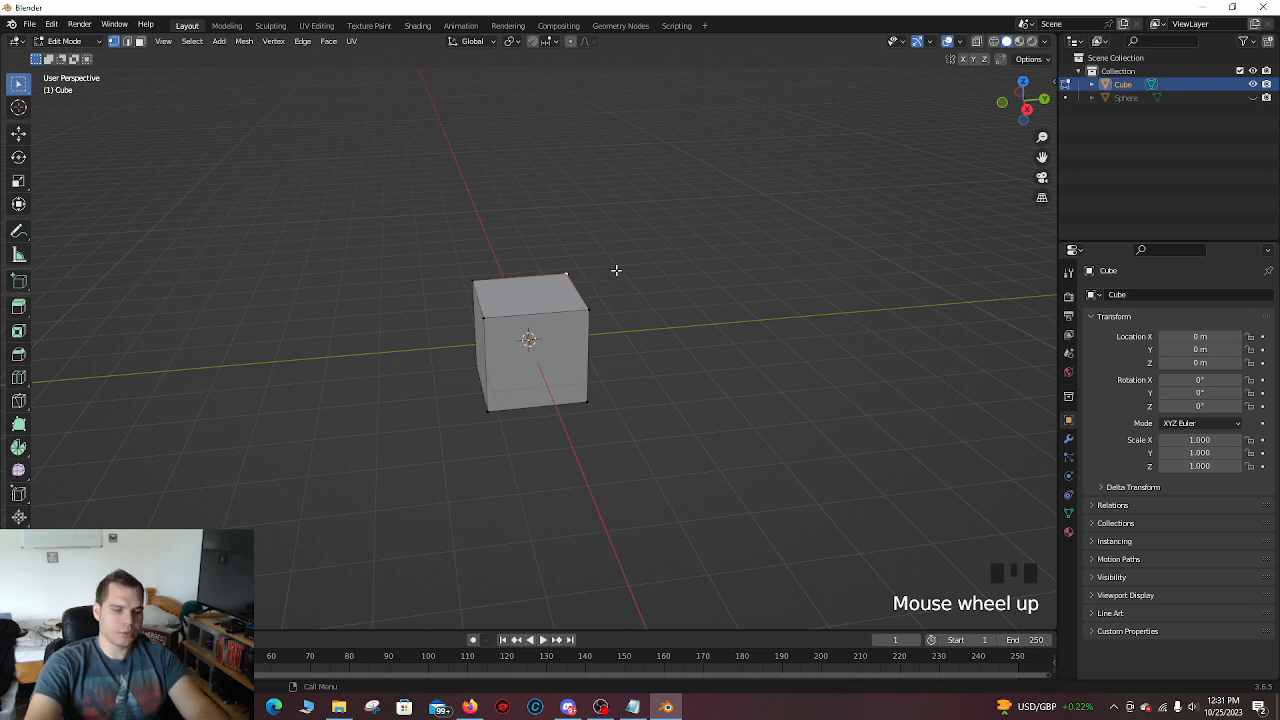
pyautogui.scroll(3)
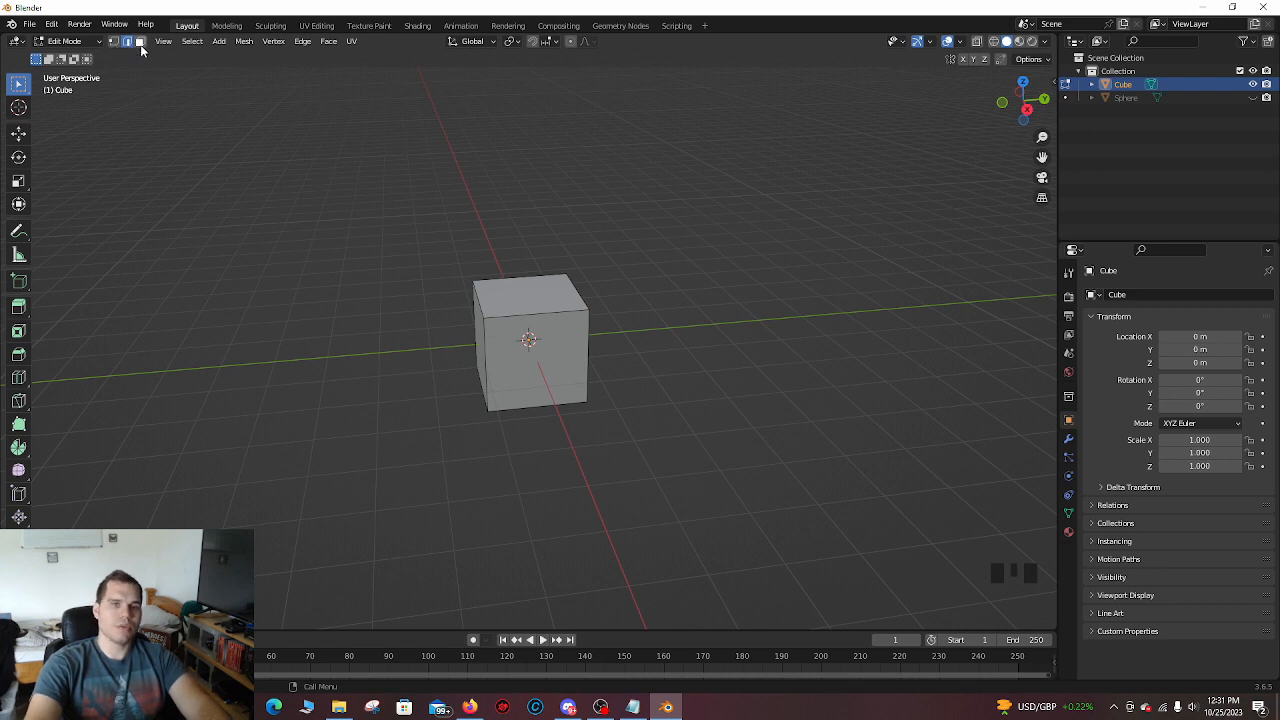
pyautogui.moveTo(583, 298)
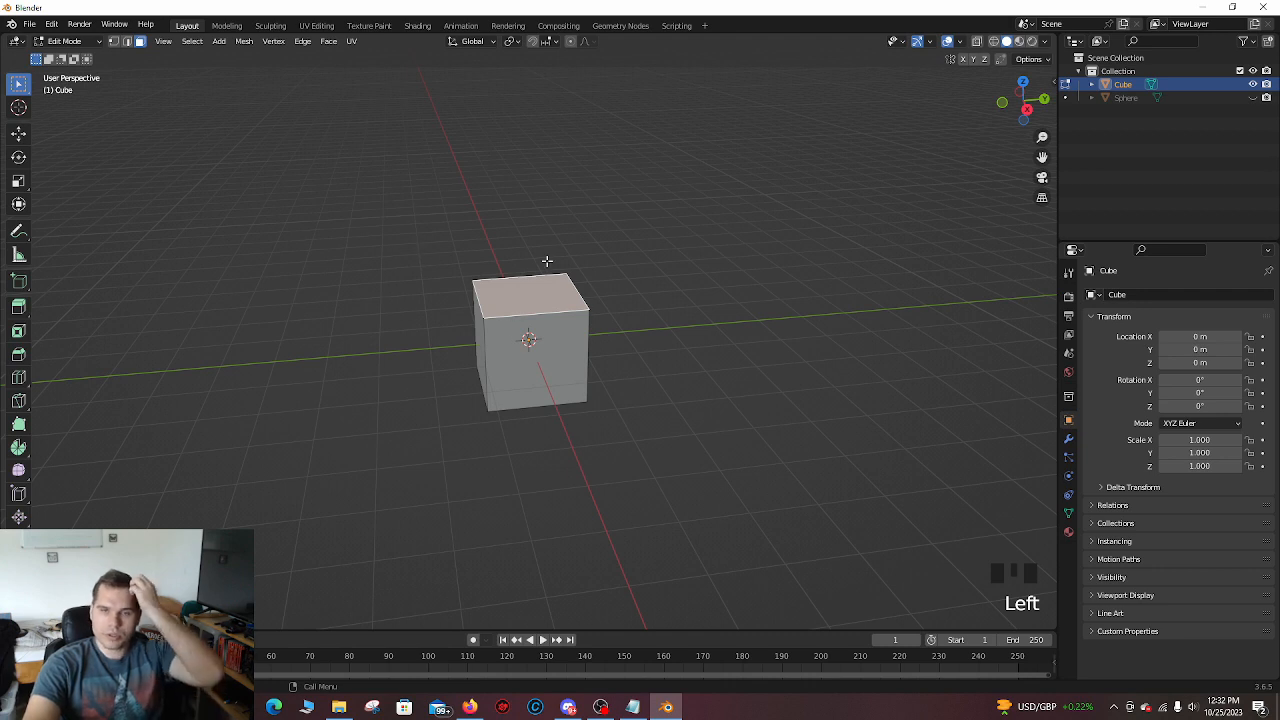
pyautogui.moveTo(556, 246)
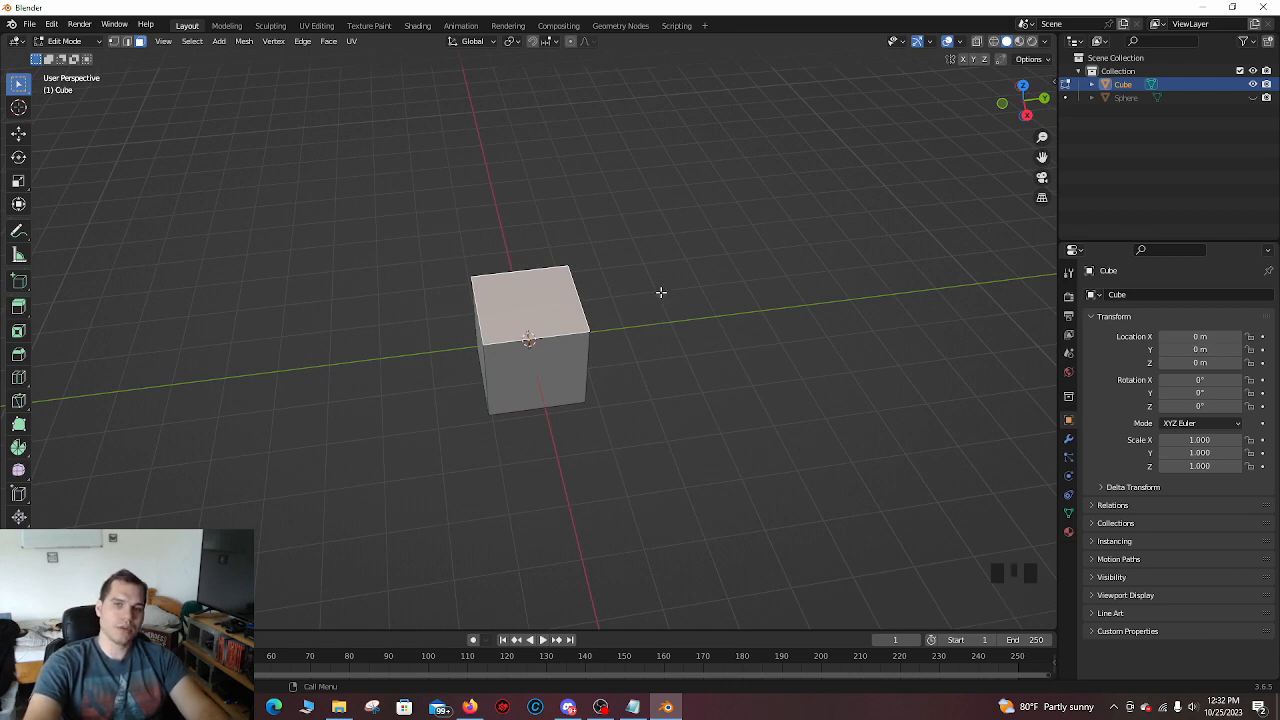
pyautogui.moveTo(535, 314)
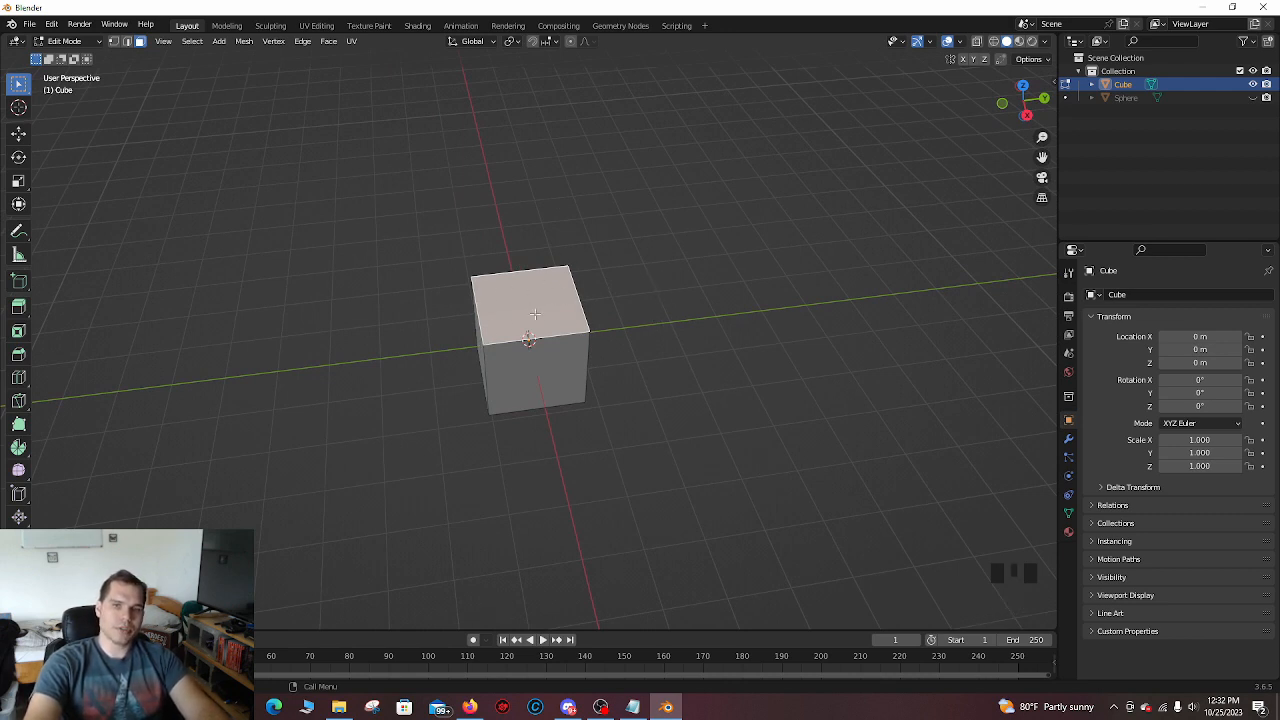
pyautogui.moveTo(549, 286)
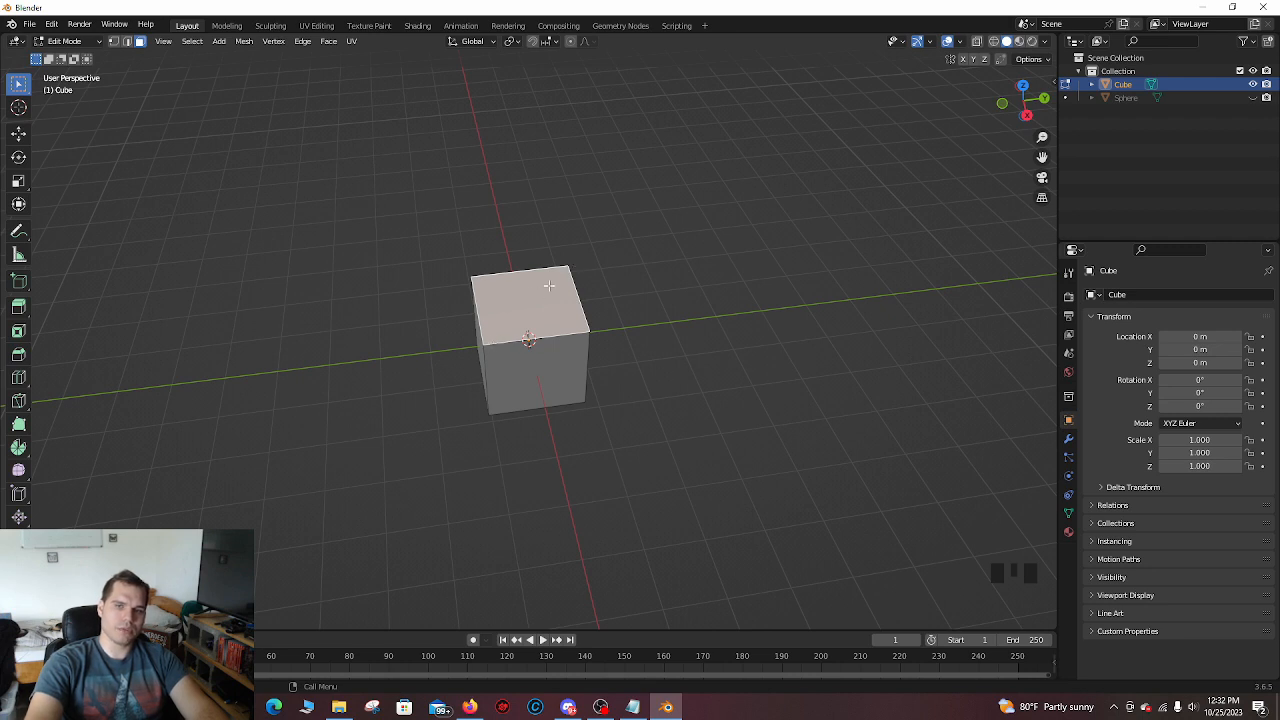
pyautogui.moveTo(578, 296)
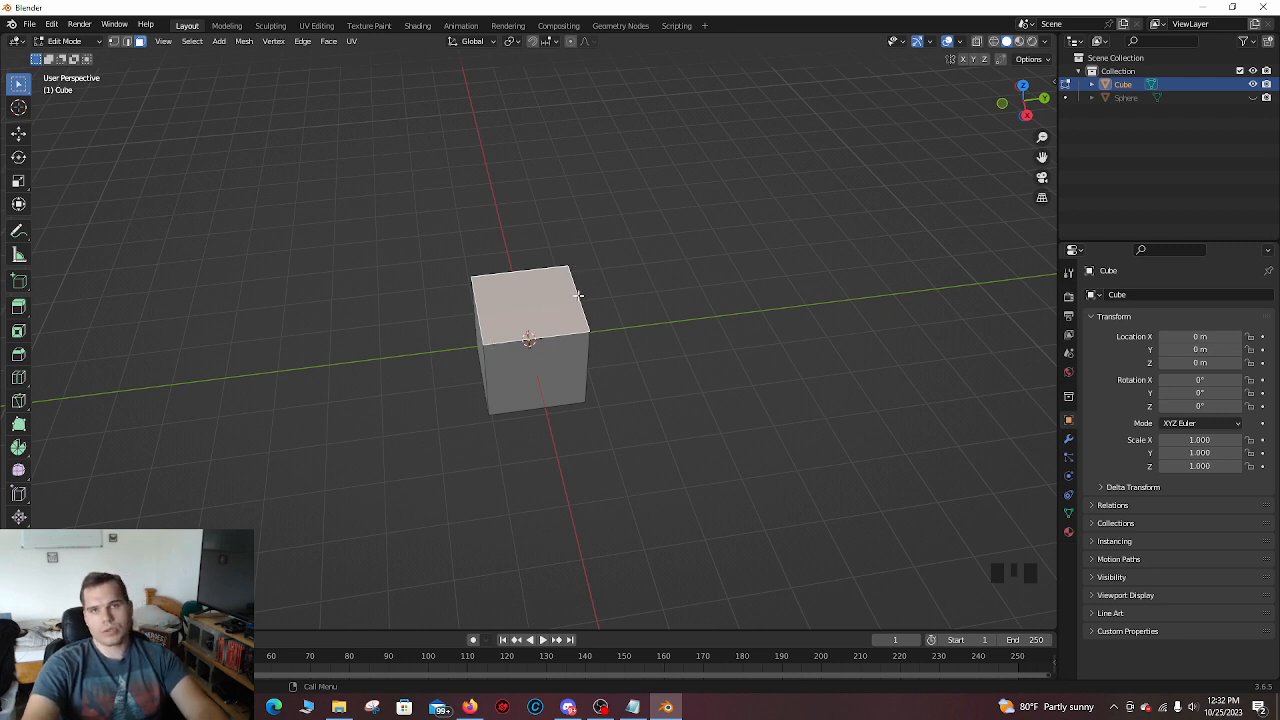
pyautogui.moveTo(595, 307)
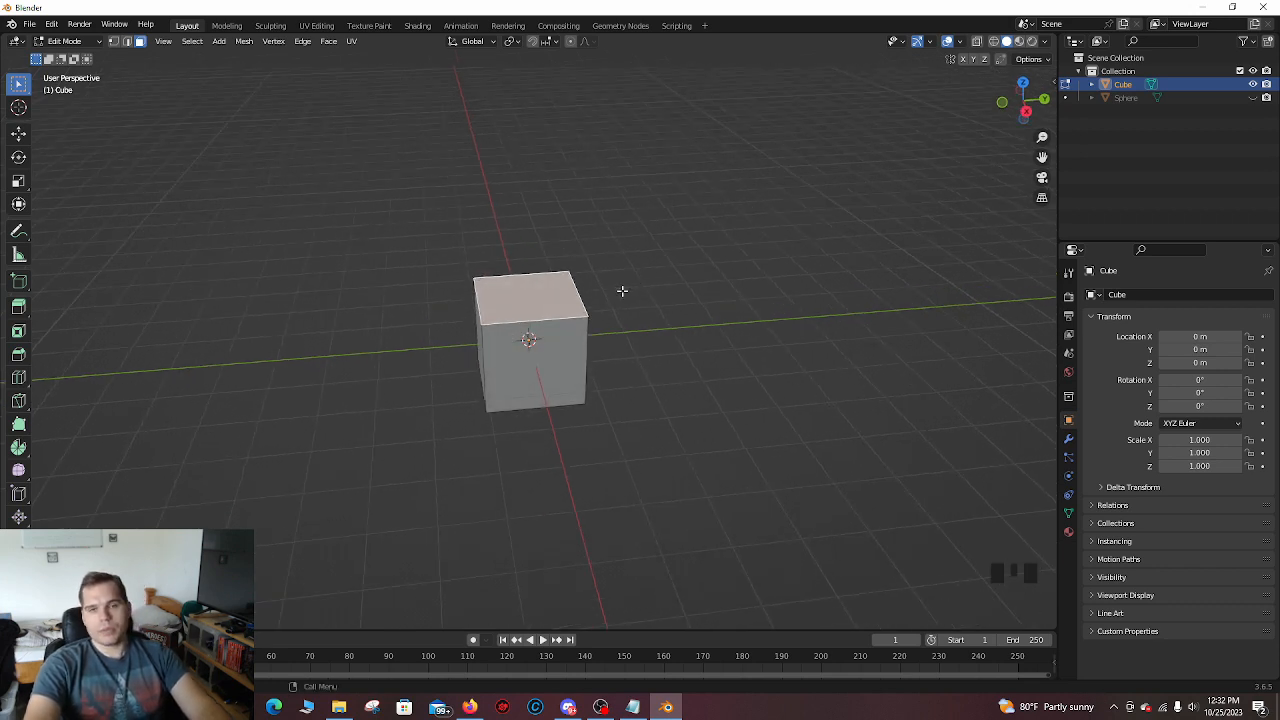
# Step: Scale the top face up about 2.5 times after undoing a stray move
pyautogui.press('g')
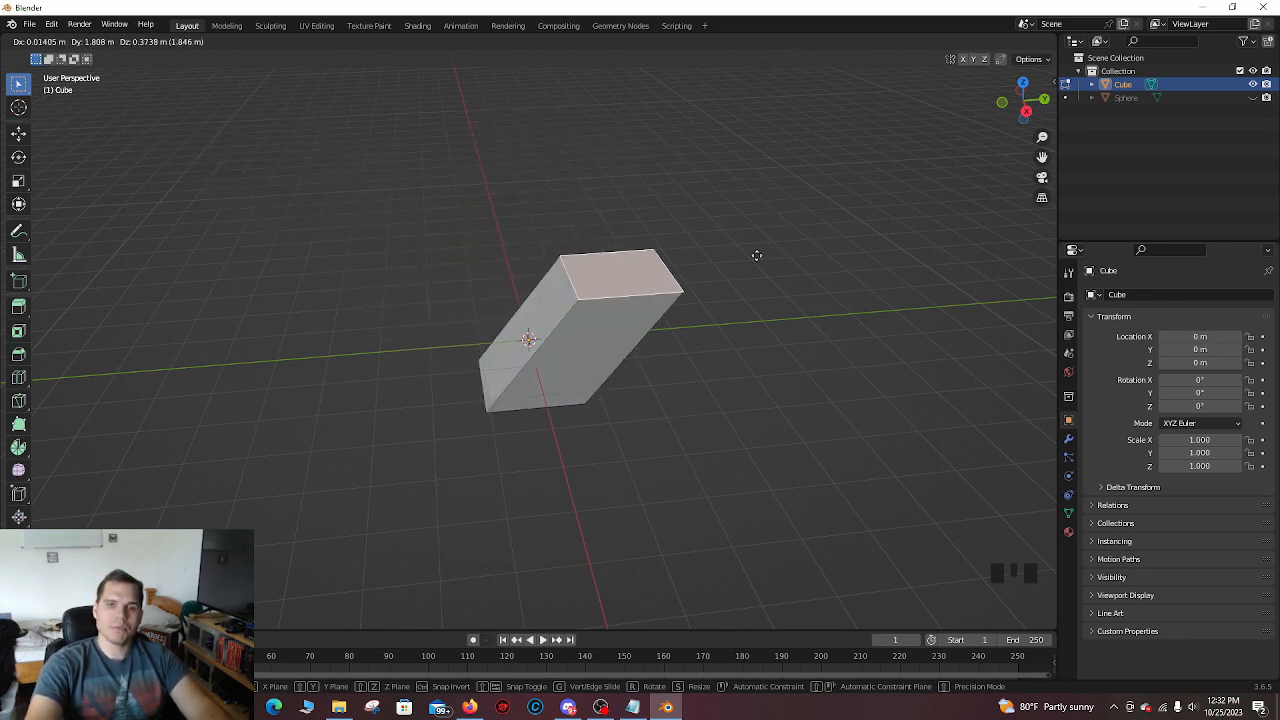
pyautogui.press('ctrl+z')
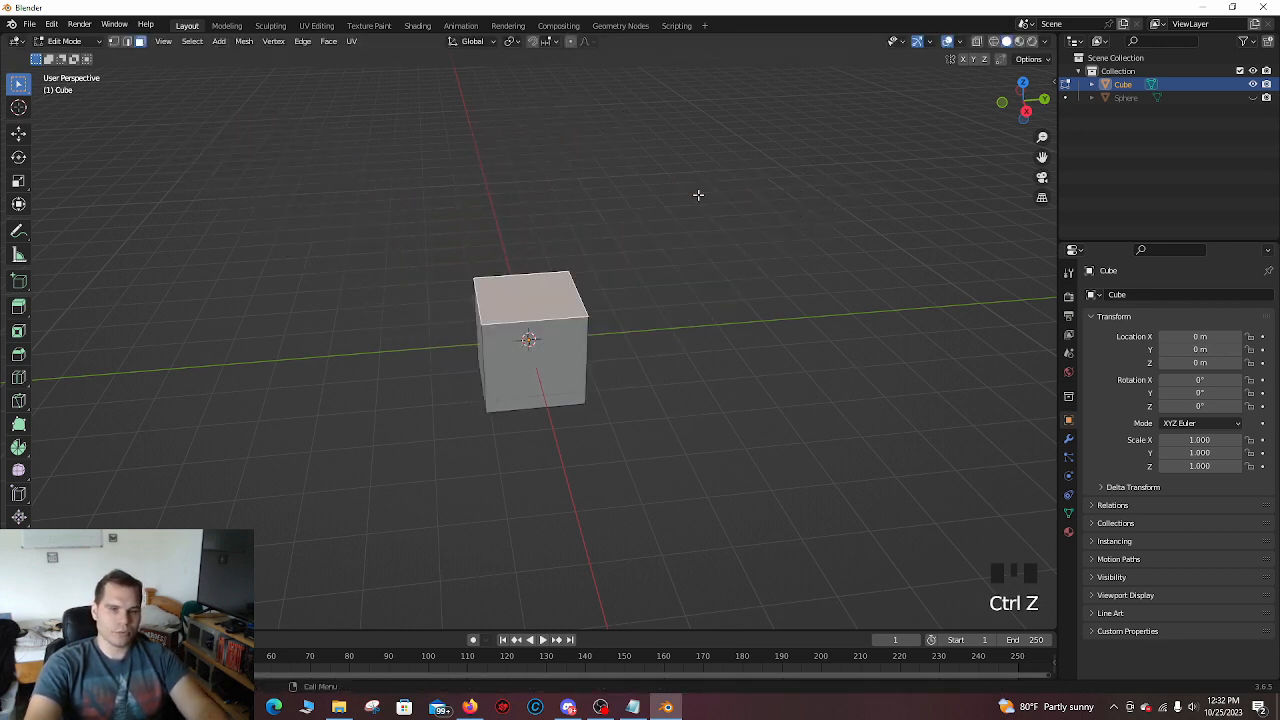
pyautogui.press('s')
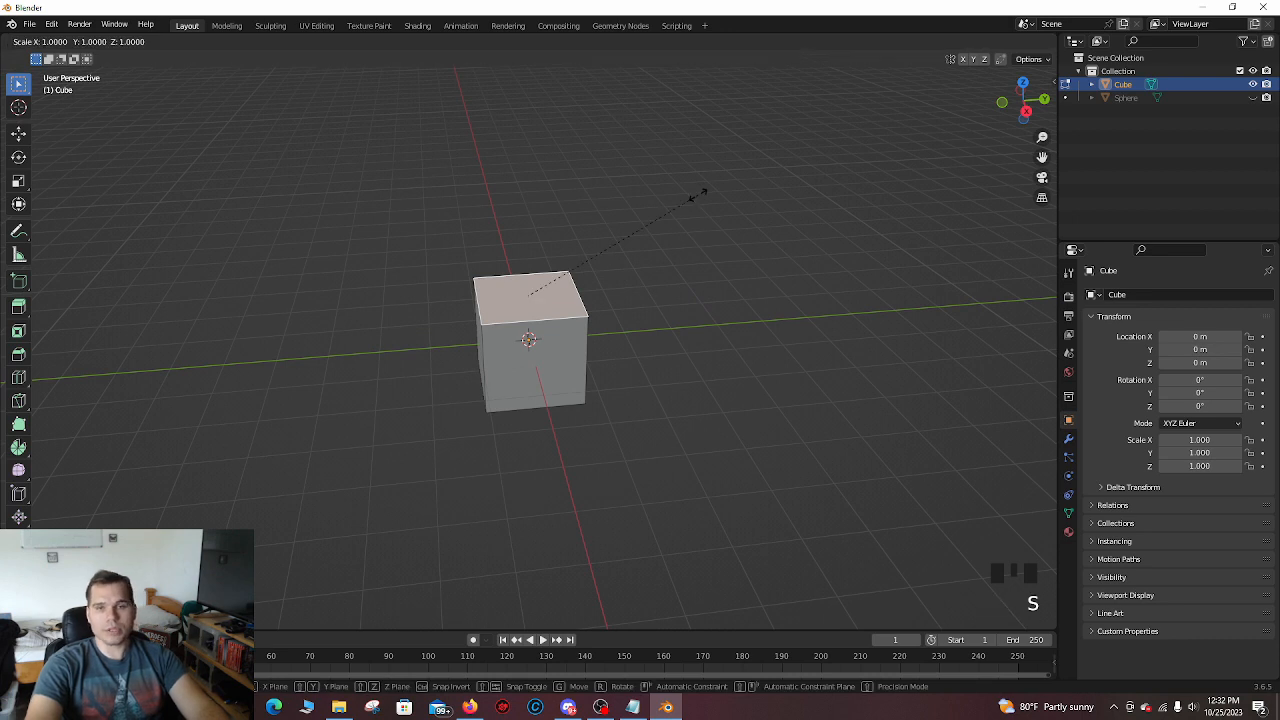
pyautogui.moveTo(855, 205)
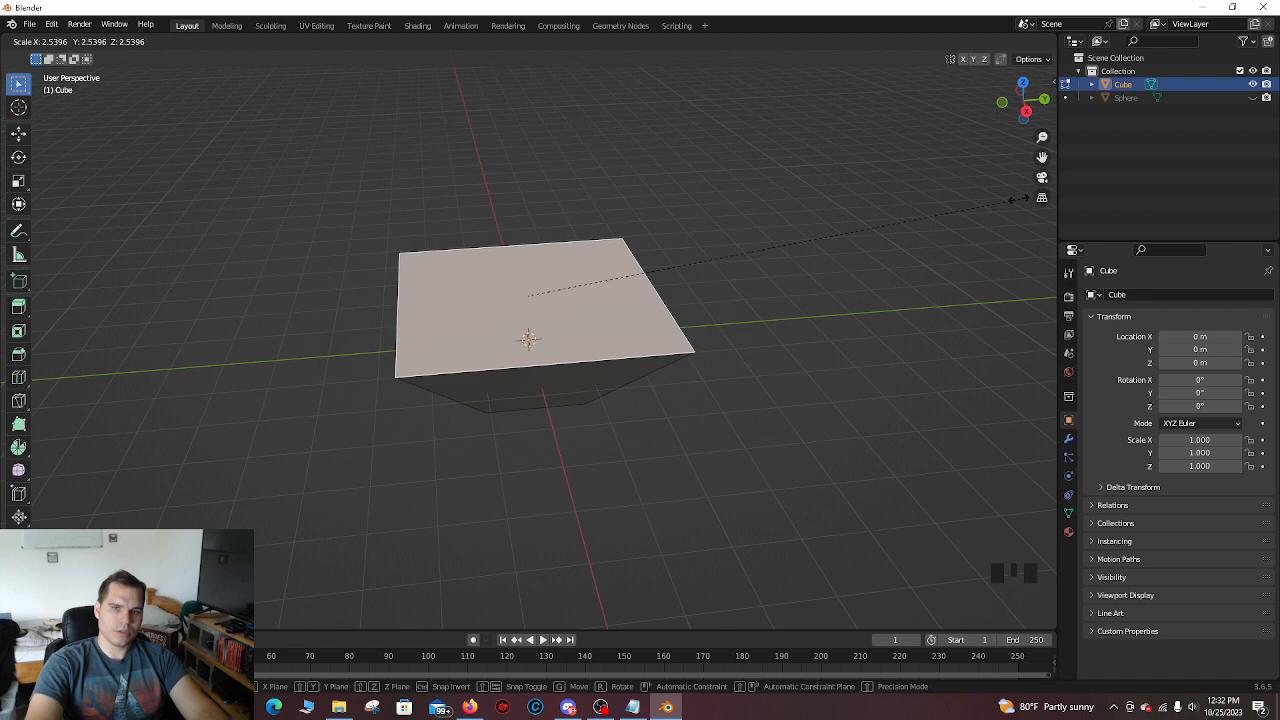
pyautogui.press('Tab')
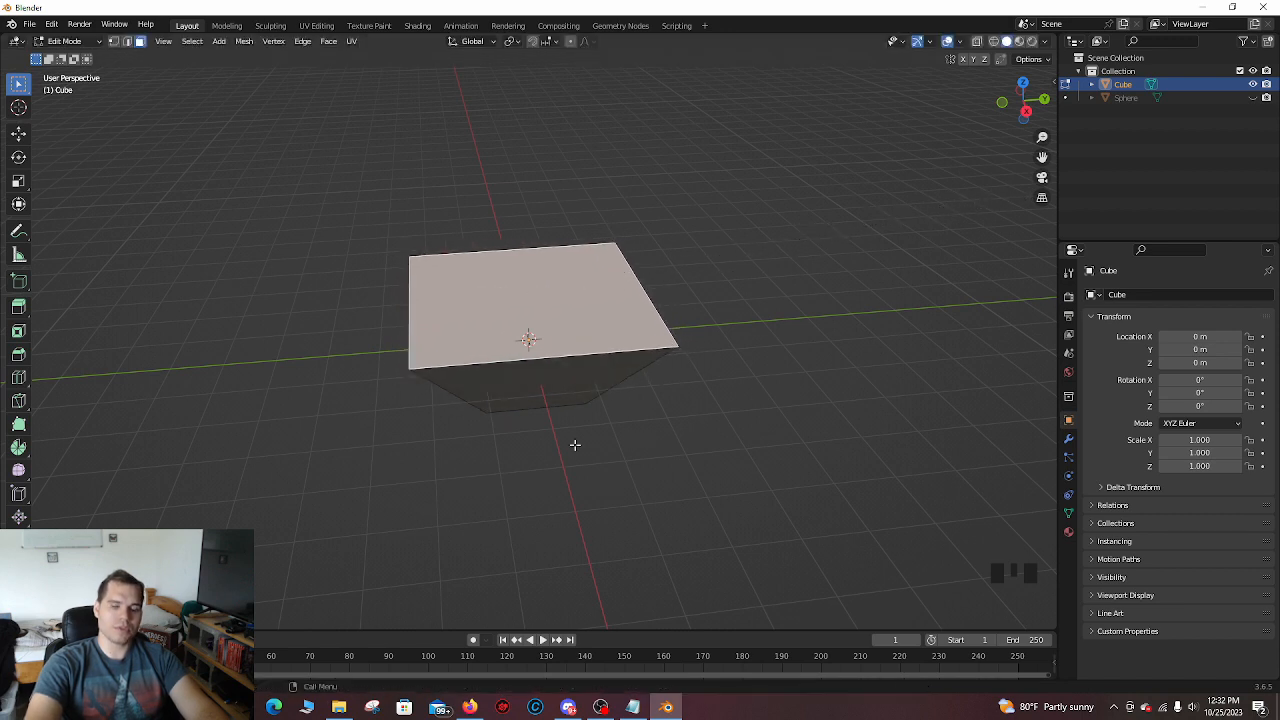
pyautogui.moveTo(443, 371)
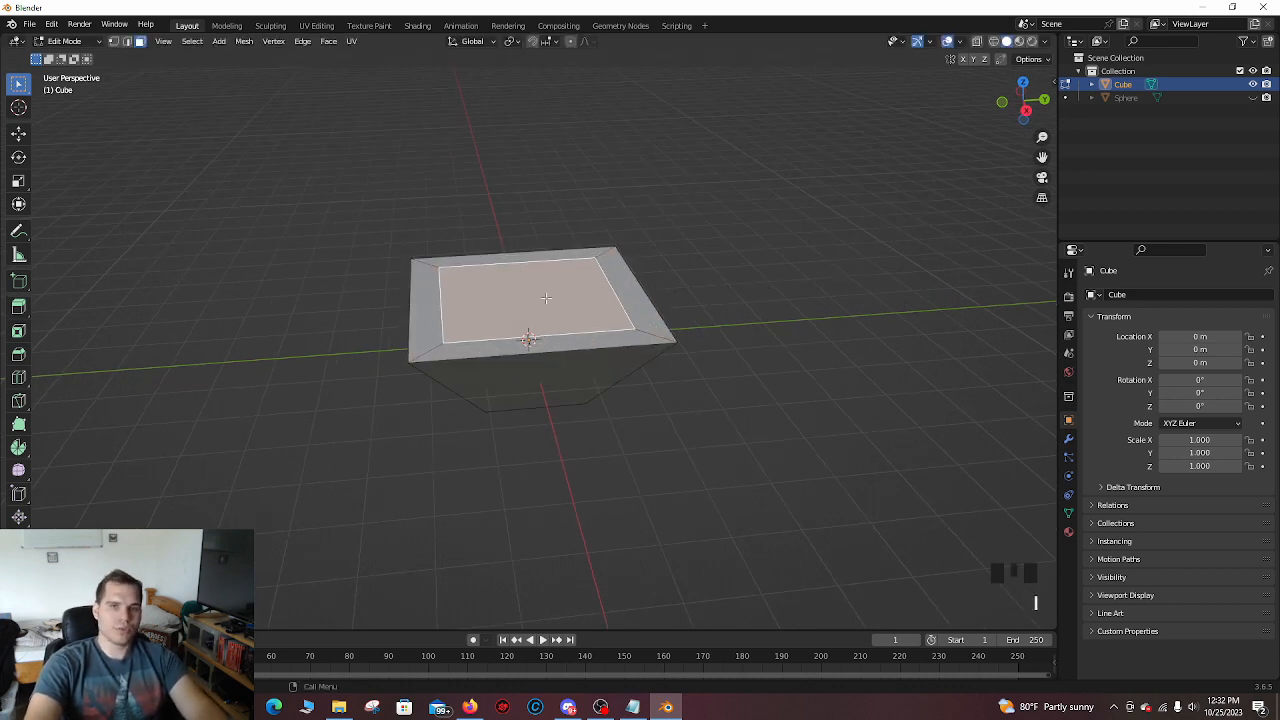
# Step: Create a smaller face within the top face
pyautogui.press('e')
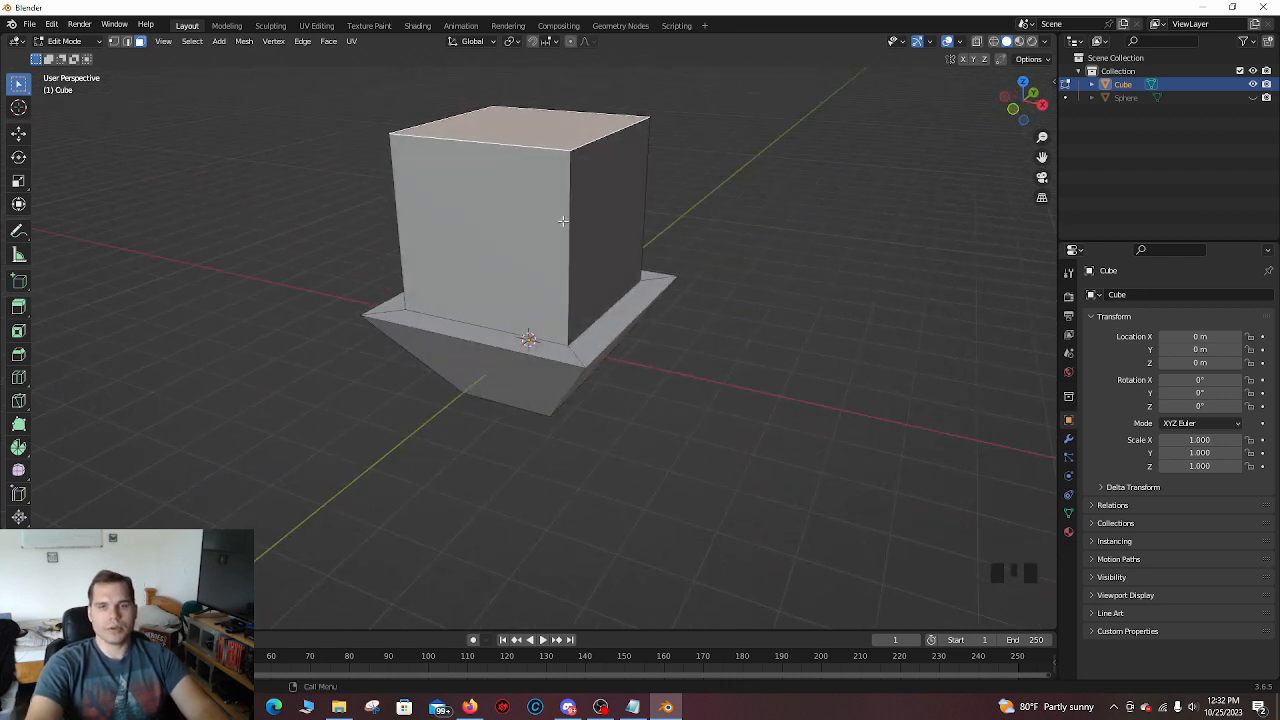
# Step: Orbit the view to see the extruded box from the front
pyautogui.moveTo(563, 222); pyautogui.dragTo(577, 226)
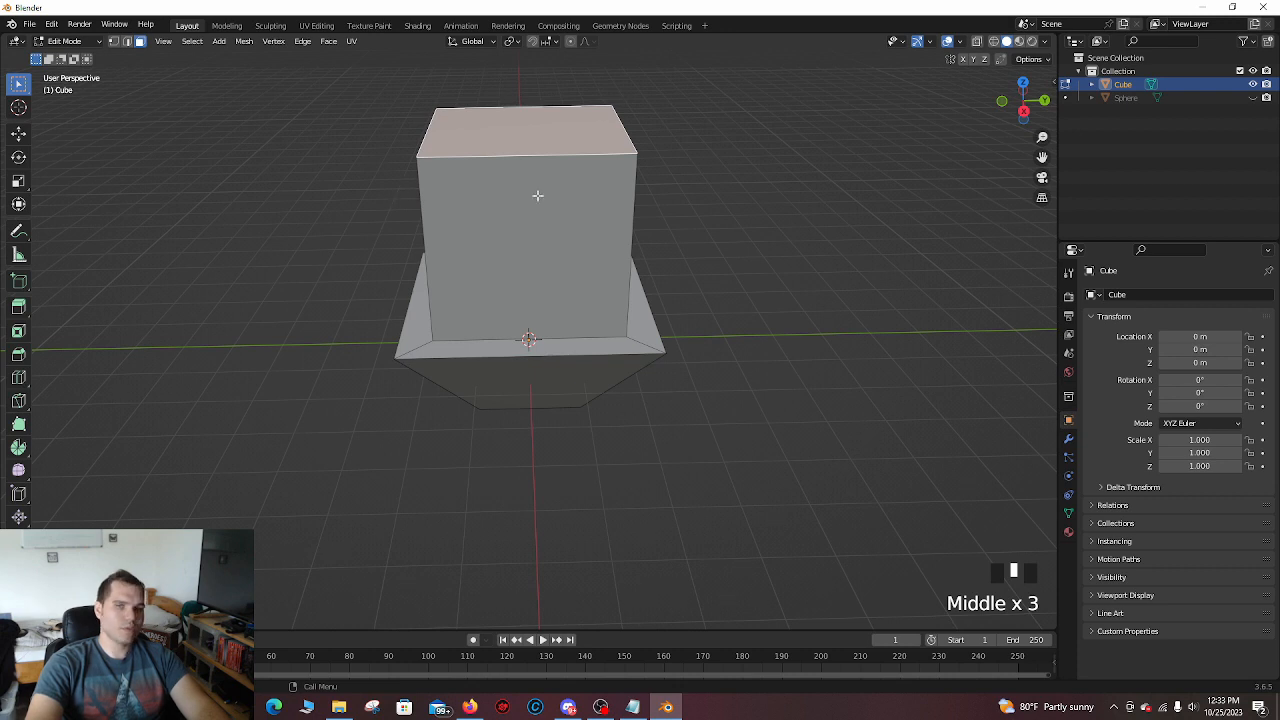
# Step: Rotate the raised top section around Z, retrying after undoing a first attempt
pyautogui.press('r')
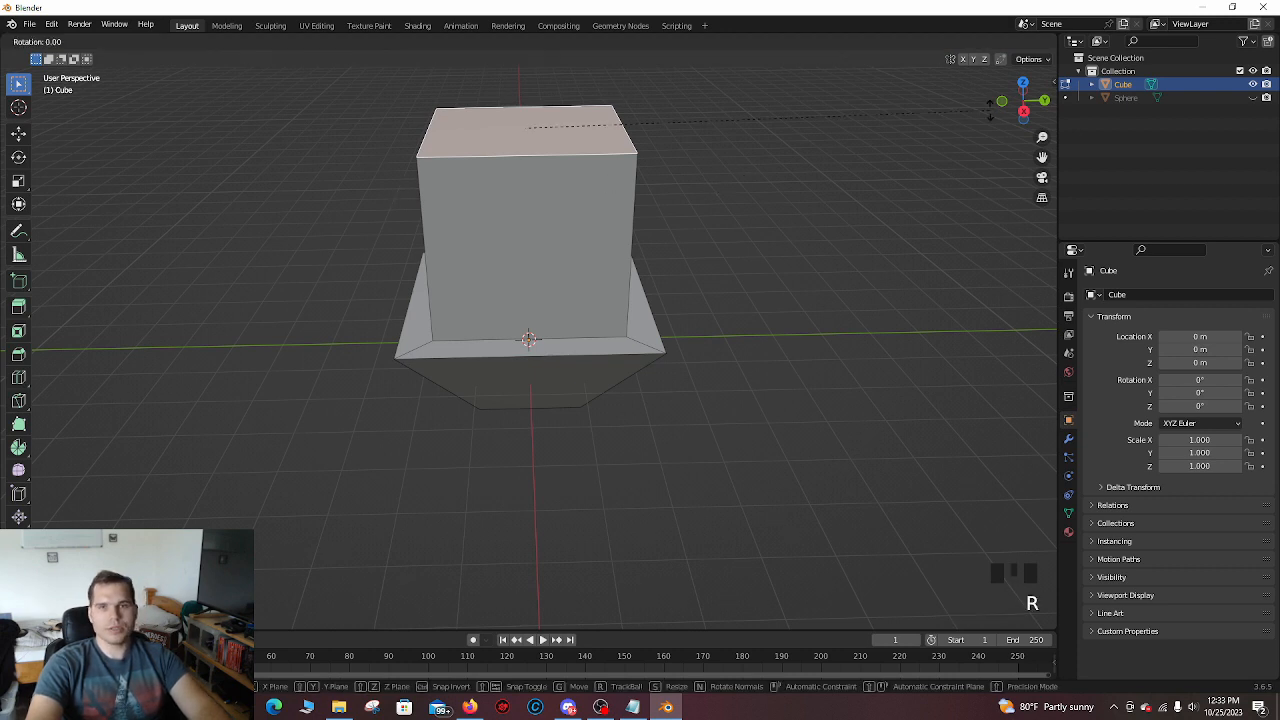
pyautogui.moveTo(848, 280)
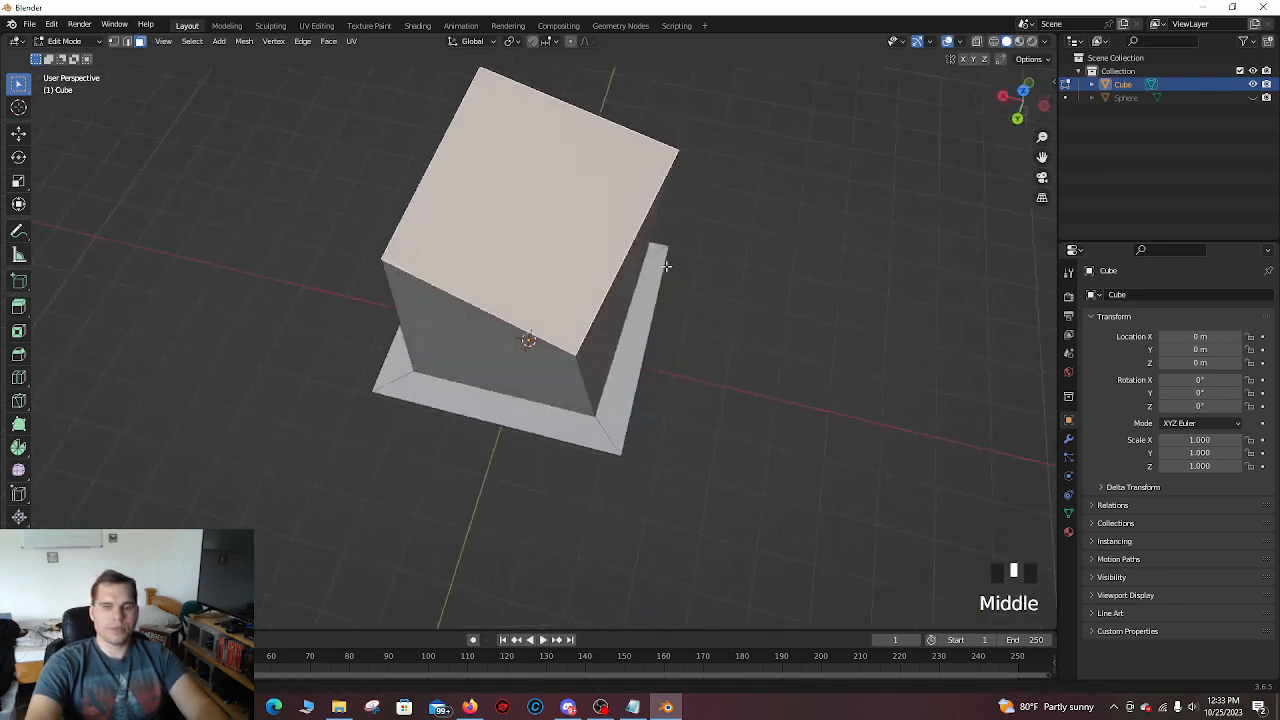
pyautogui.press('ctrl+z')
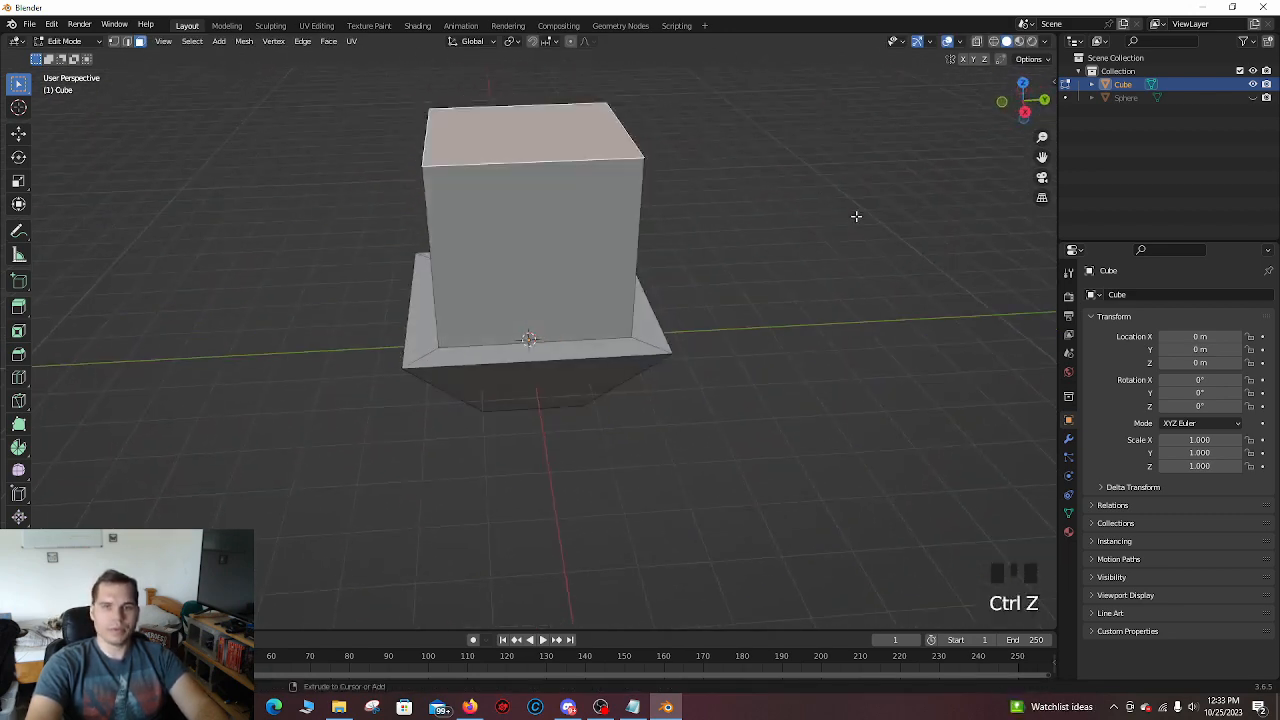
pyautogui.press('ctrl+z')
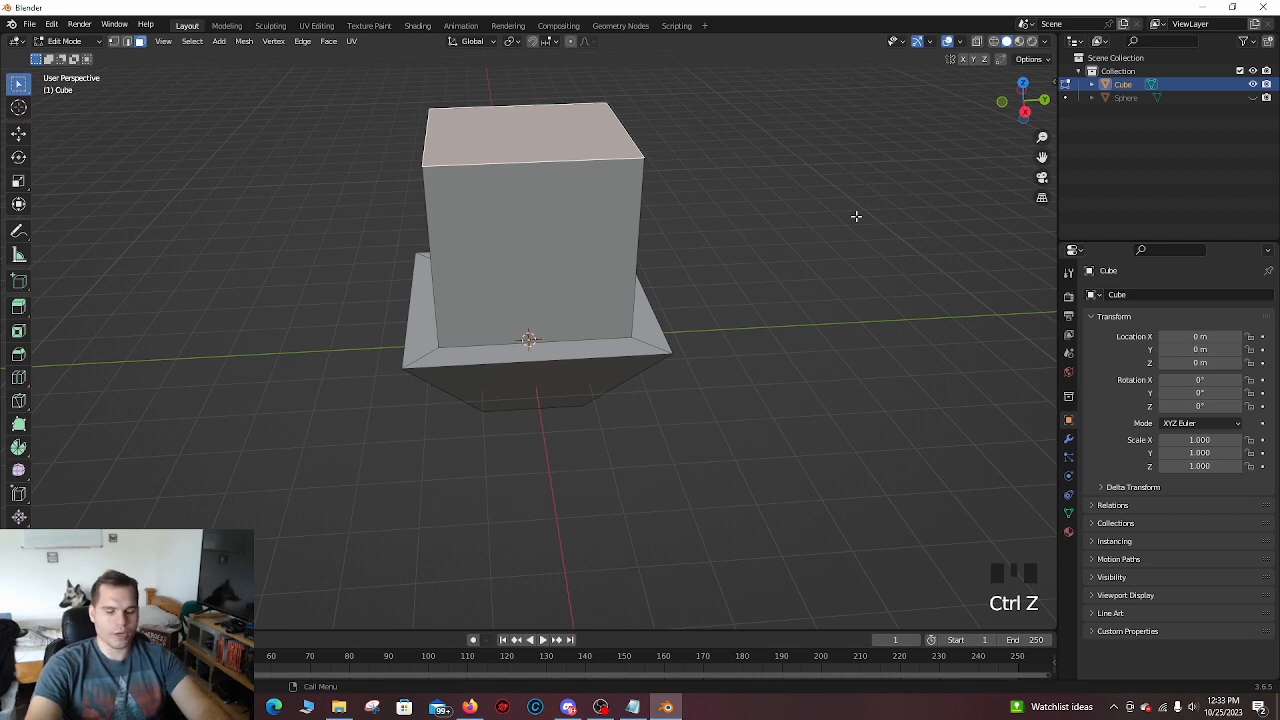
pyautogui.press('r')
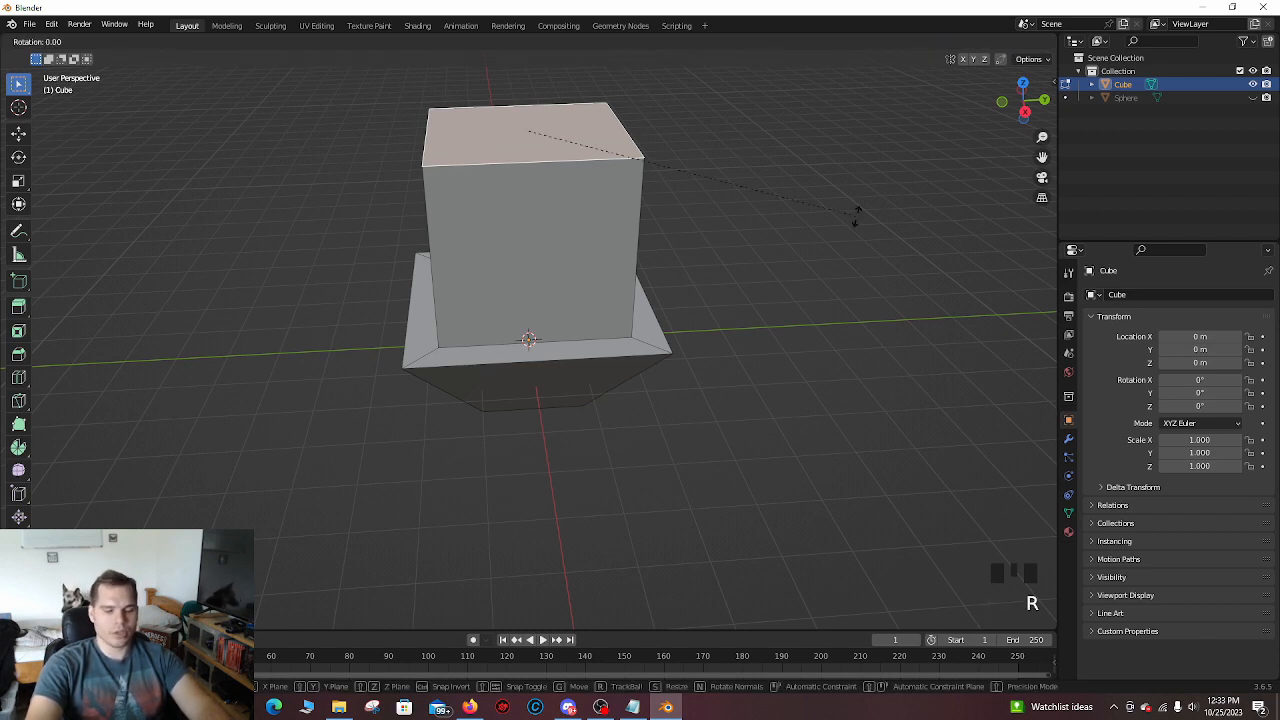
pyautogui.moveTo(840, 260)
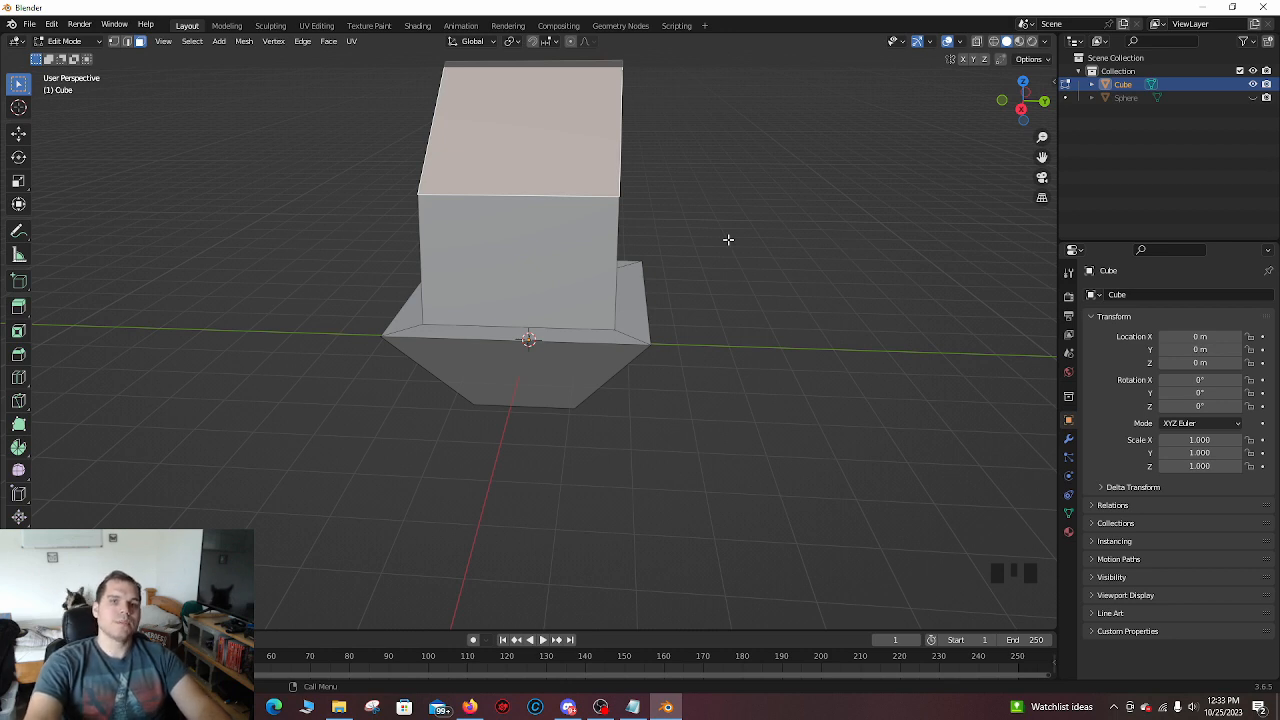
pyautogui.moveTo(701, 209)
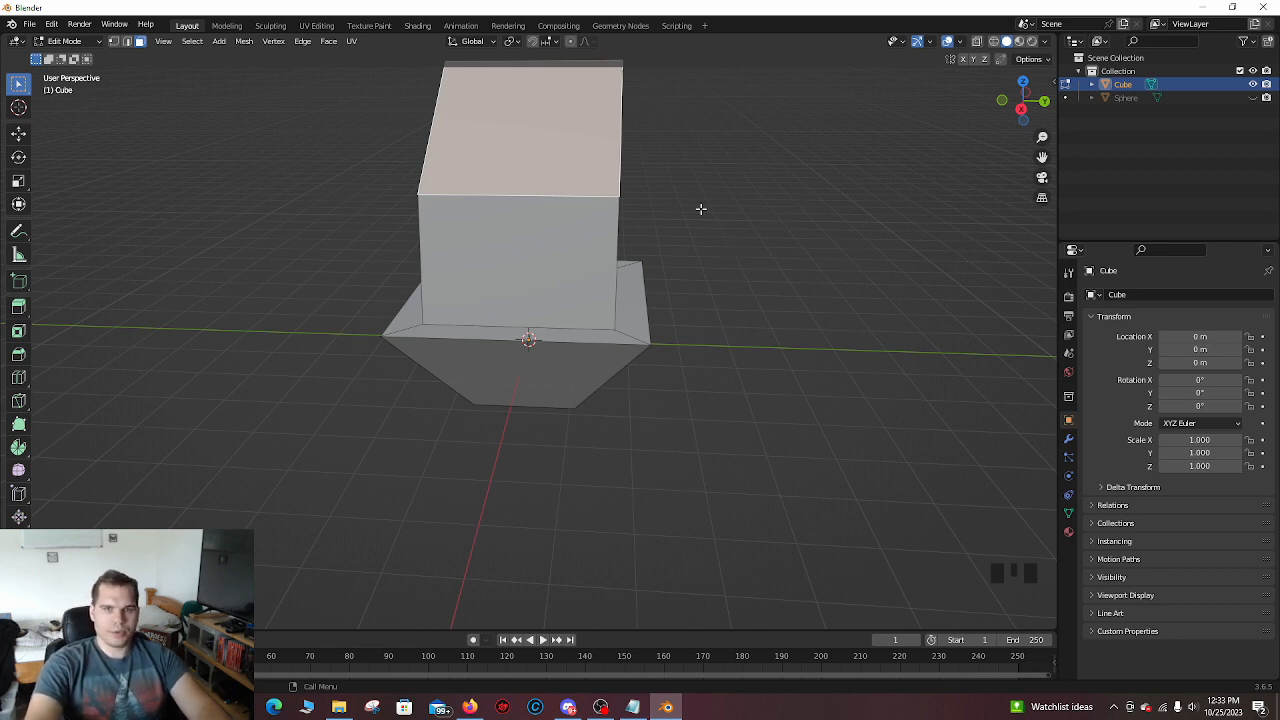
# Step: Switch to Object Mode and zoom out to view the whole block
pyautogui.scroll(-3)
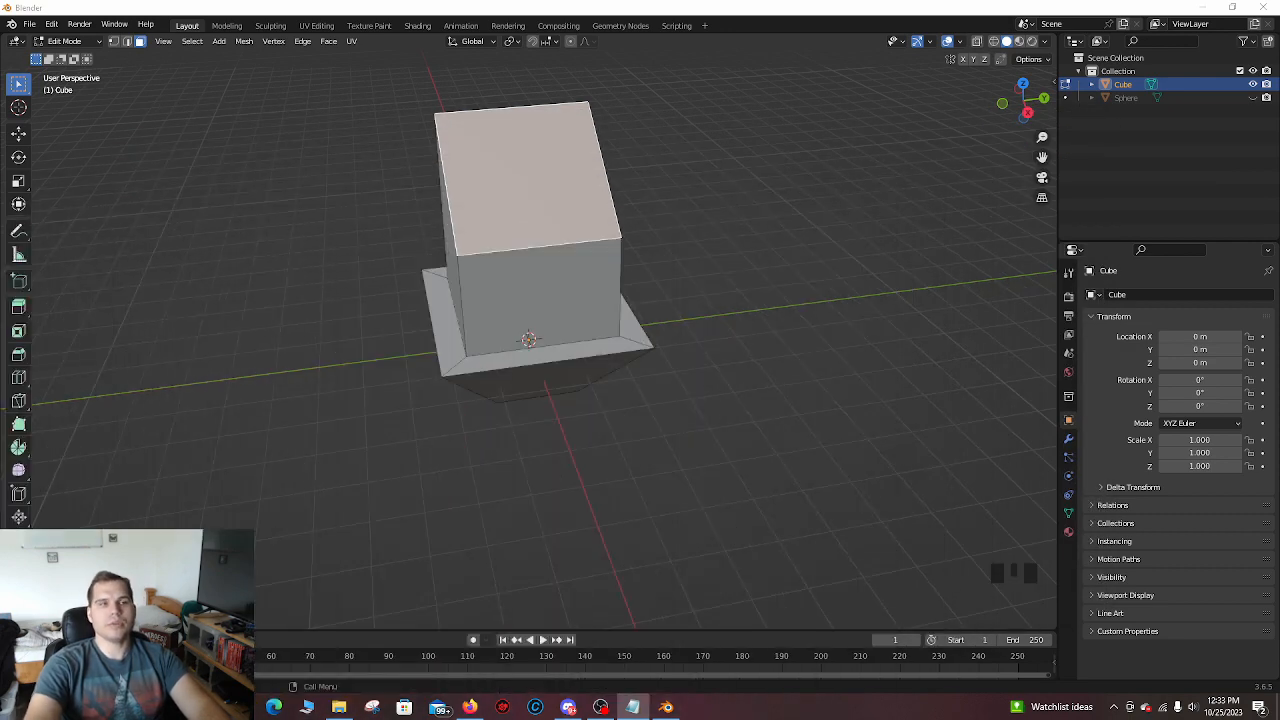
pyautogui.moveTo(314, 253)
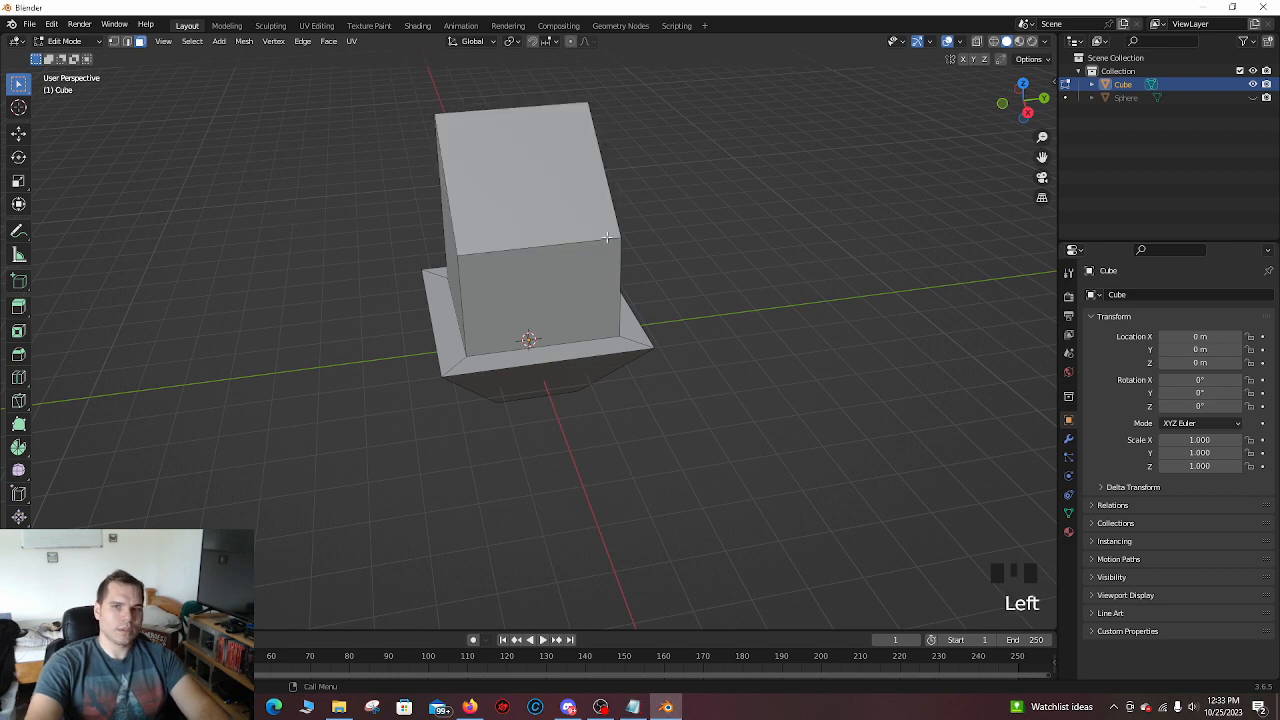
pyautogui.press('Tab')
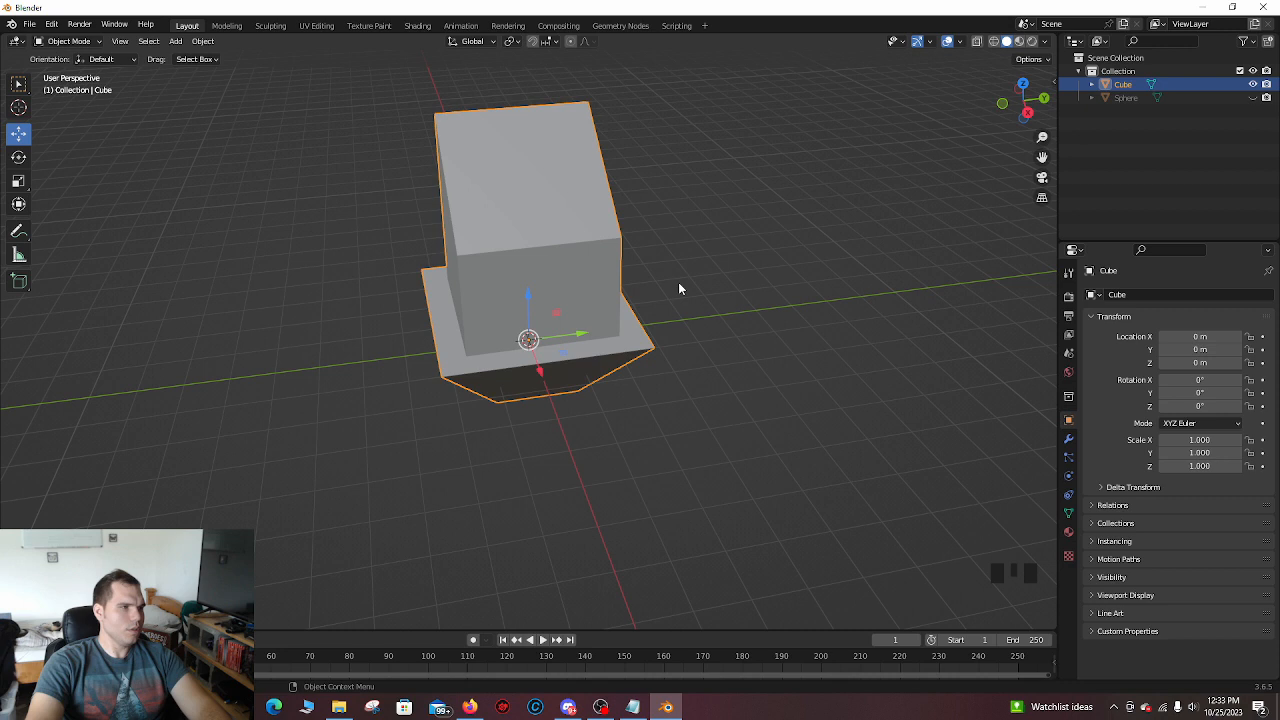
pyautogui.scroll(-3)
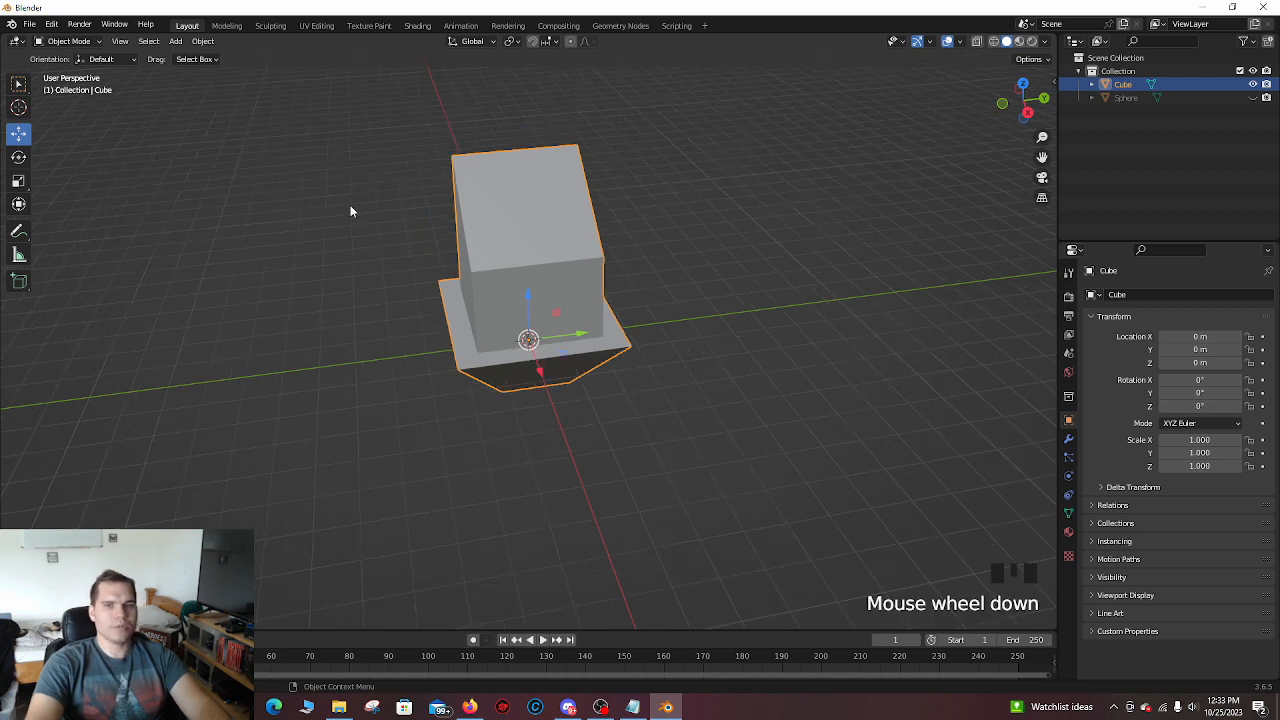
pyautogui.scroll(-3)
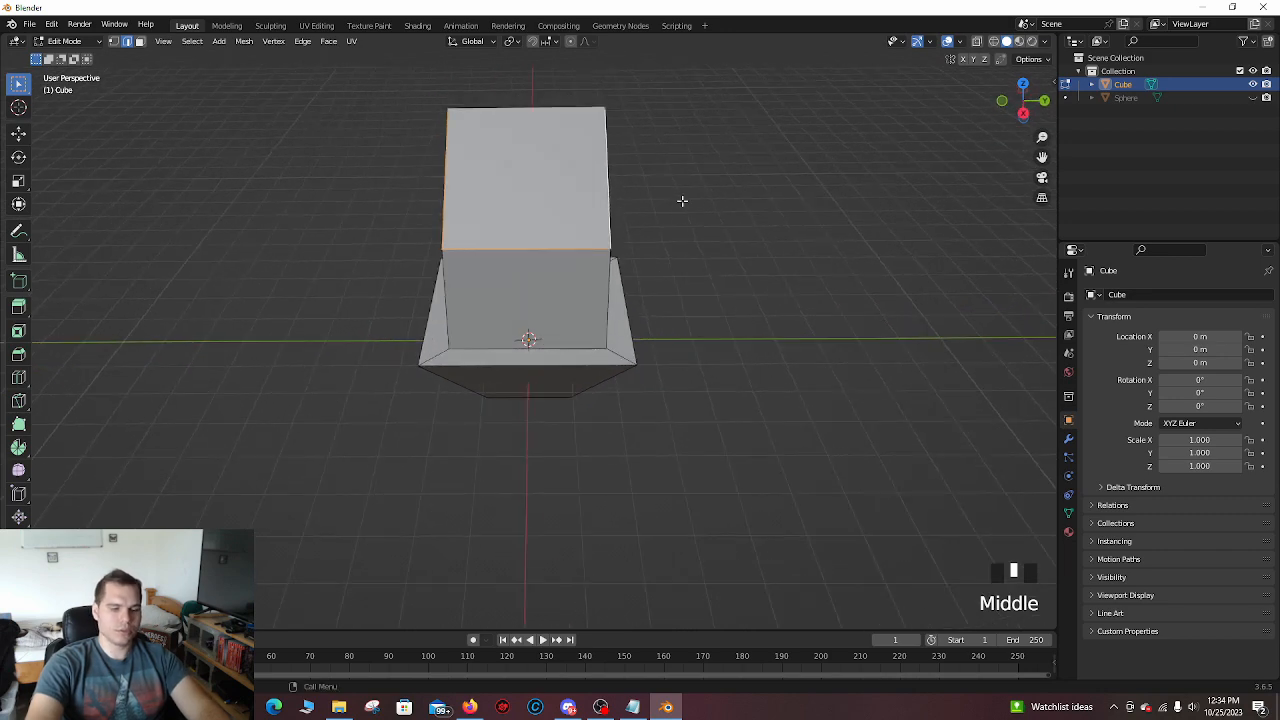
# Step: Start a Ctrl+B bevel on the upper box's top edges
pyautogui.press('ctrl+b')
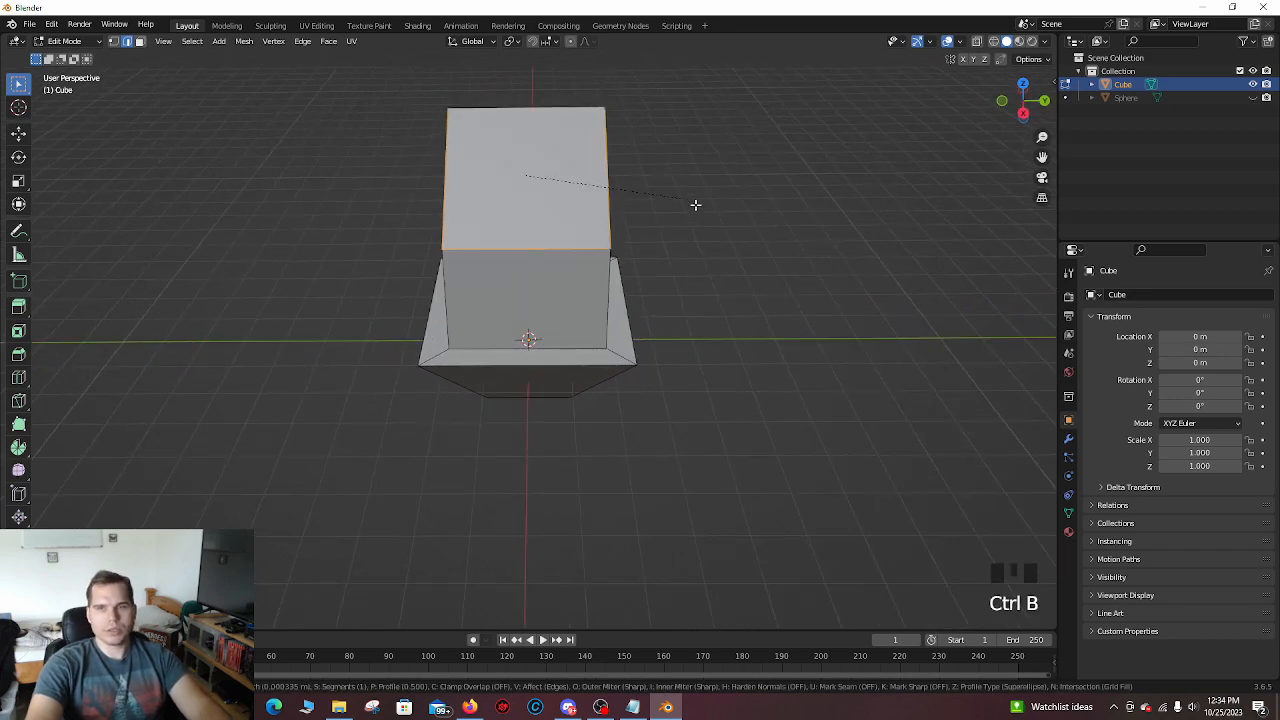
pyautogui.moveTo(707, 212)
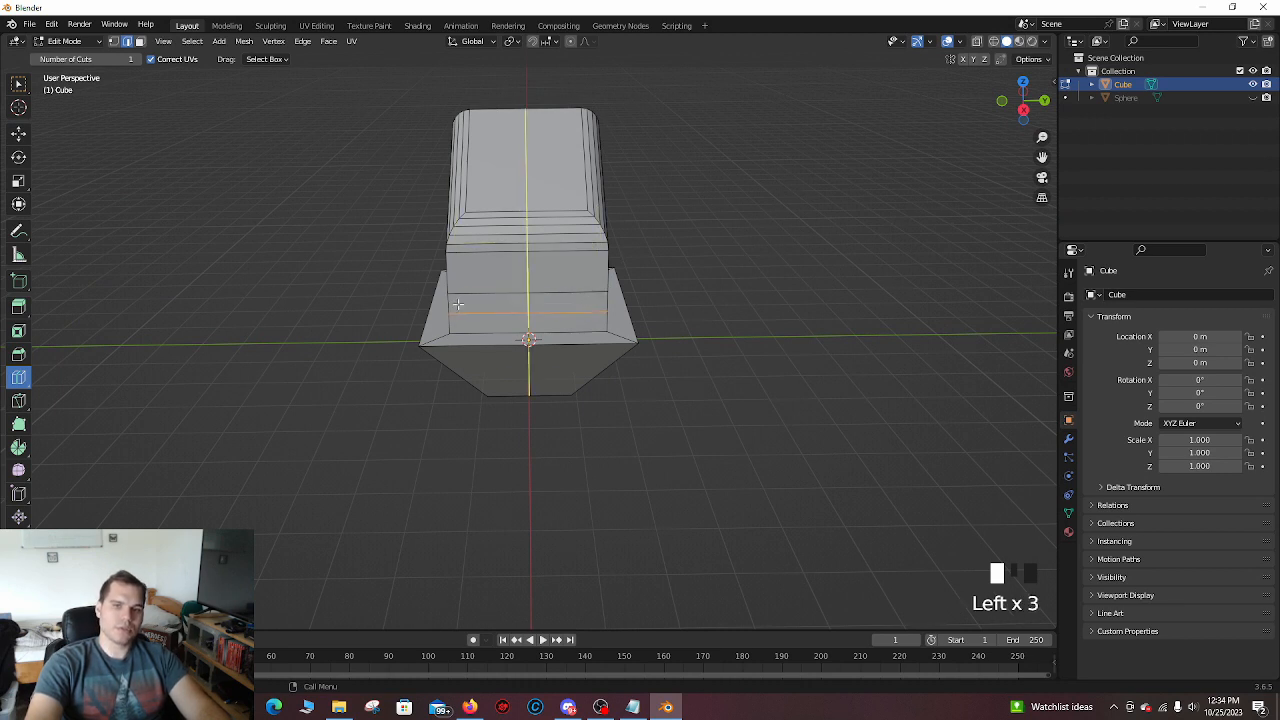
# Step: Add several horizontal edge loops around the lower middle of the upper block
pyautogui.scroll(3)
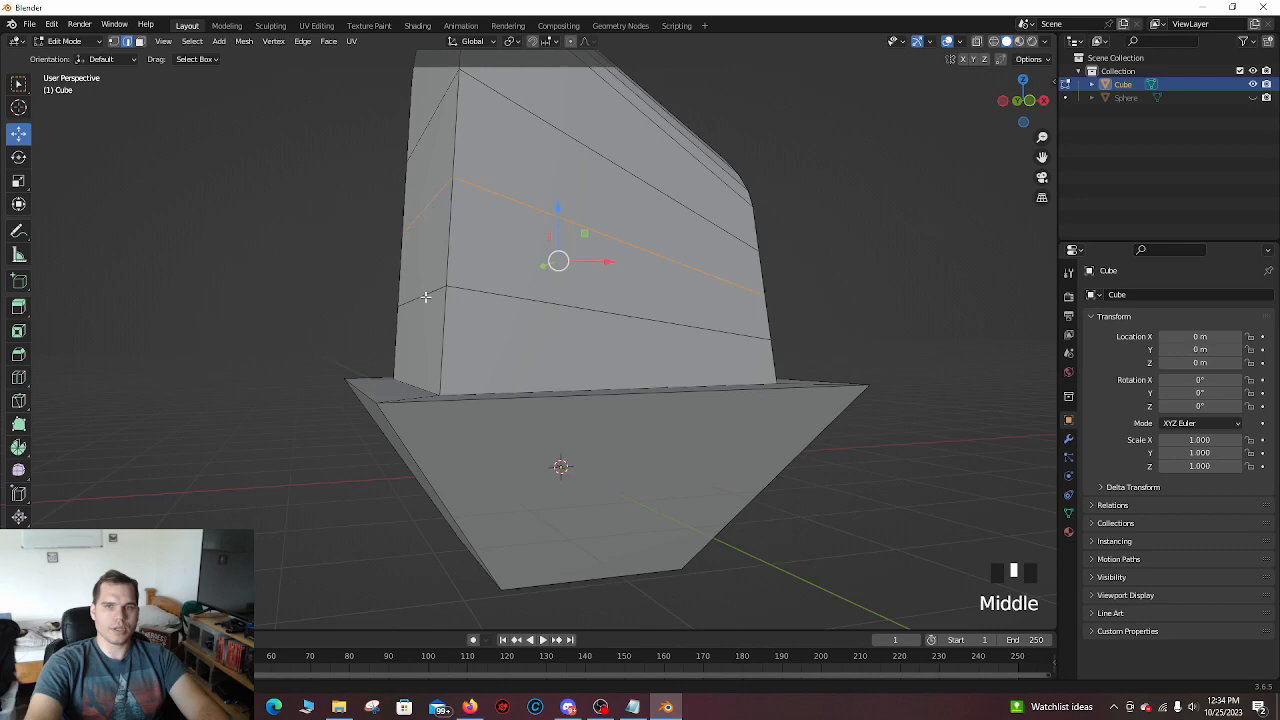
# Step: Scale the middle loop outward into a bulge, then bevel the band's edges with multiple segments
pyautogui.scroll(-3)
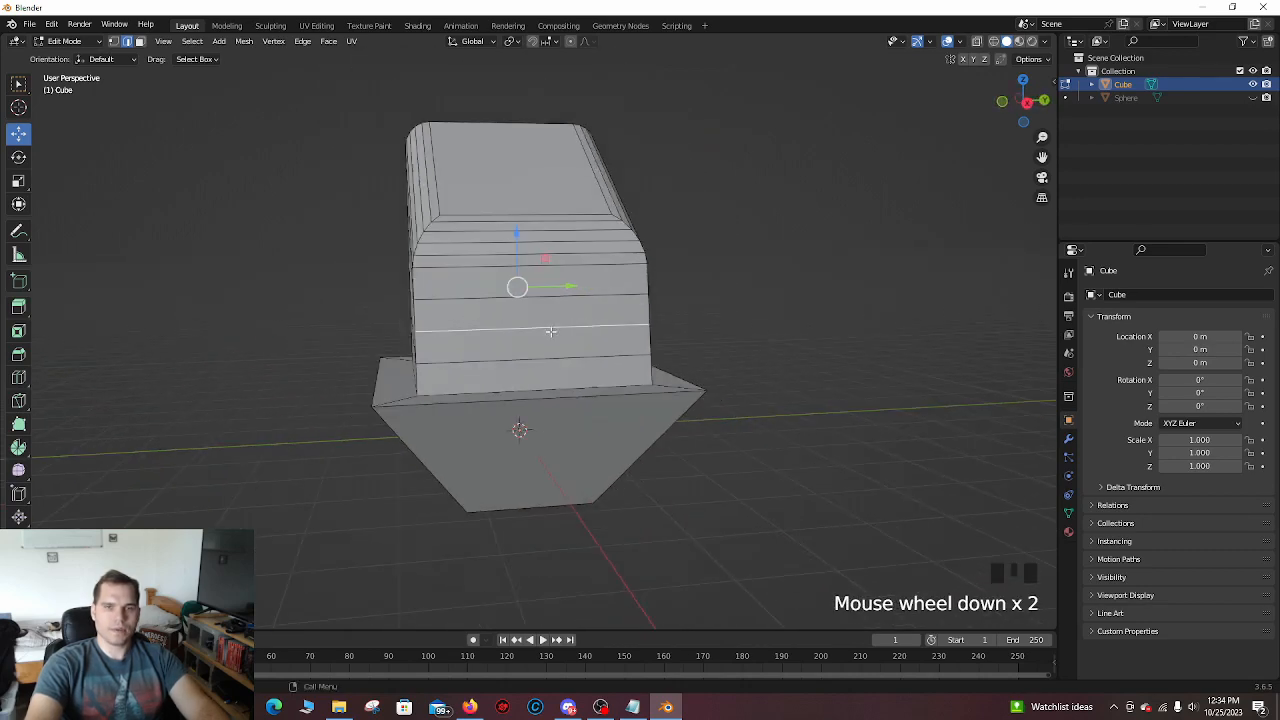
pyautogui.press('s')
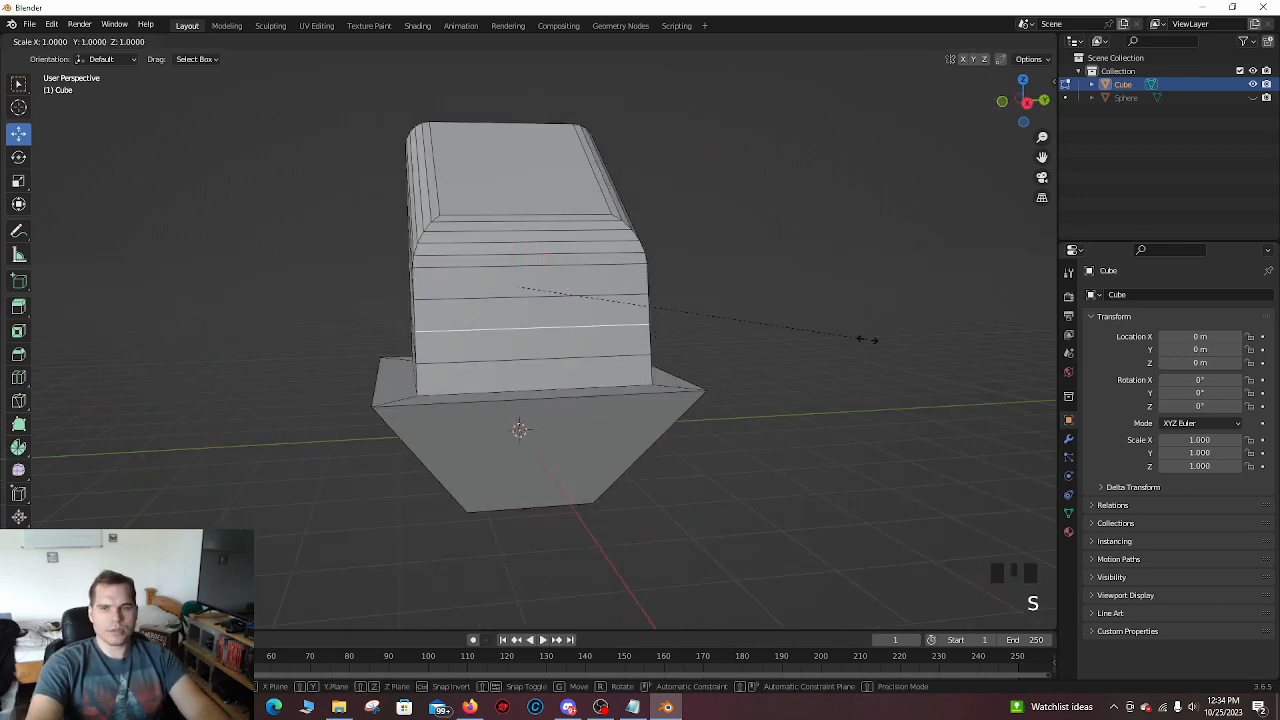
pyautogui.moveTo(915, 346)
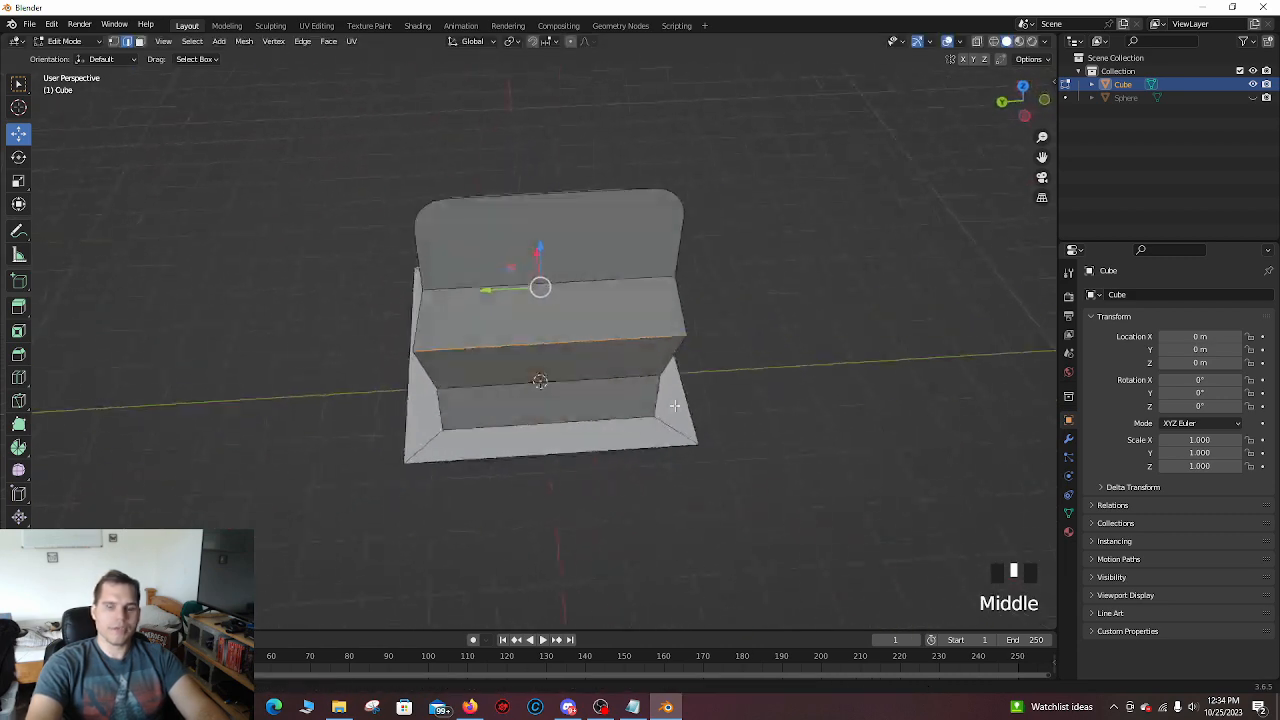
pyautogui.moveTo(675, 405); pyautogui.dragTo(433, 342)
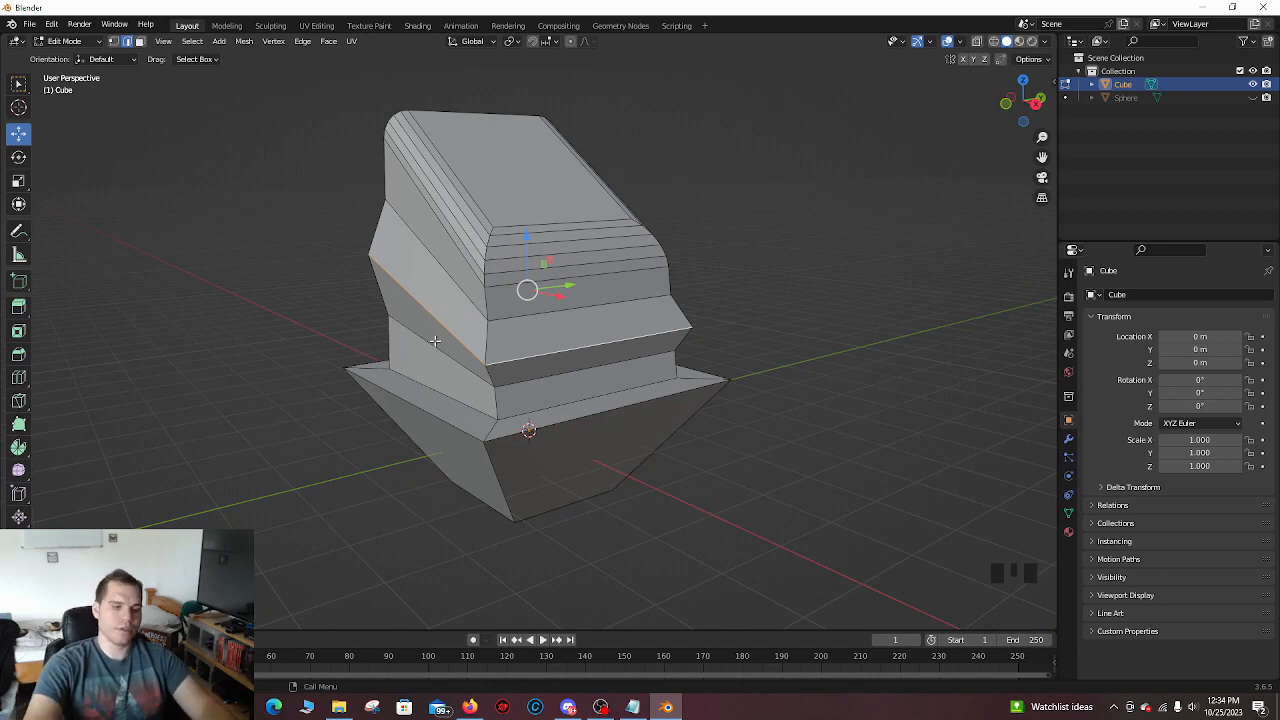
pyautogui.press('ctrl+b')
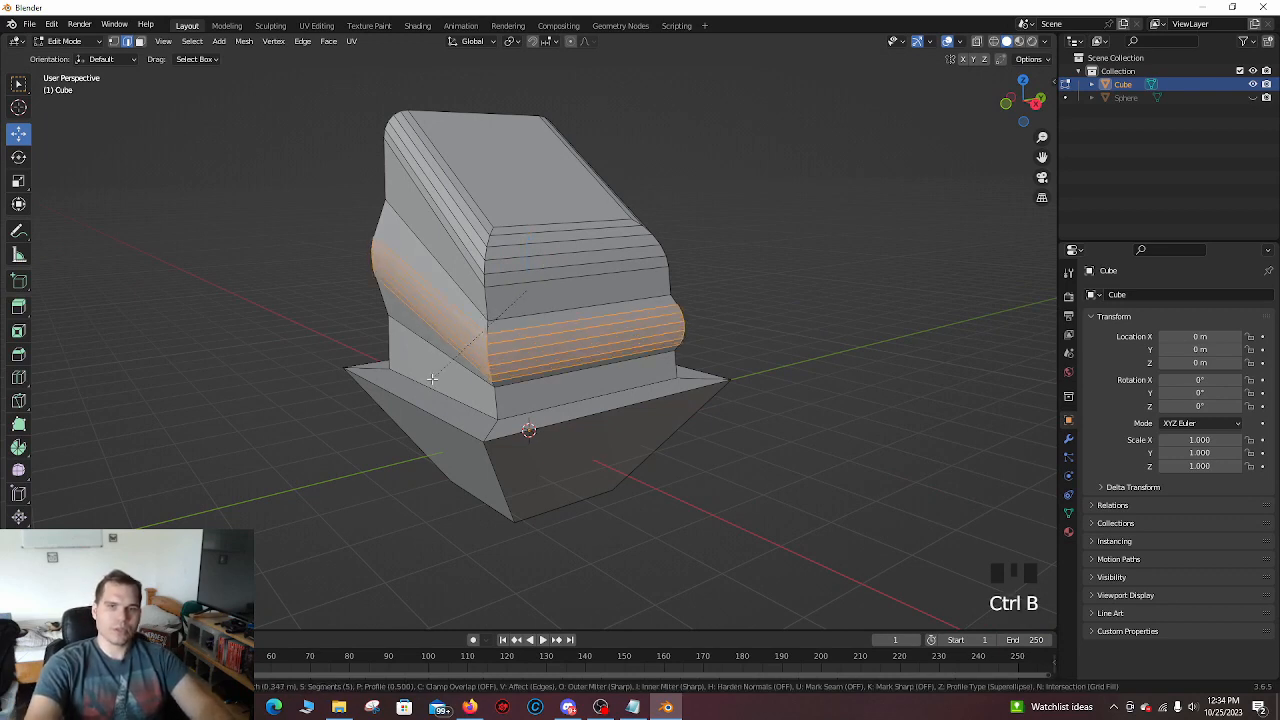
pyautogui.moveTo(432, 382)
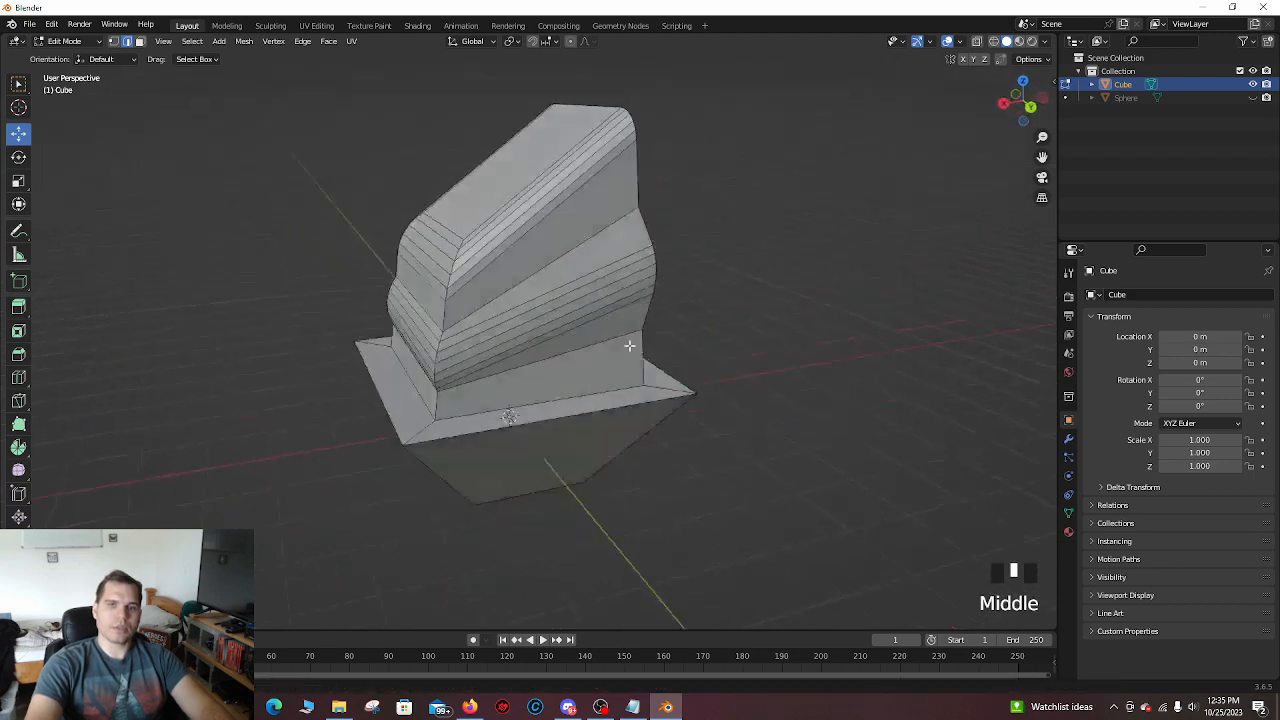
pyautogui.moveTo(630, 346); pyautogui.dragTo(714, 332)
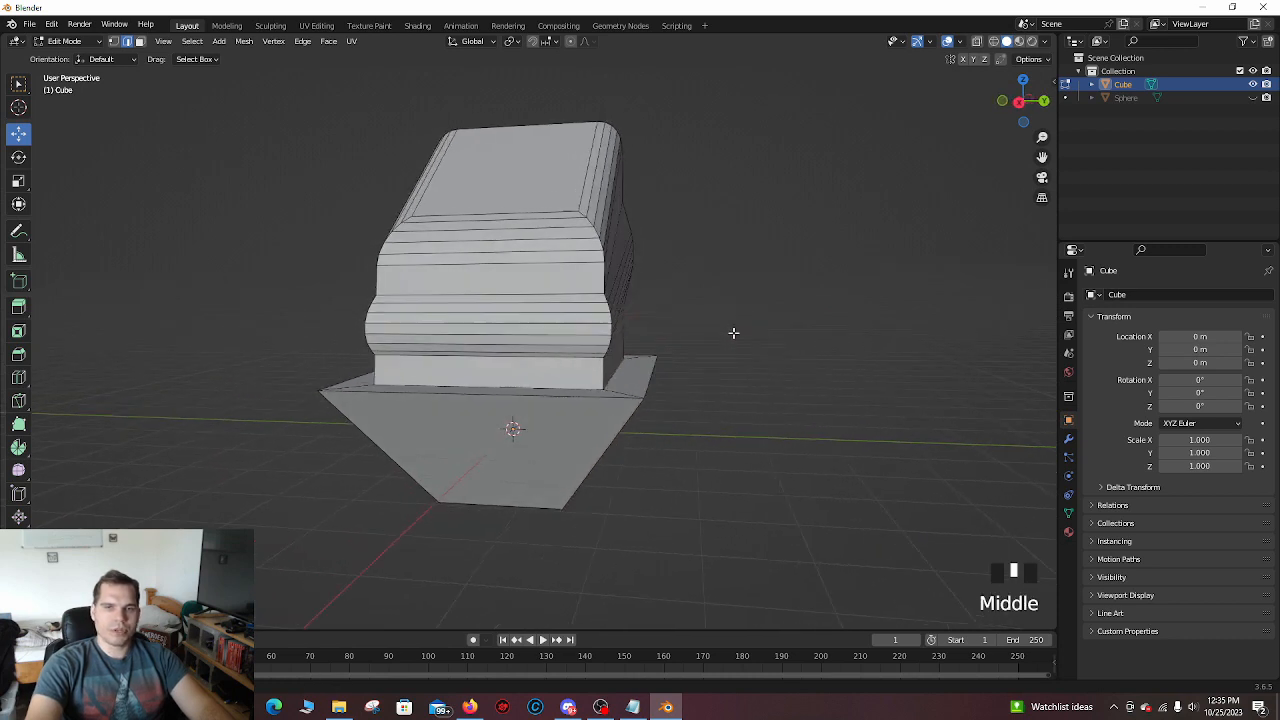
pyautogui.scroll(-3)
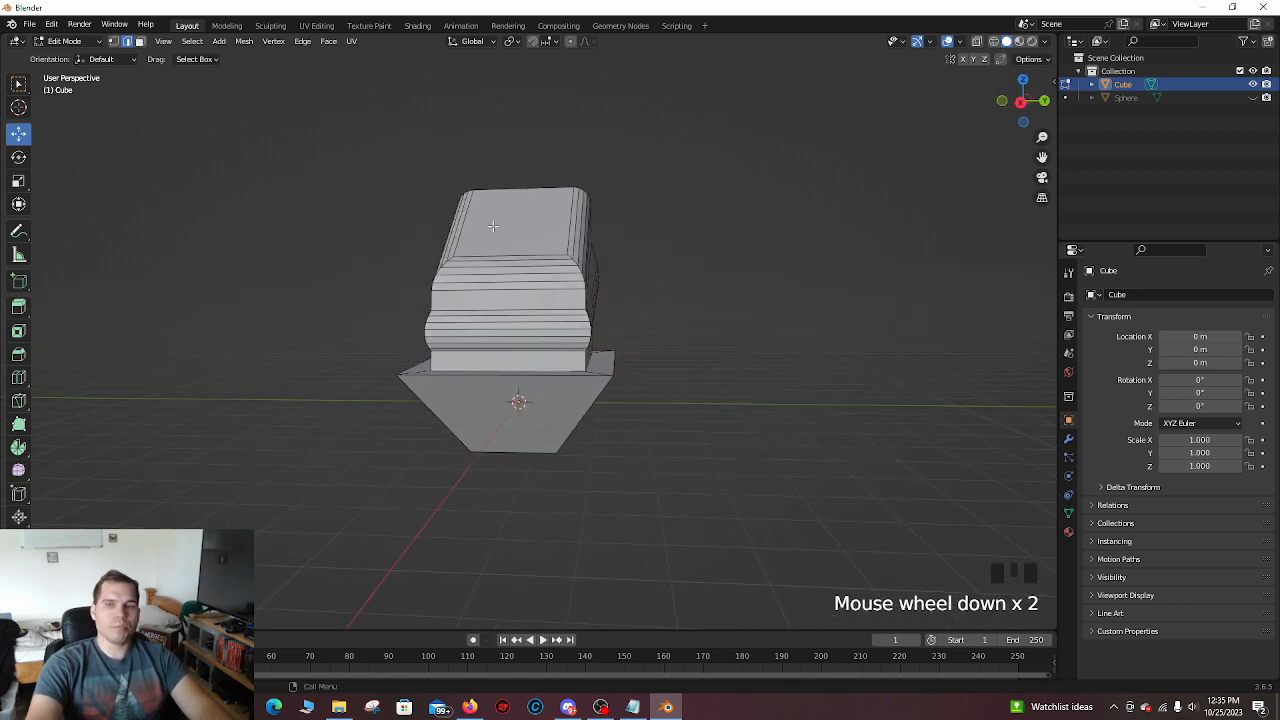
pyautogui.moveTo(735, 366)
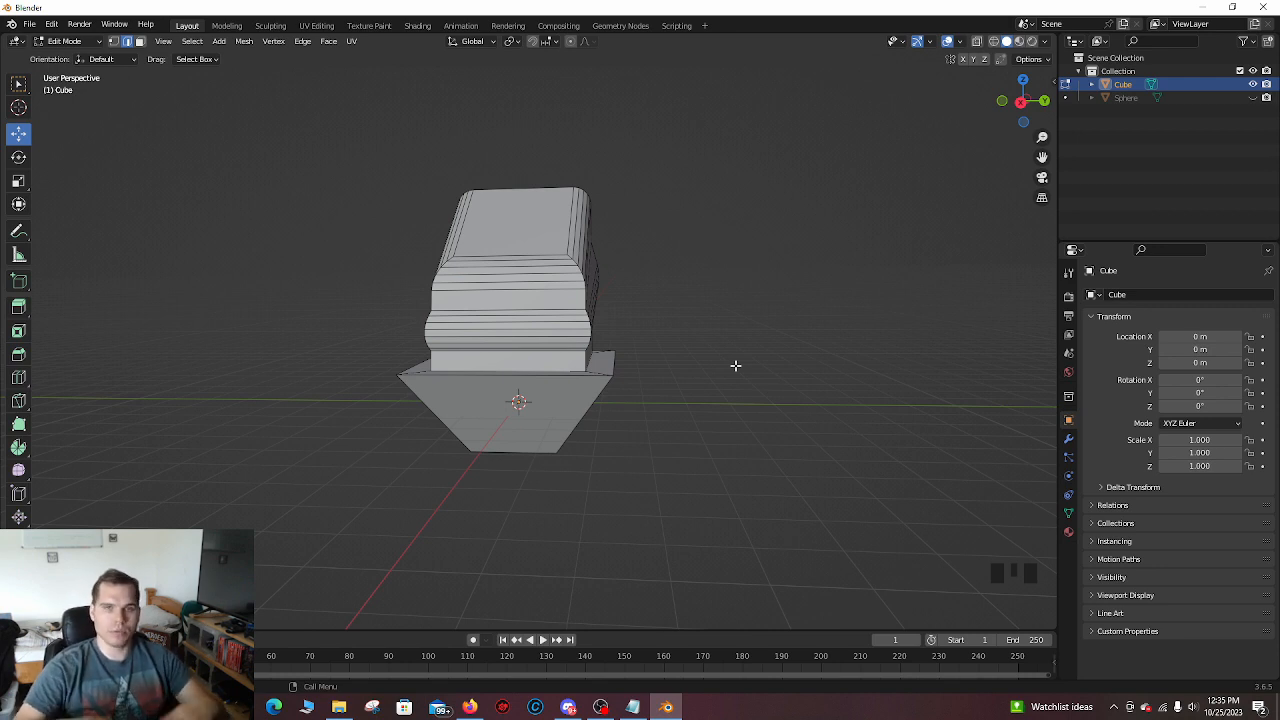
pyautogui.moveTo(746, 343)
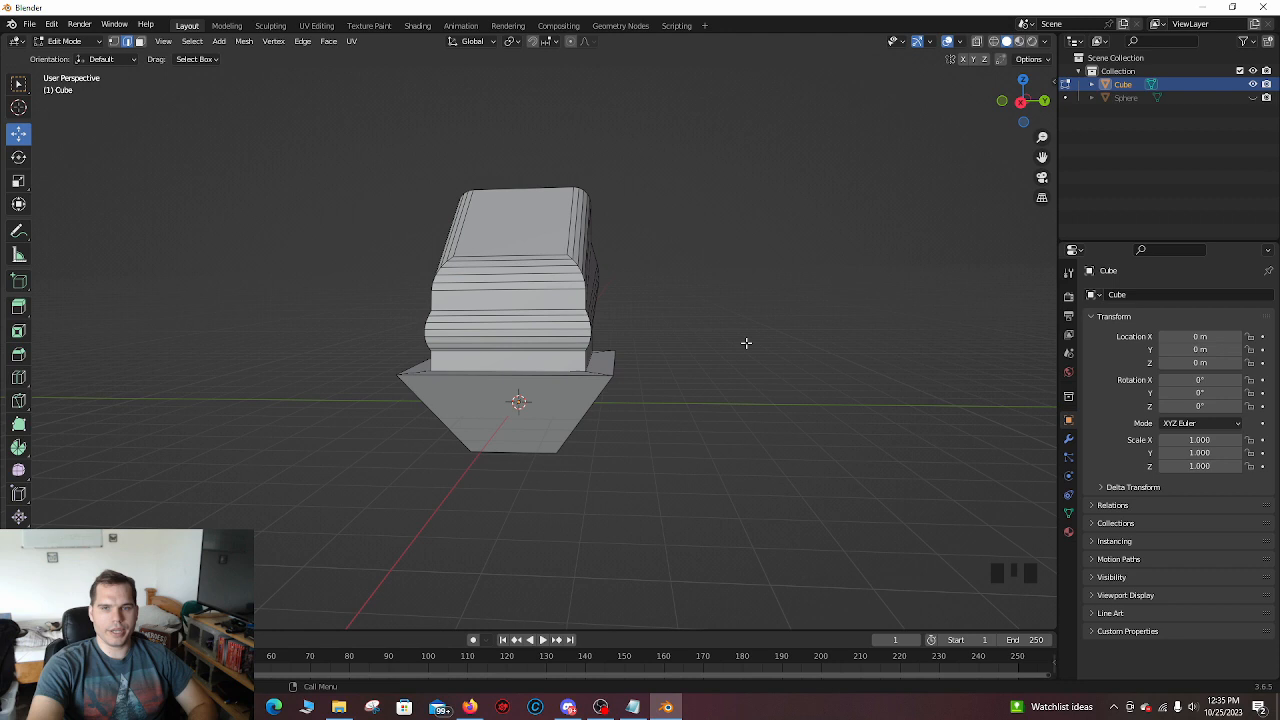
pyautogui.moveTo(709, 310)
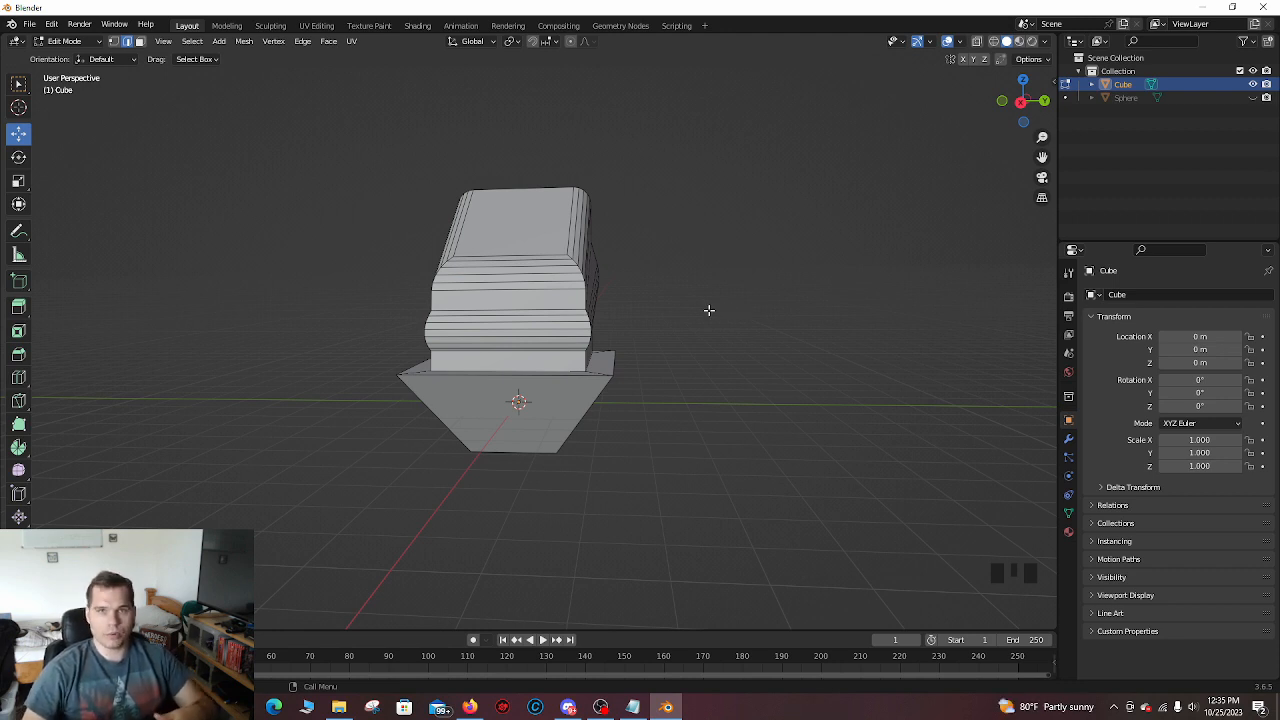
pyautogui.moveTo(635, 340)
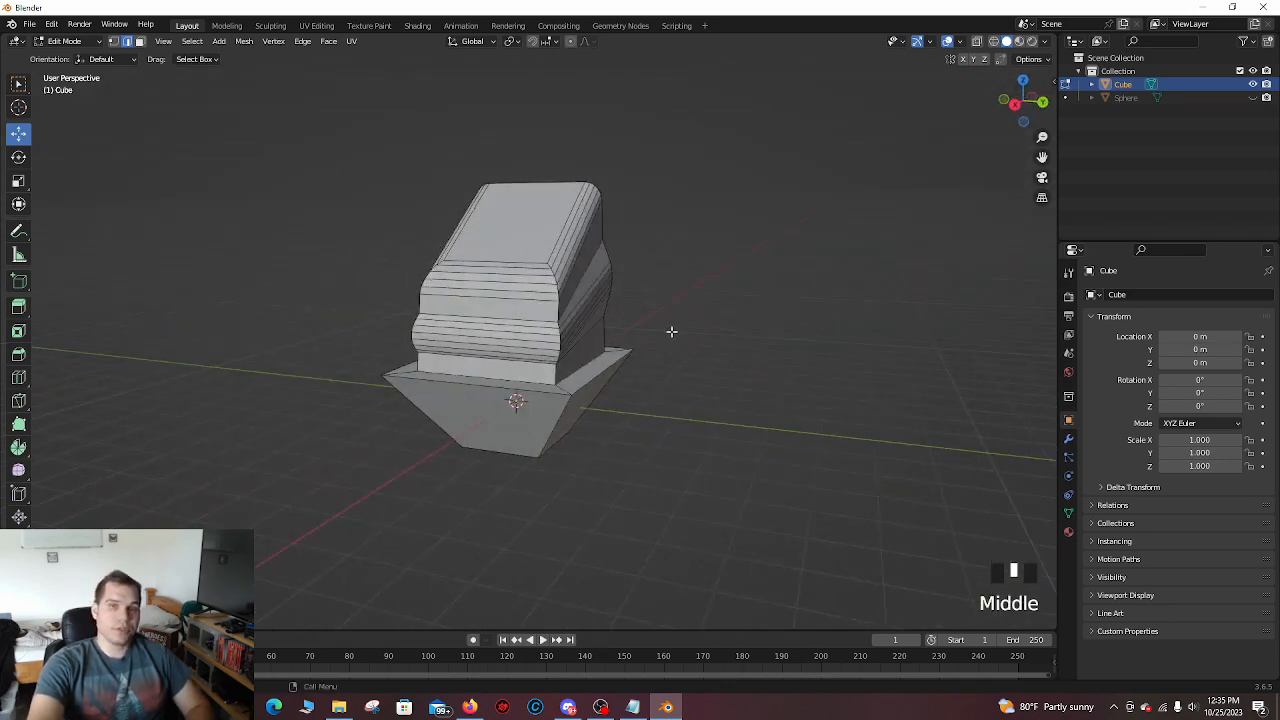
pyautogui.moveTo(672, 332); pyautogui.dragTo(368, 276)
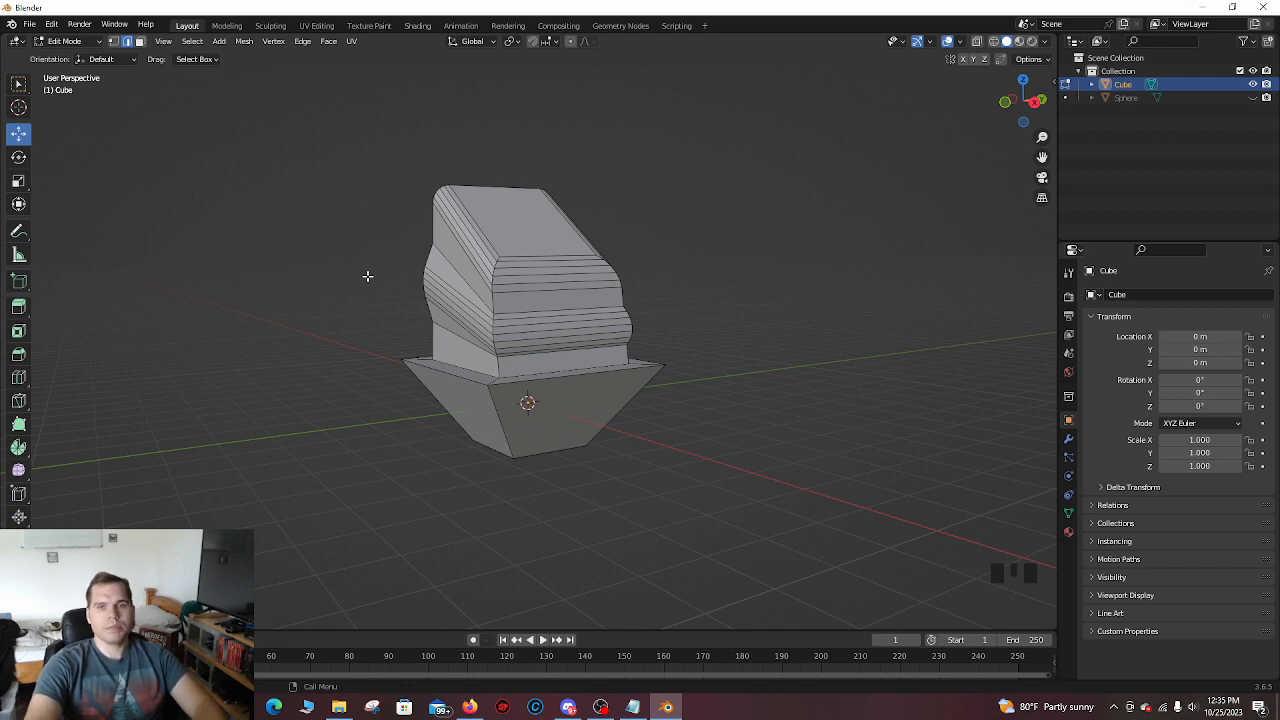
pyautogui.moveTo(677, 310)
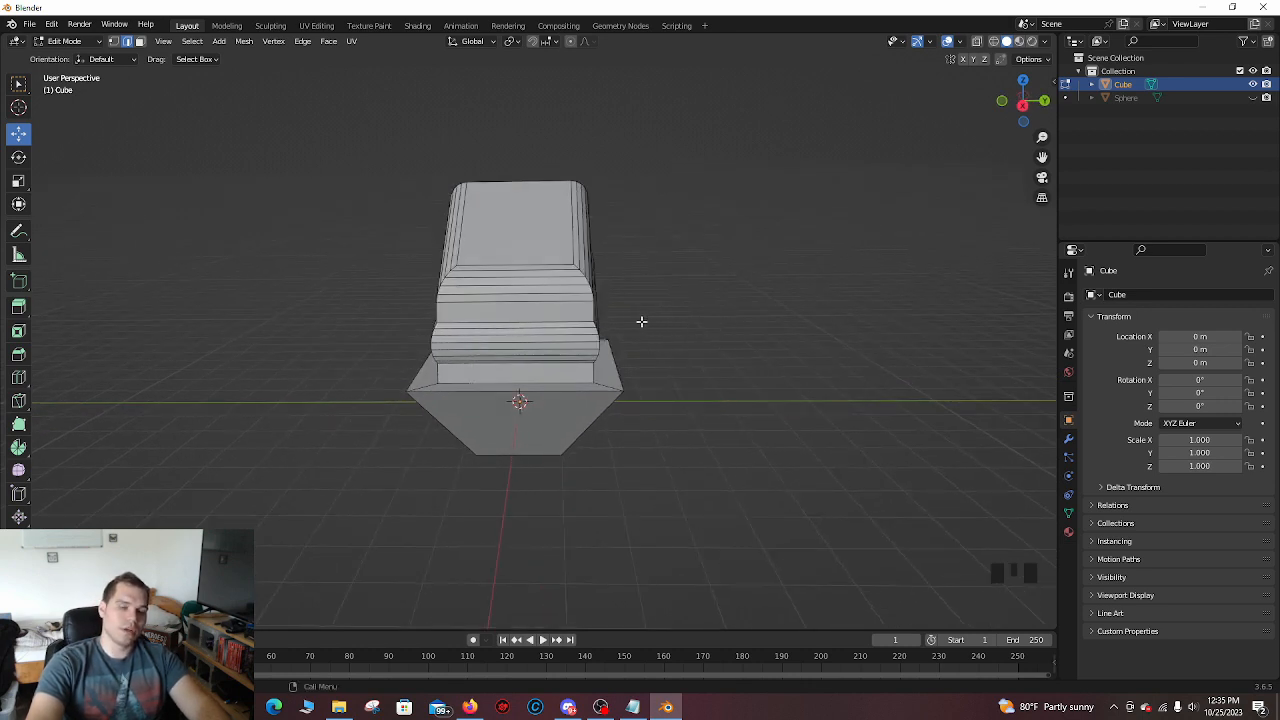
pyautogui.moveTo(681, 353)
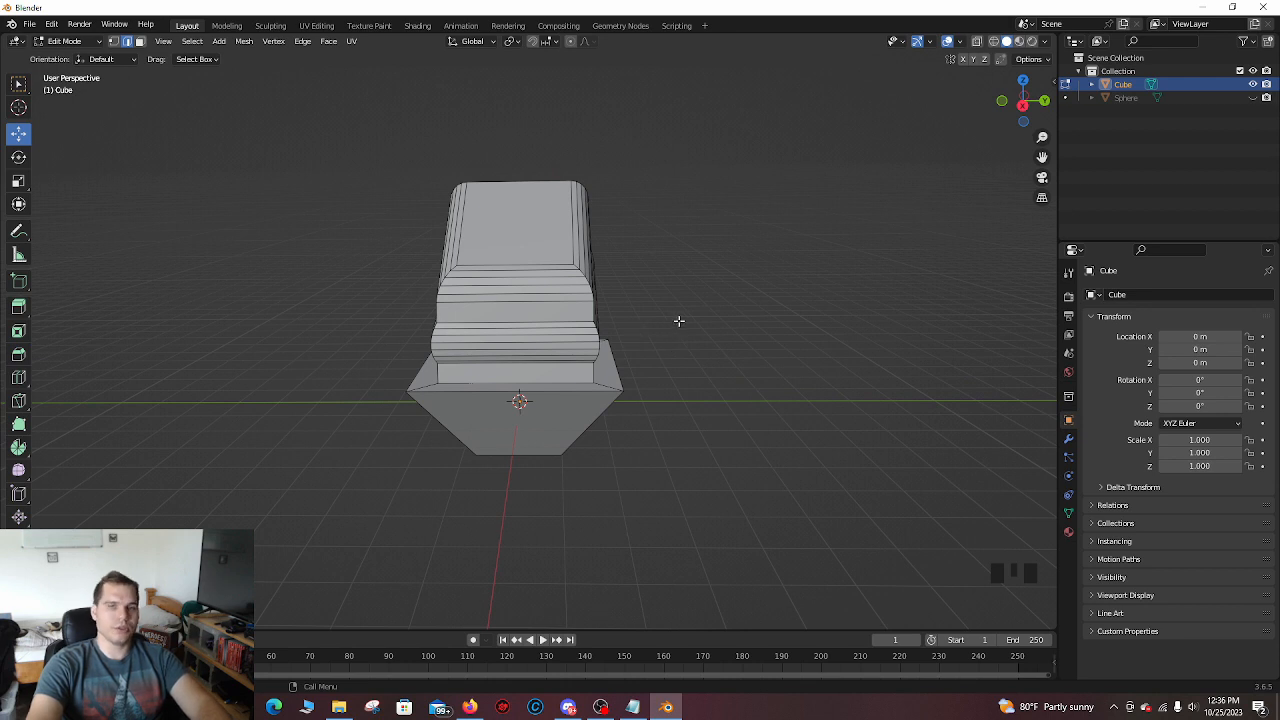
pyautogui.moveTo(338, 361)
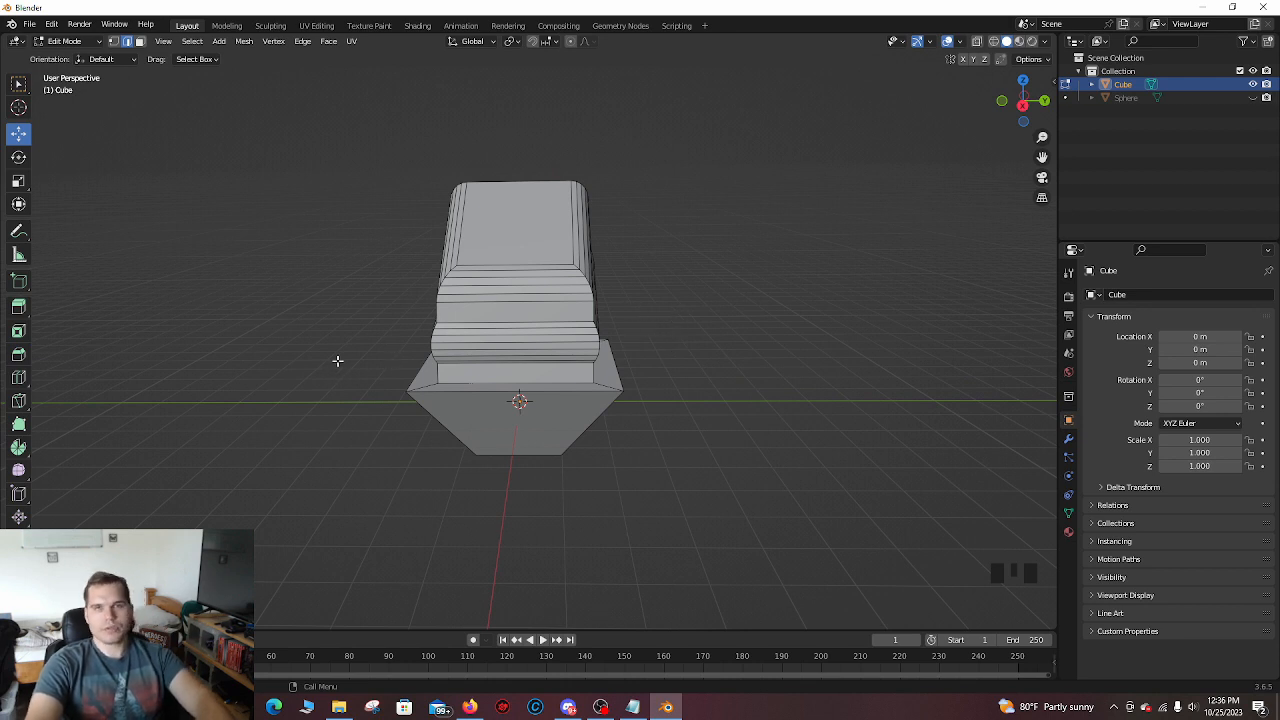
pyautogui.moveTo(338, 357)
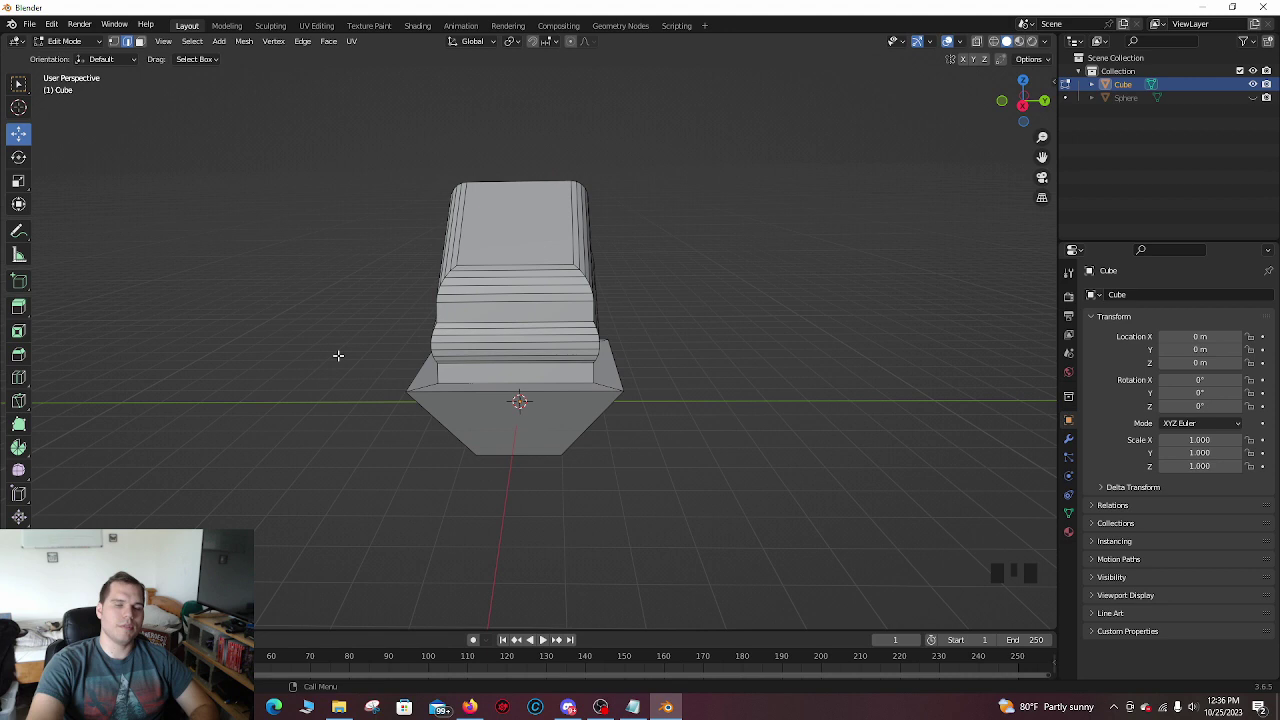
pyautogui.moveTo(295, 312)
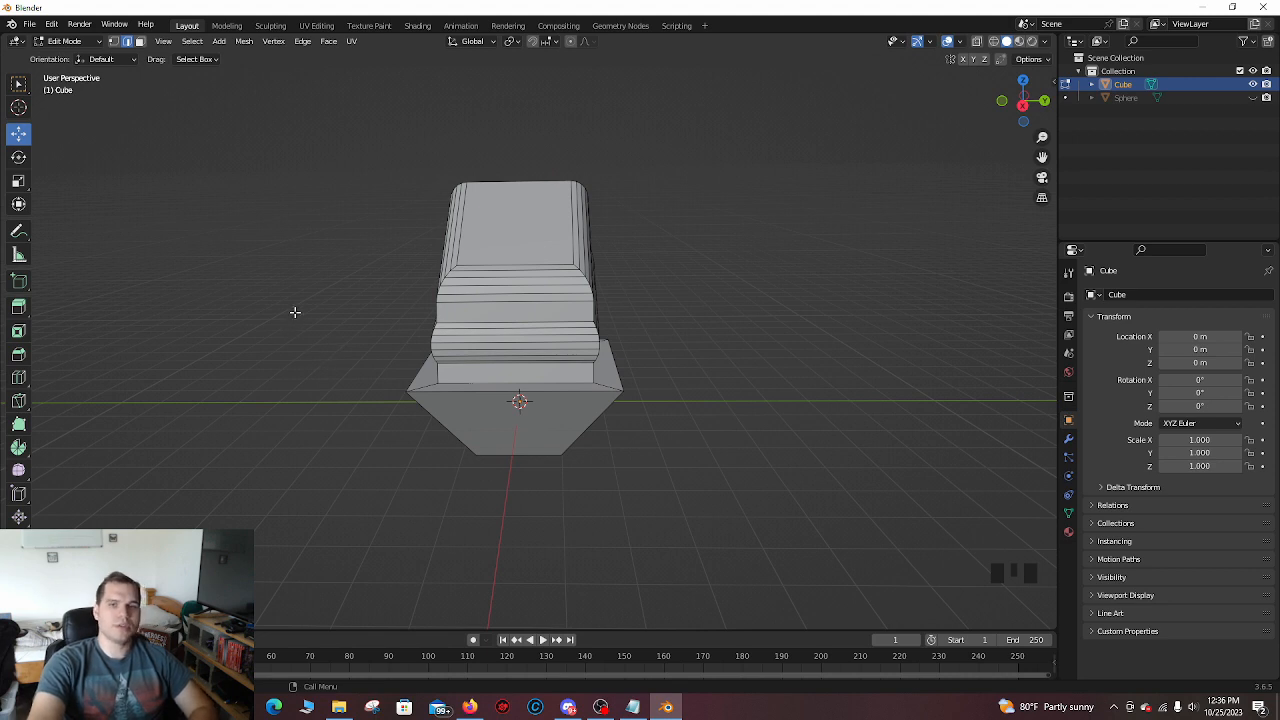